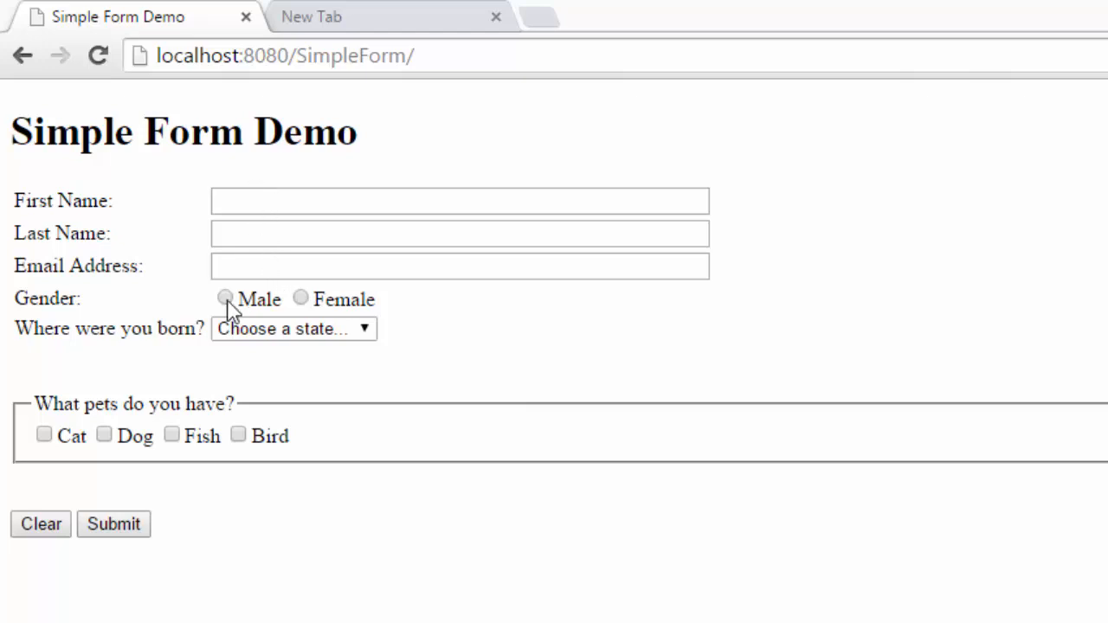
mouse_move(302, 303)
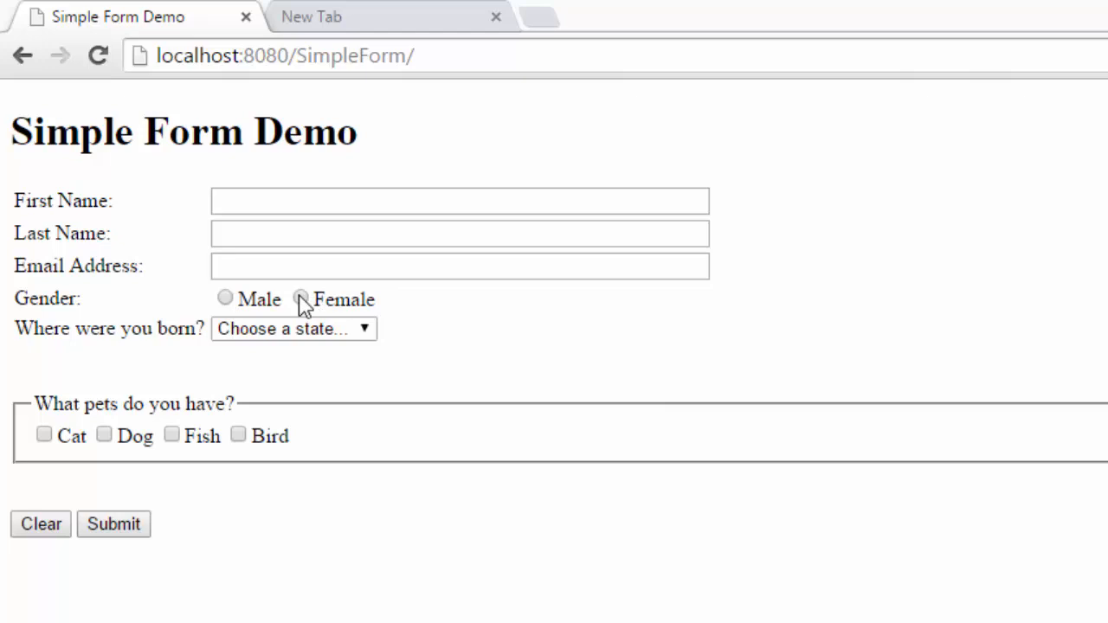
- Choose Illinois as the birth state and mark the pet checkboxes, including Bird
left_click(292, 328)
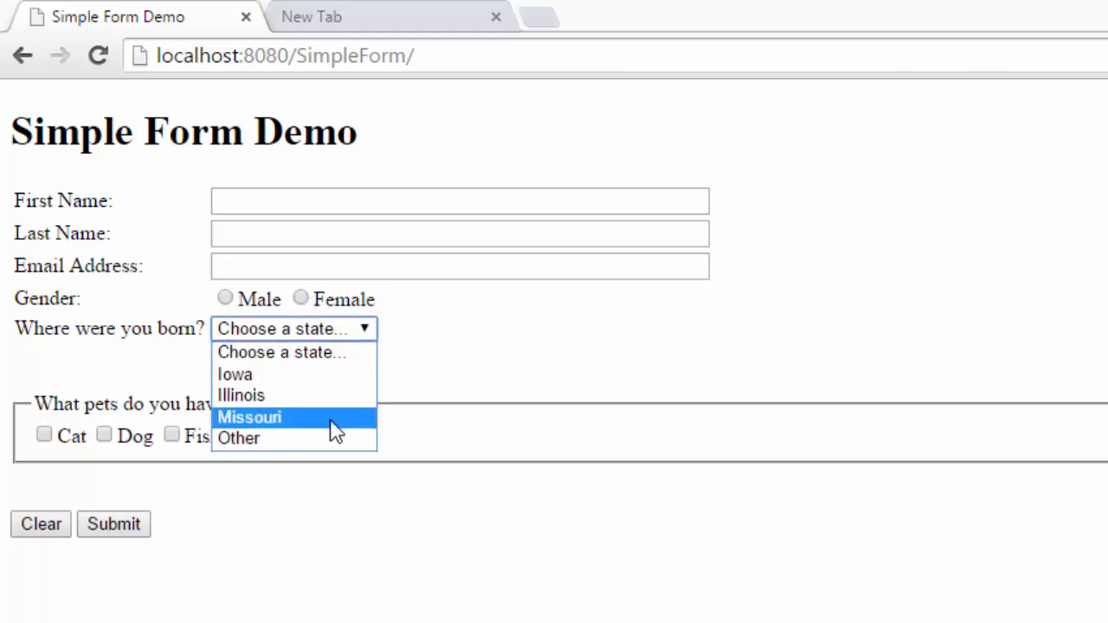
left_click(241, 394)
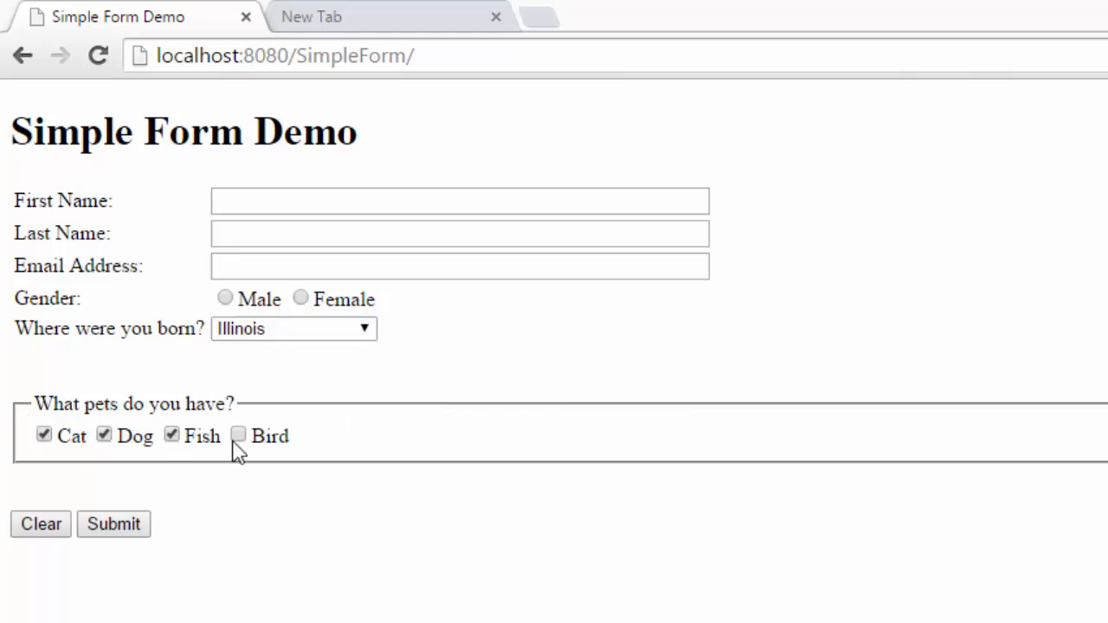
left_click(238, 436)
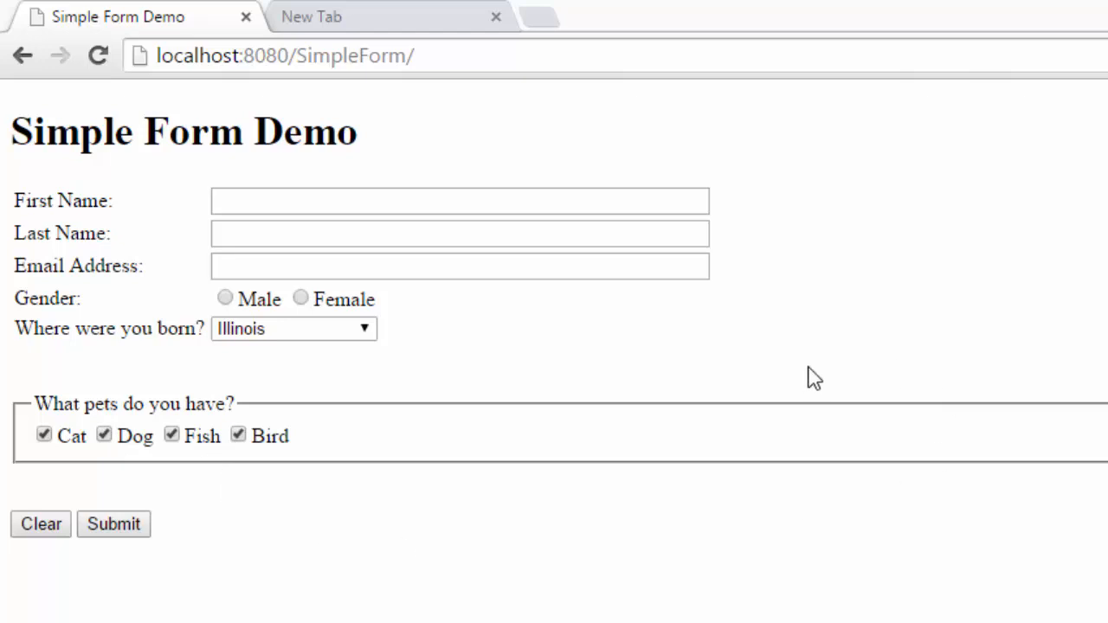
mouse_move(325, 26)
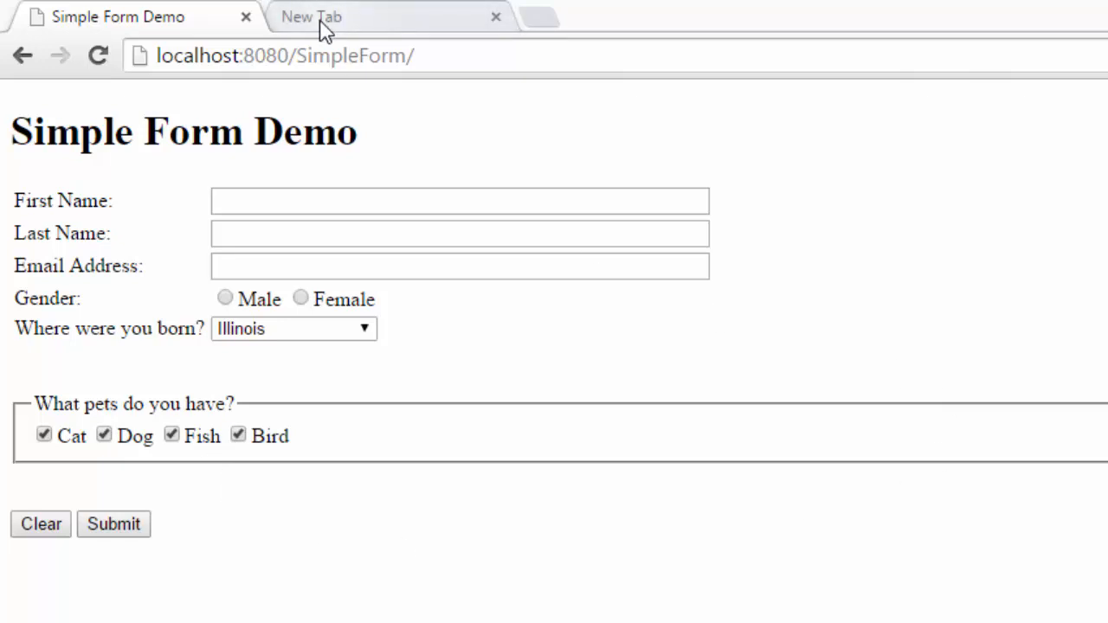
mouse_move(185, 273)
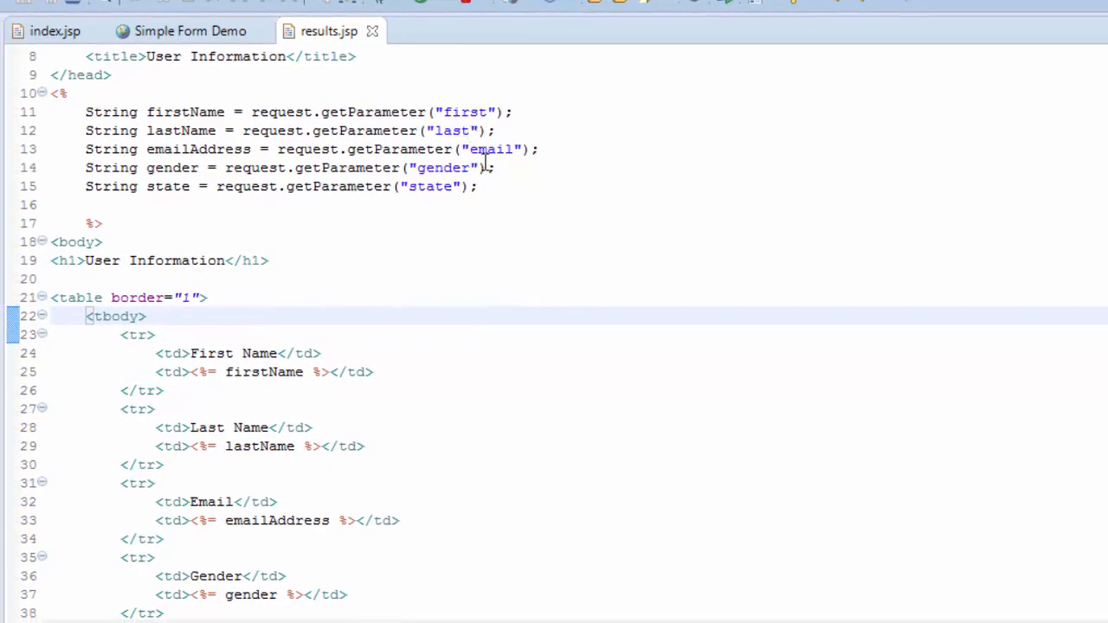
mouse_move(452, 149)
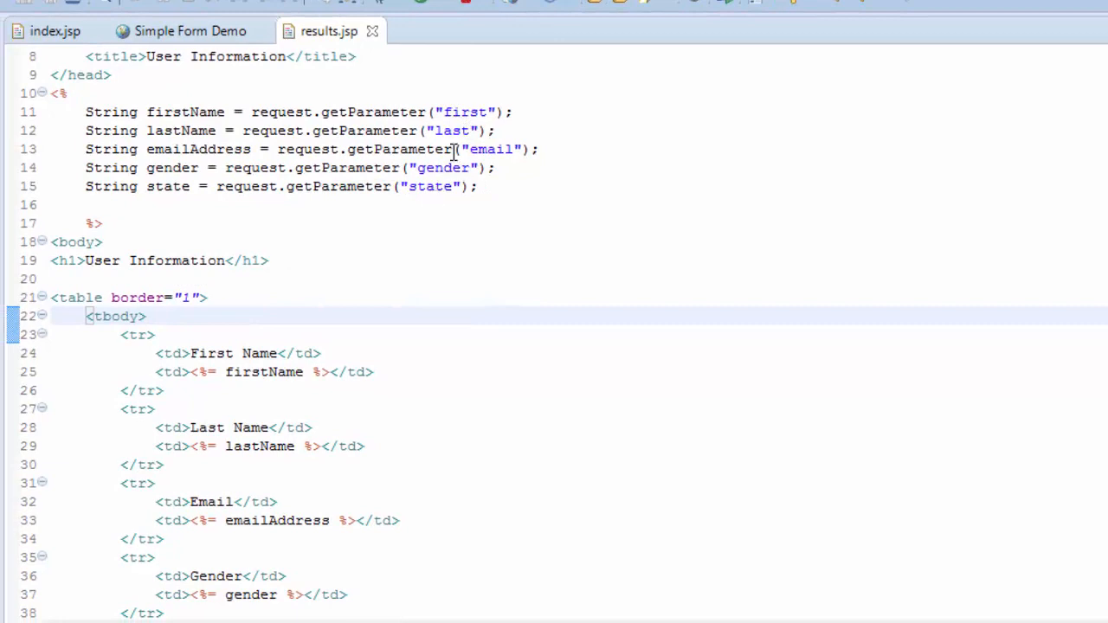
mouse_move(430, 193)
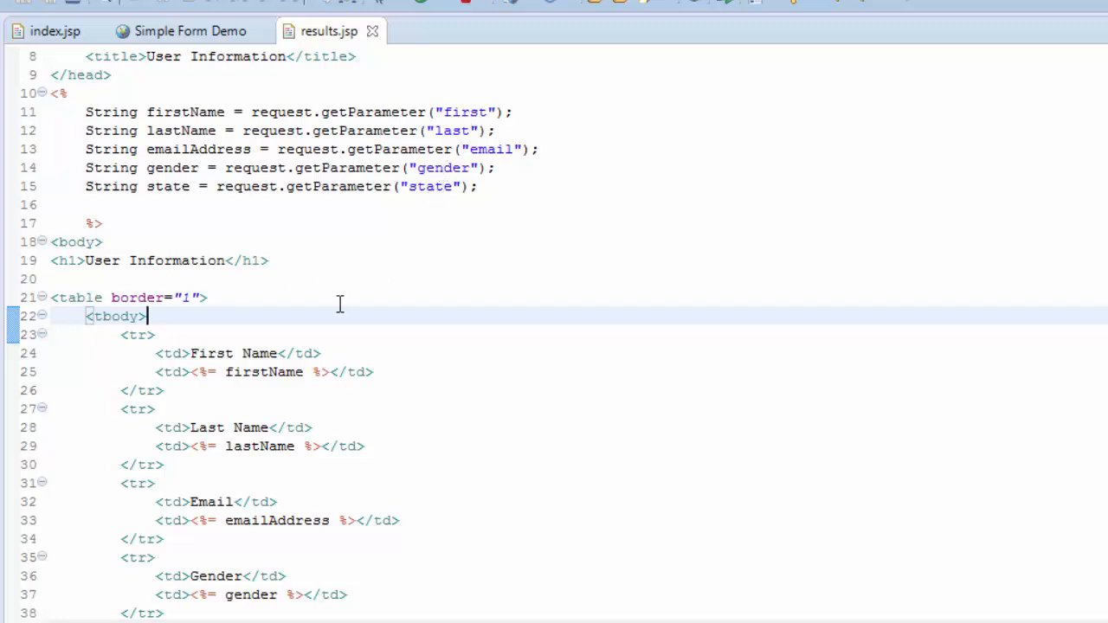
mouse_move(377, 198)
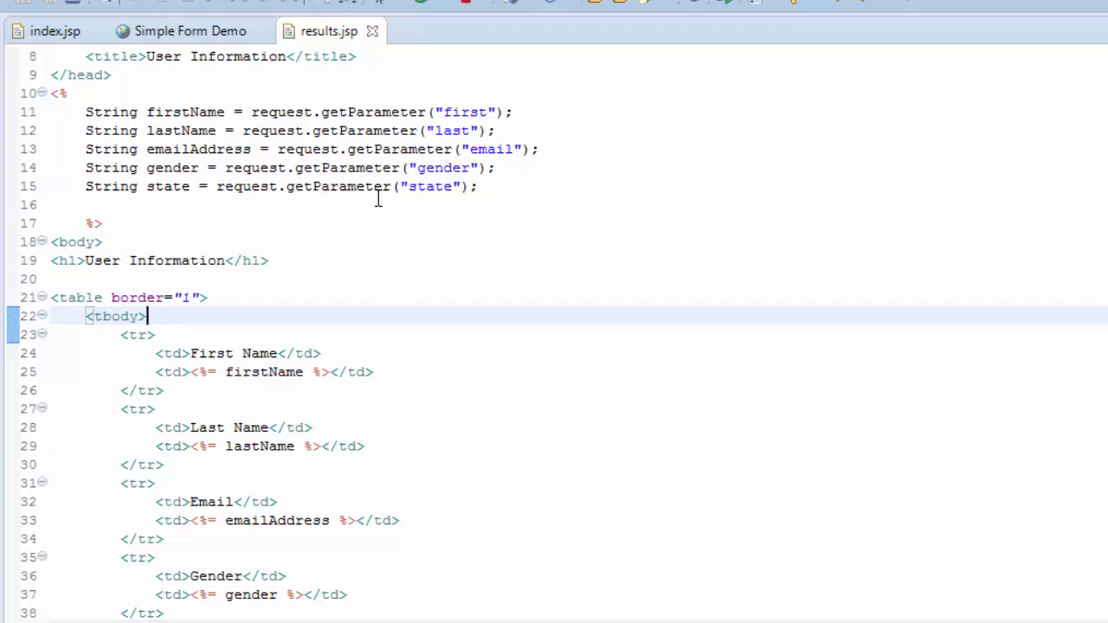
scroll("down", 3)
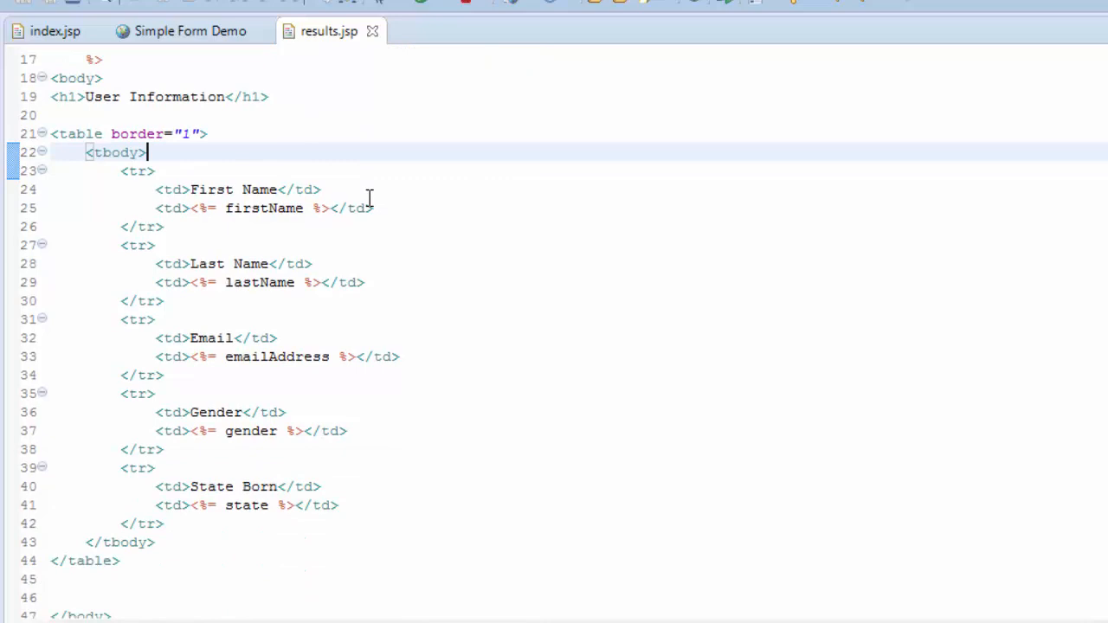
scroll("up", 3)
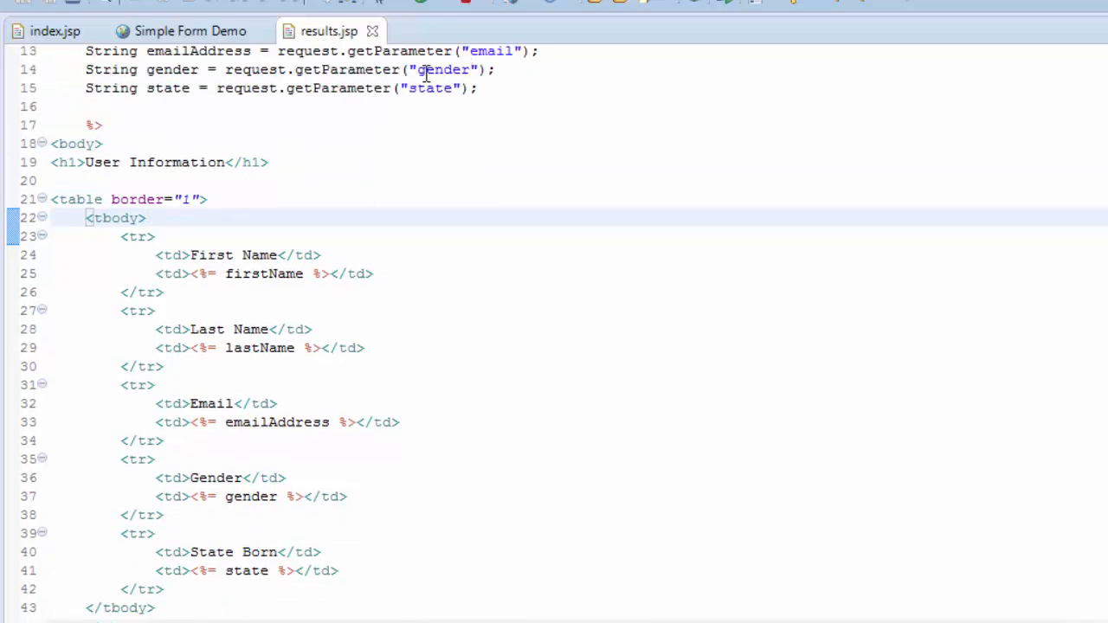
mouse_move(562, 111)
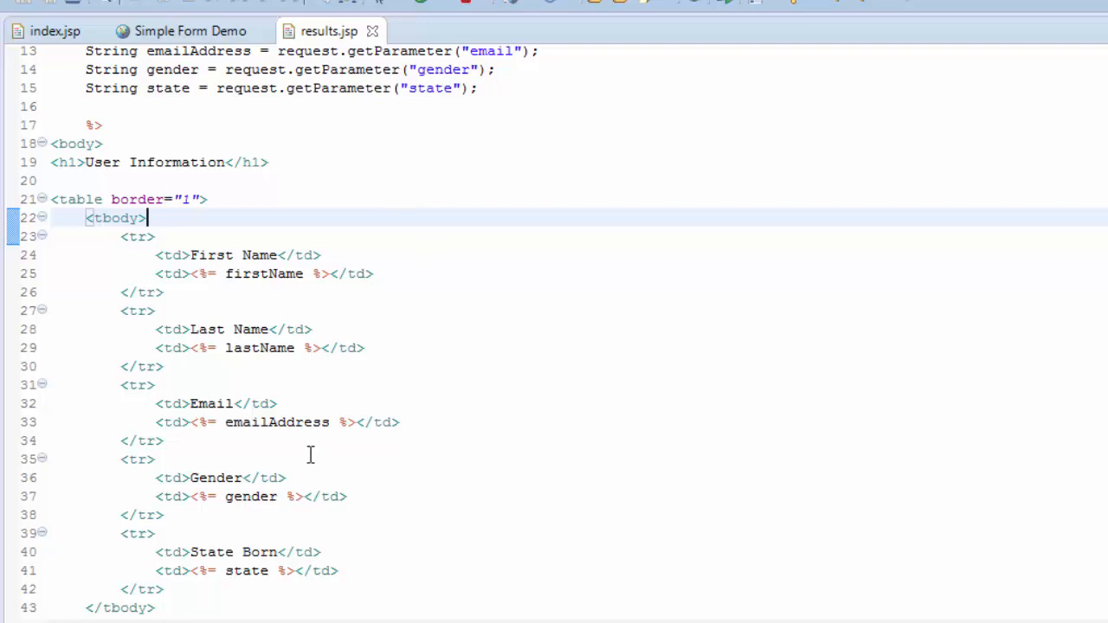
scroll("up", 3)
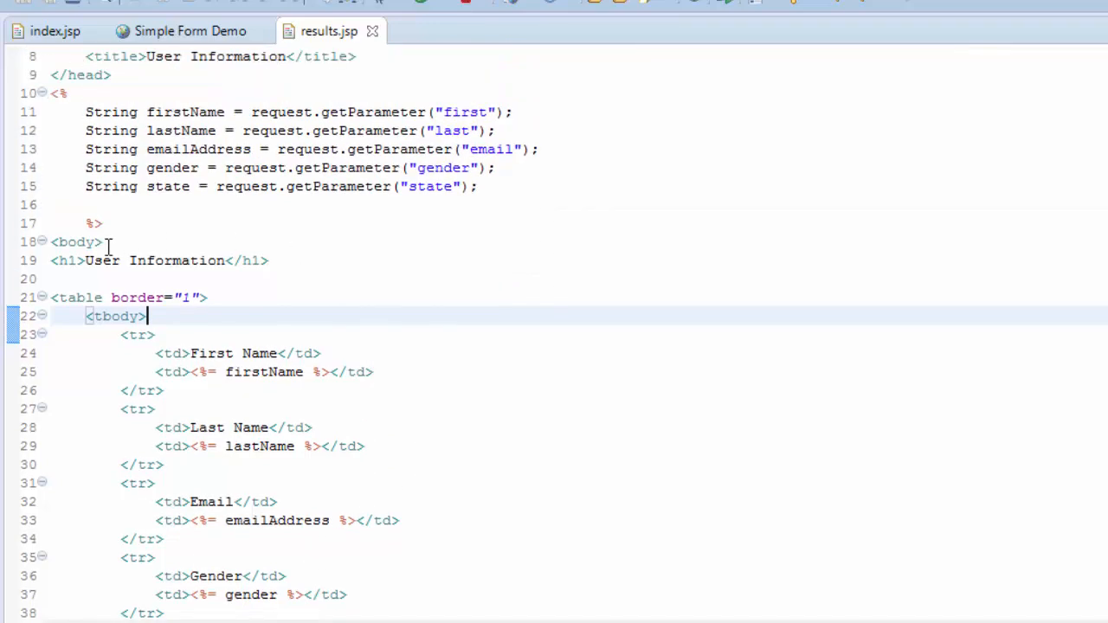
scroll("down", 3)
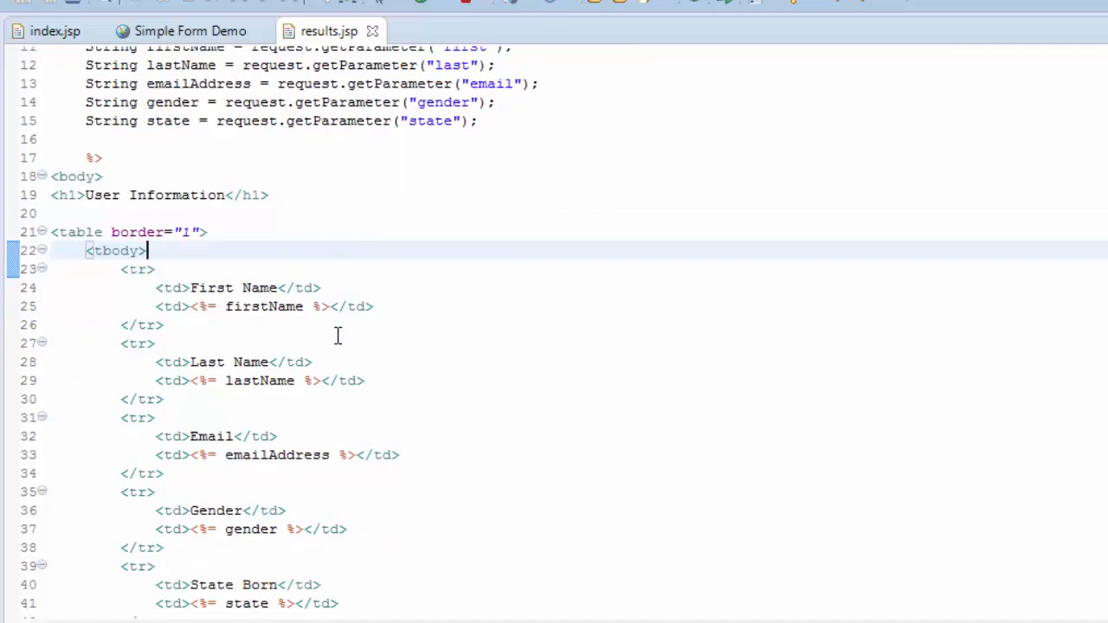
scroll("down", 3)
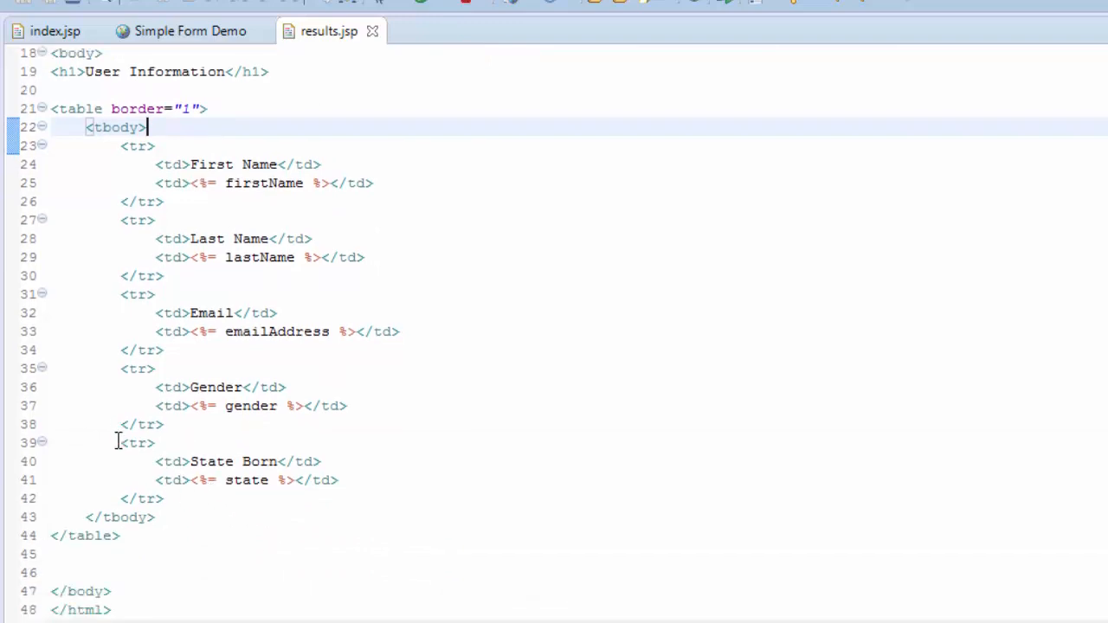
- Duplicate the State Born row and select its <%= state %> expression for replacement
left_click_drag(119, 442, 163, 498)
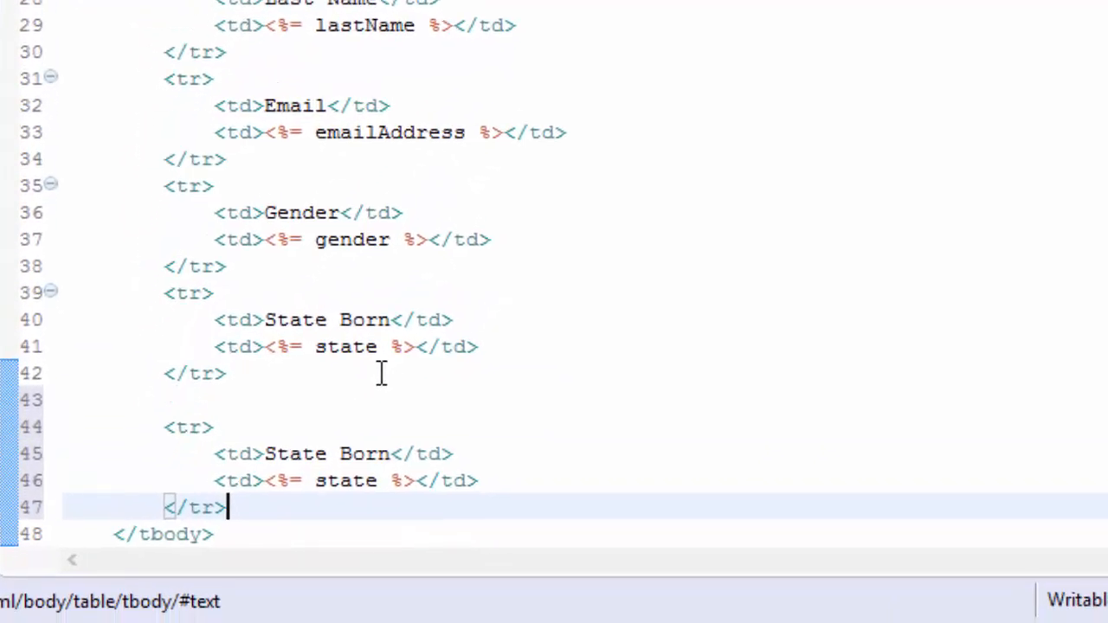
scroll("down", 3)
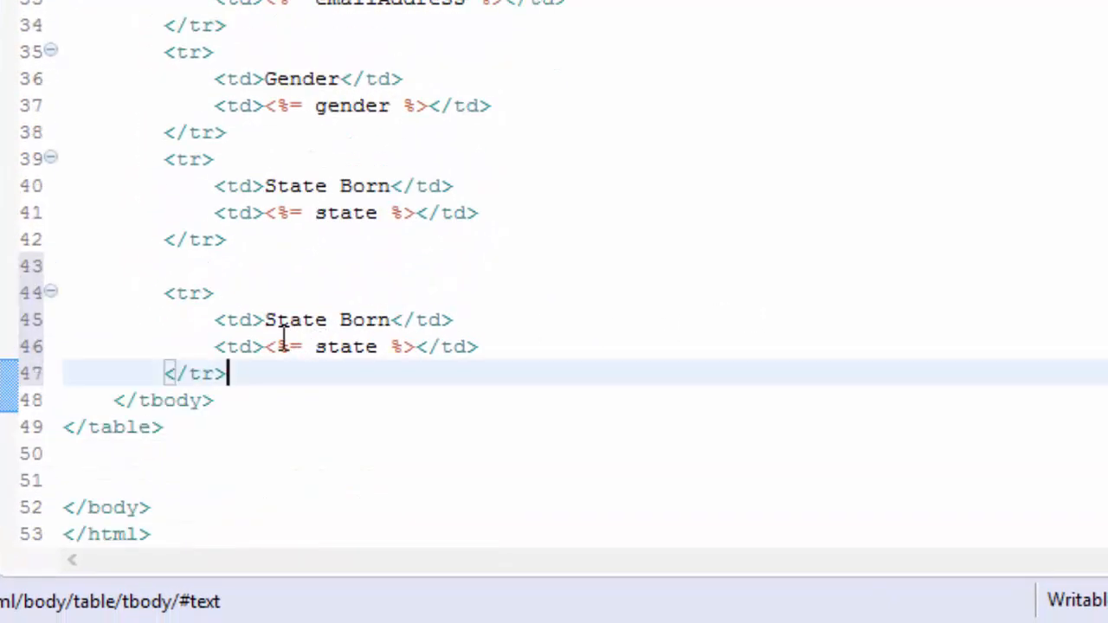
double_click(344, 346)
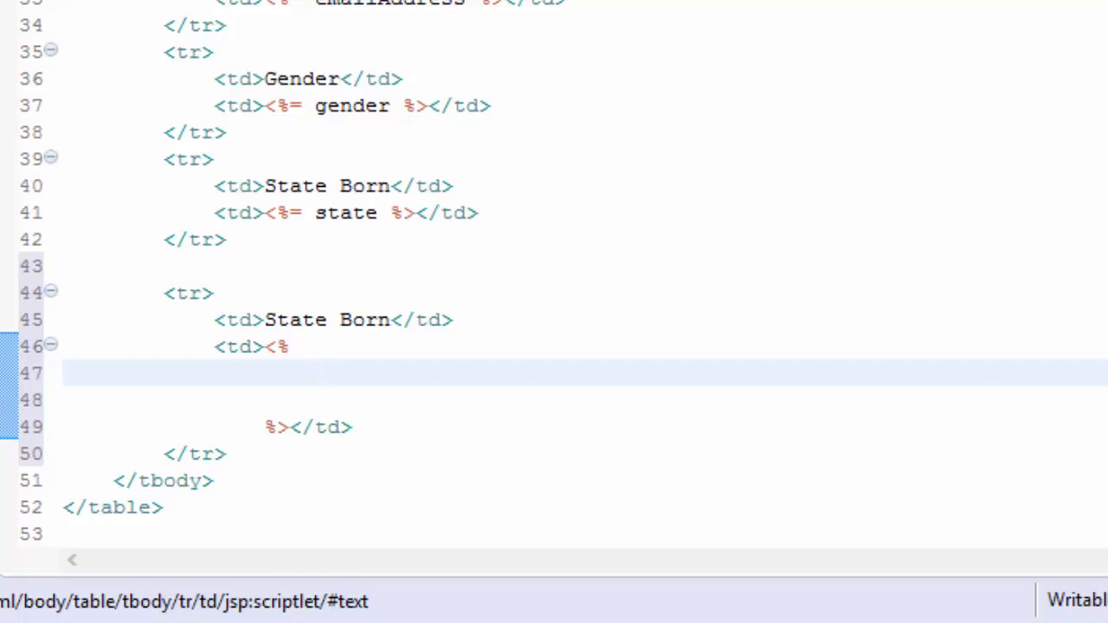
scroll("down", 3)
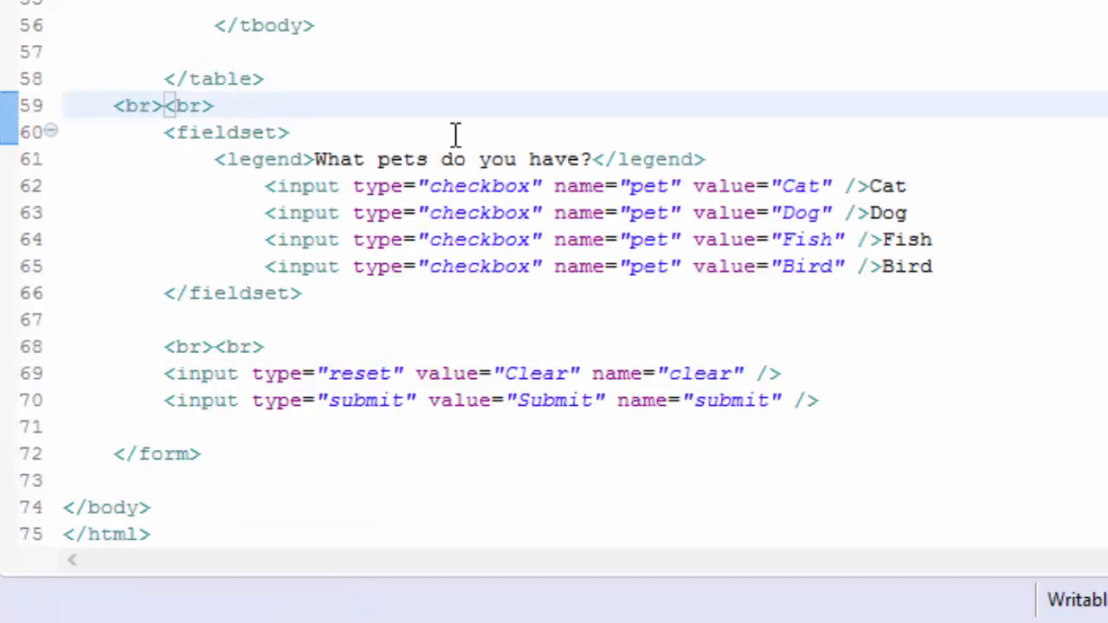
mouse_move(468, 187)
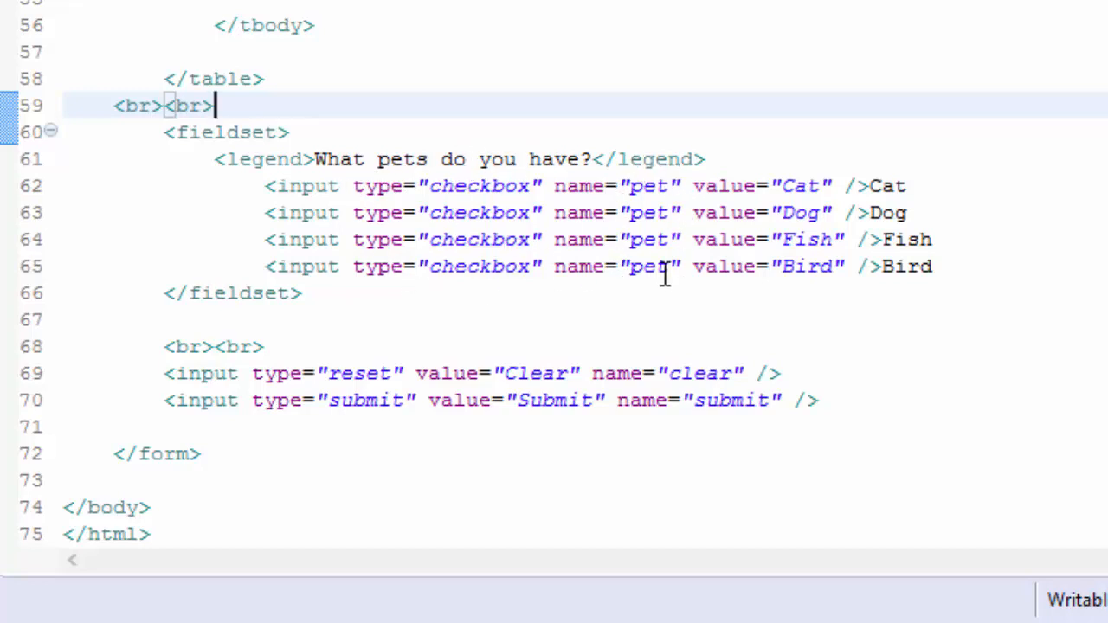
mouse_move(634, 173)
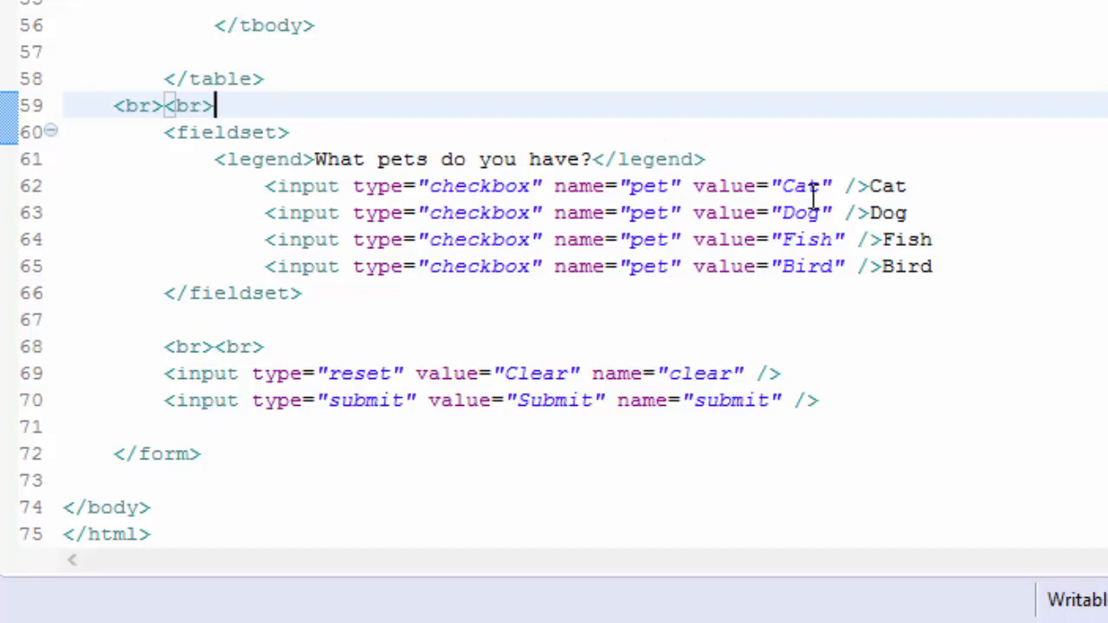
mouse_move(886, 185)
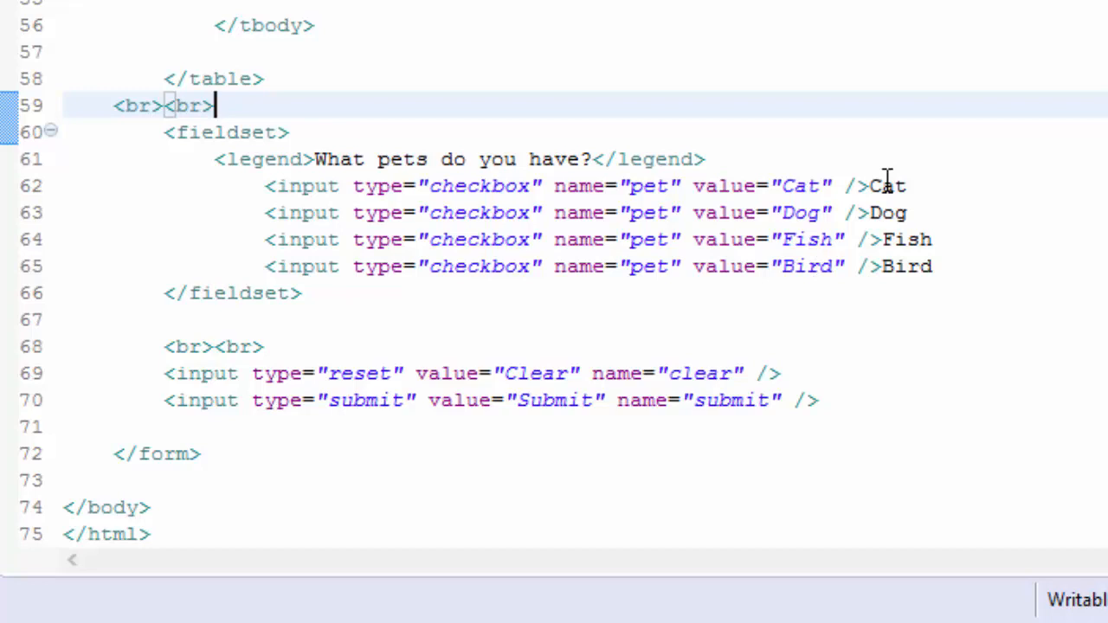
mouse_move(900, 276)
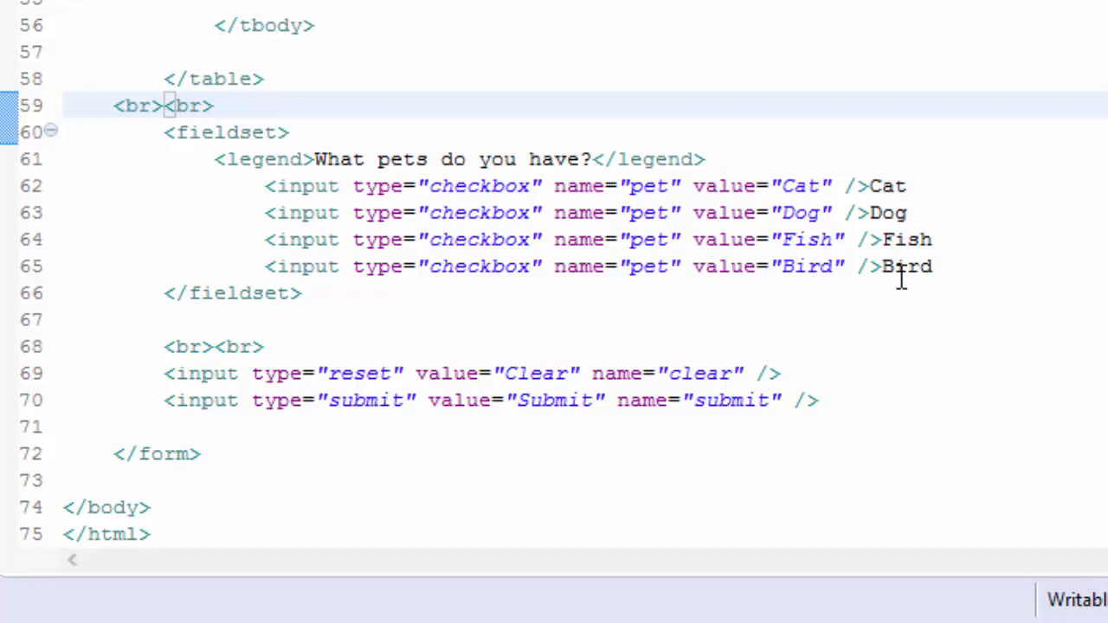
mouse_move(645, 186)
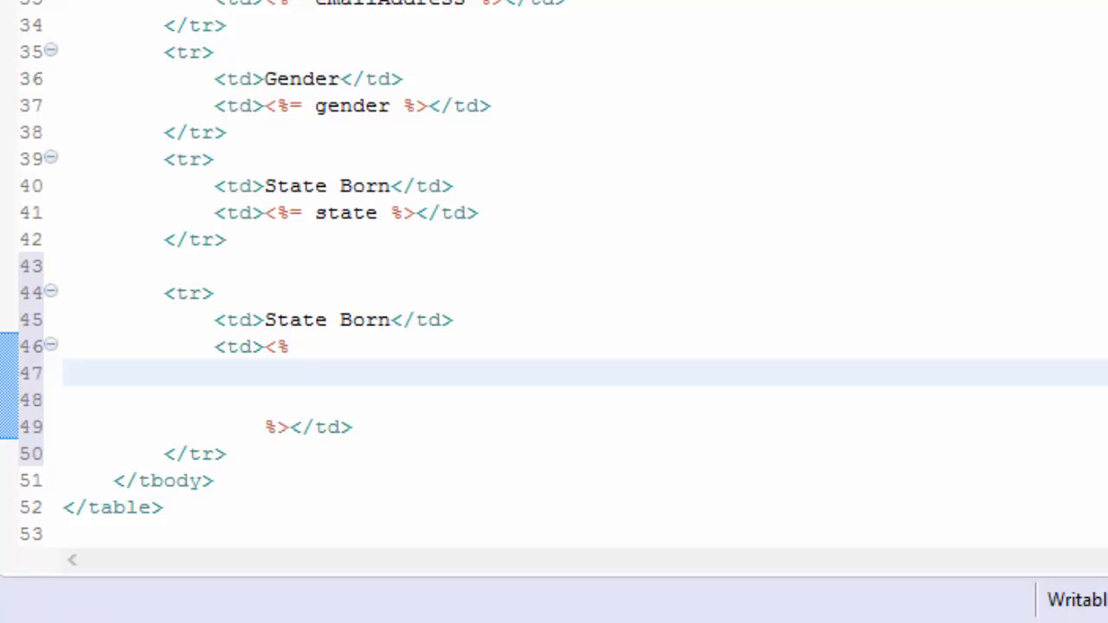
- Declare String[] selectedPets; in the scriptlet, followed by two blank lines
type("Sr")
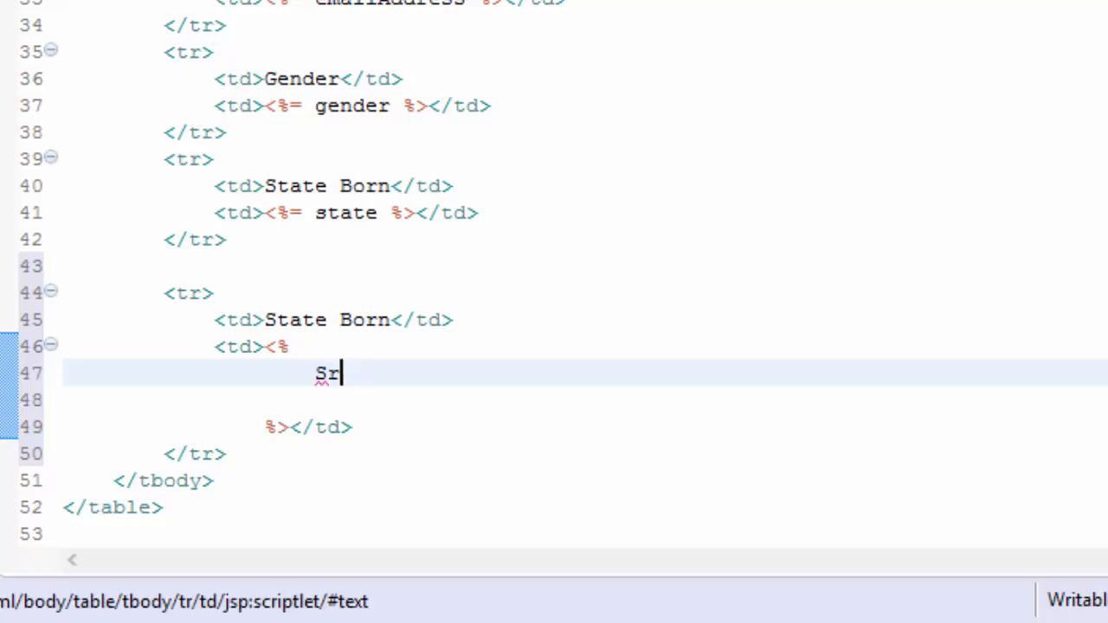
type("tring[]")
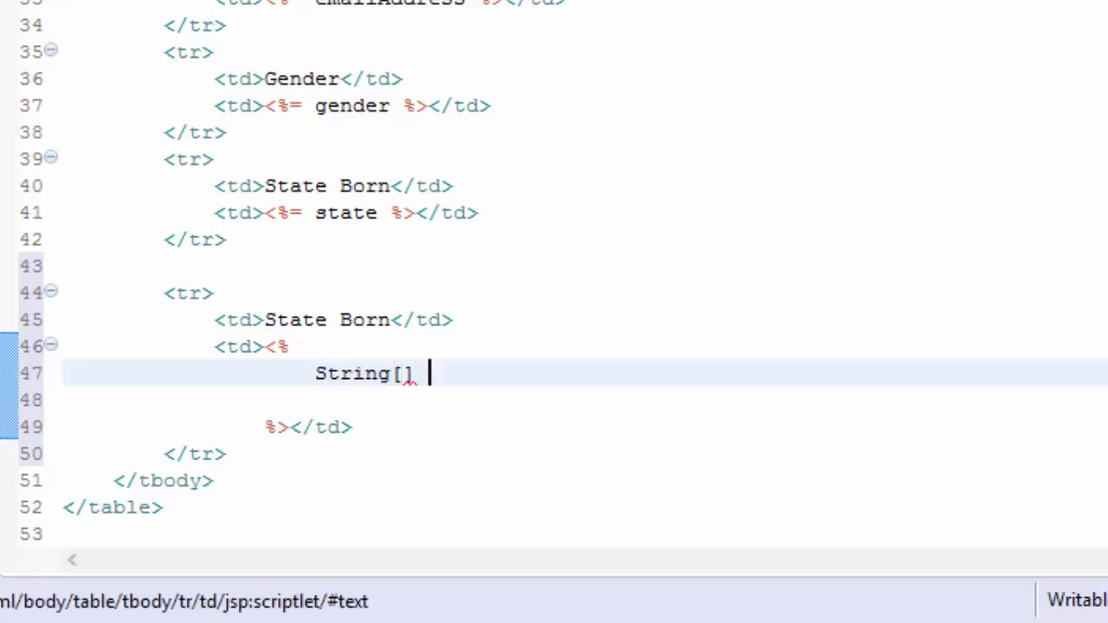
type("sele")
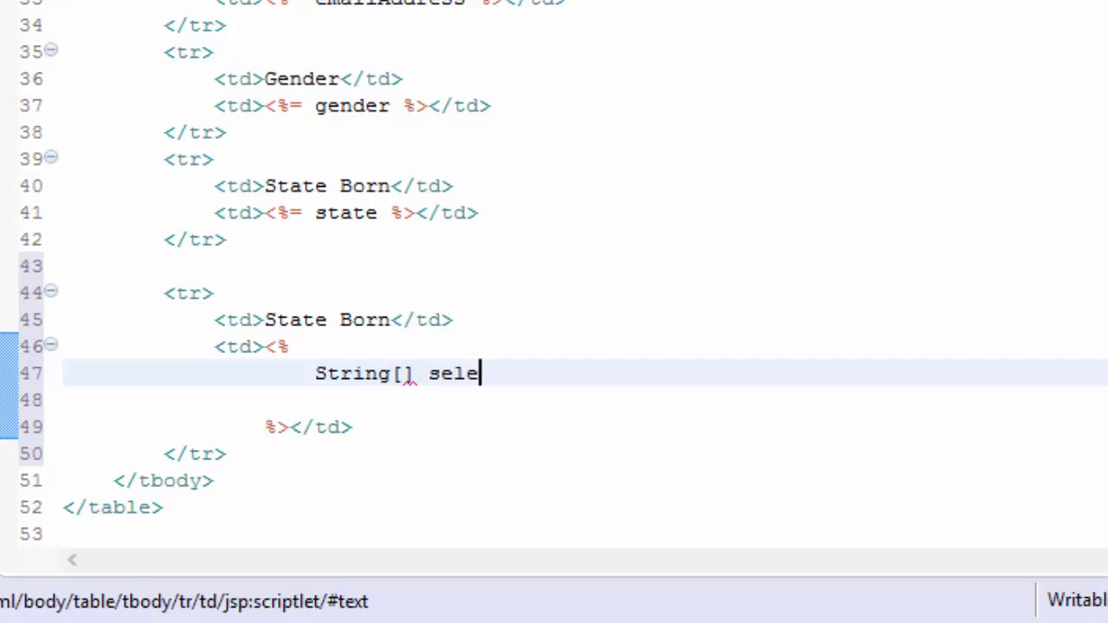
type("ctedP")
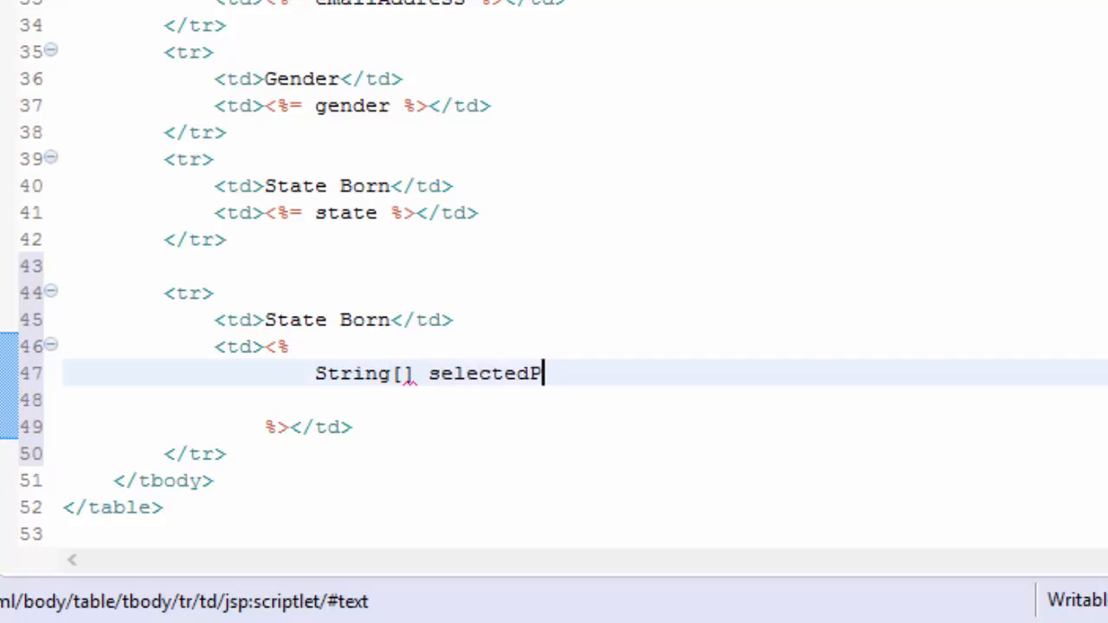
type("ets")
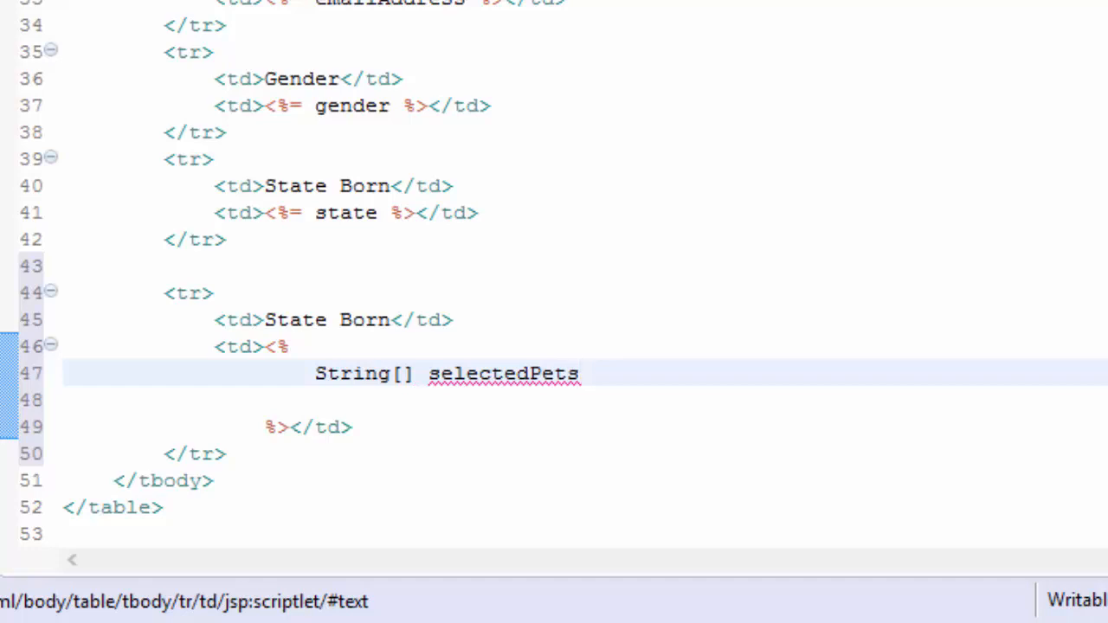
type(";")
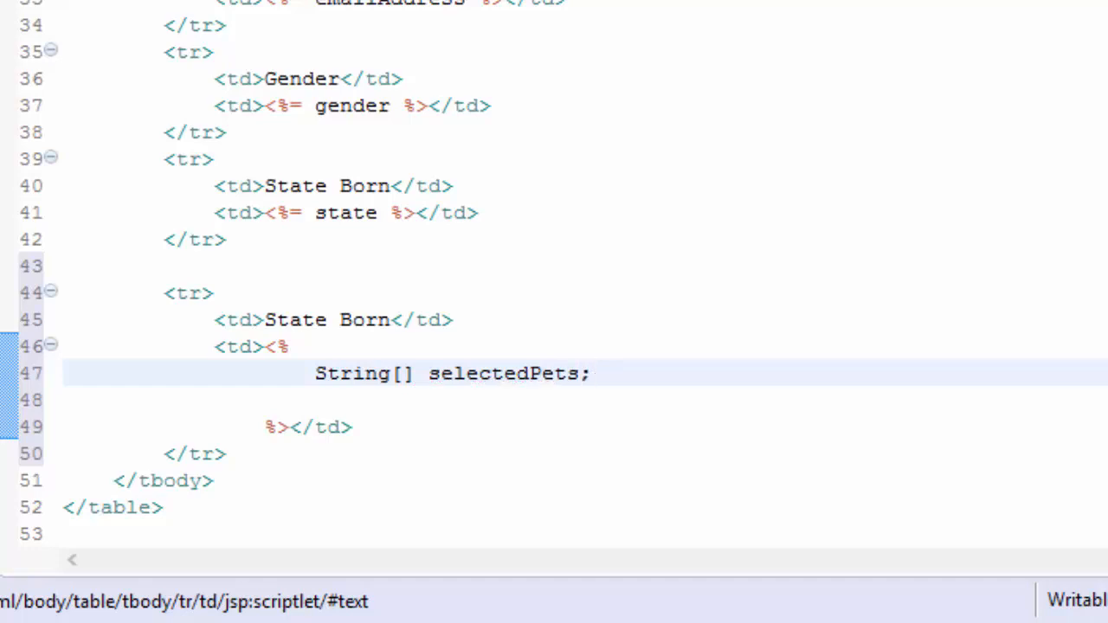
key("enter")
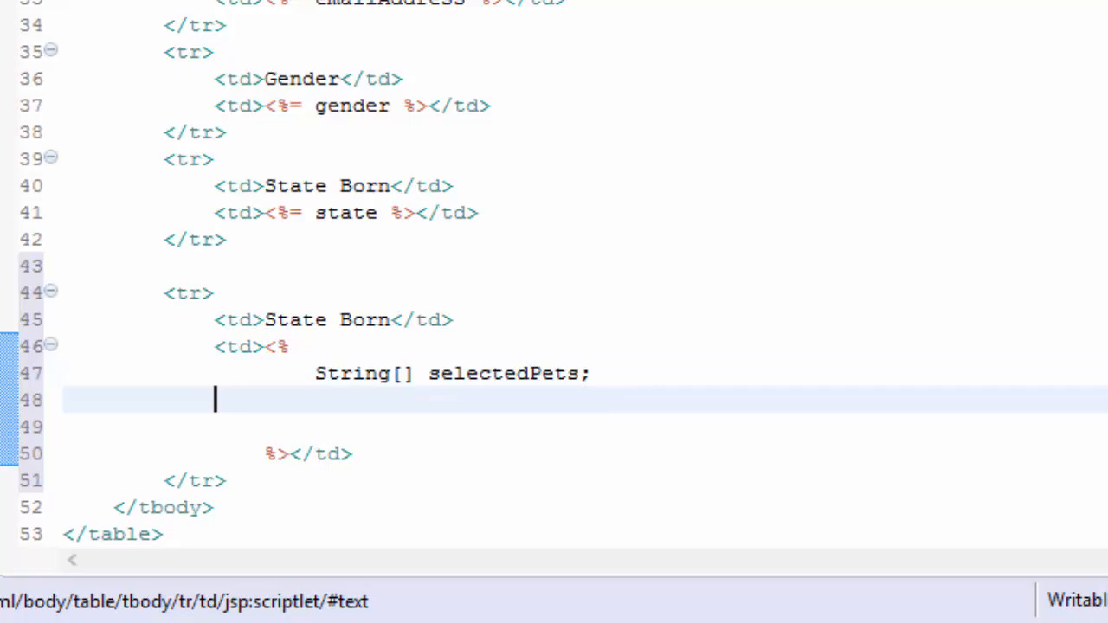
key("Return")
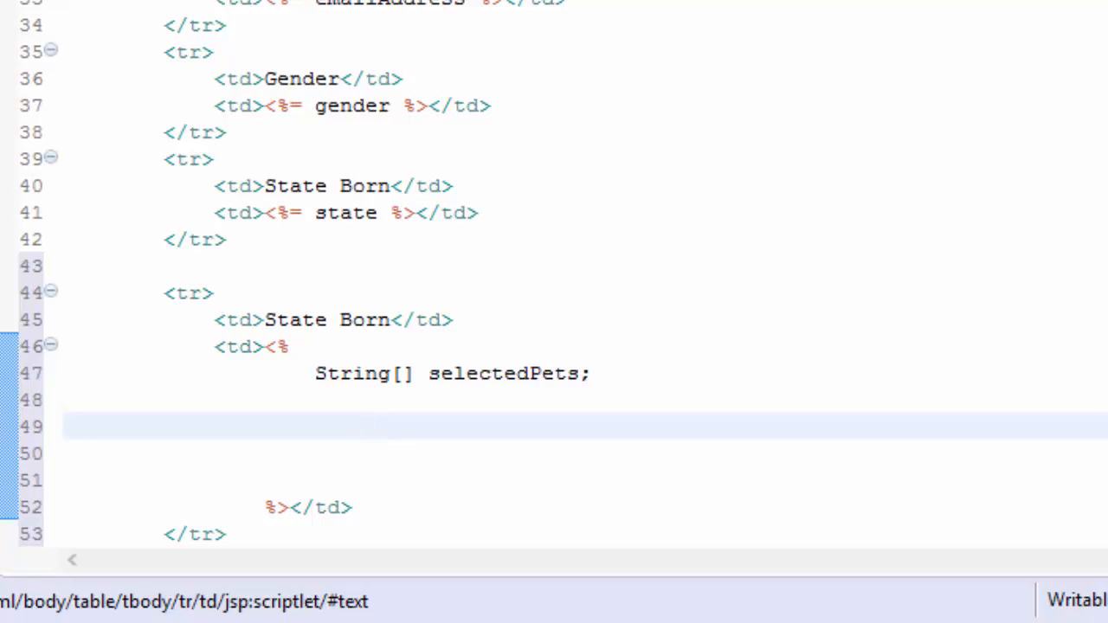
scroll("up", 3)
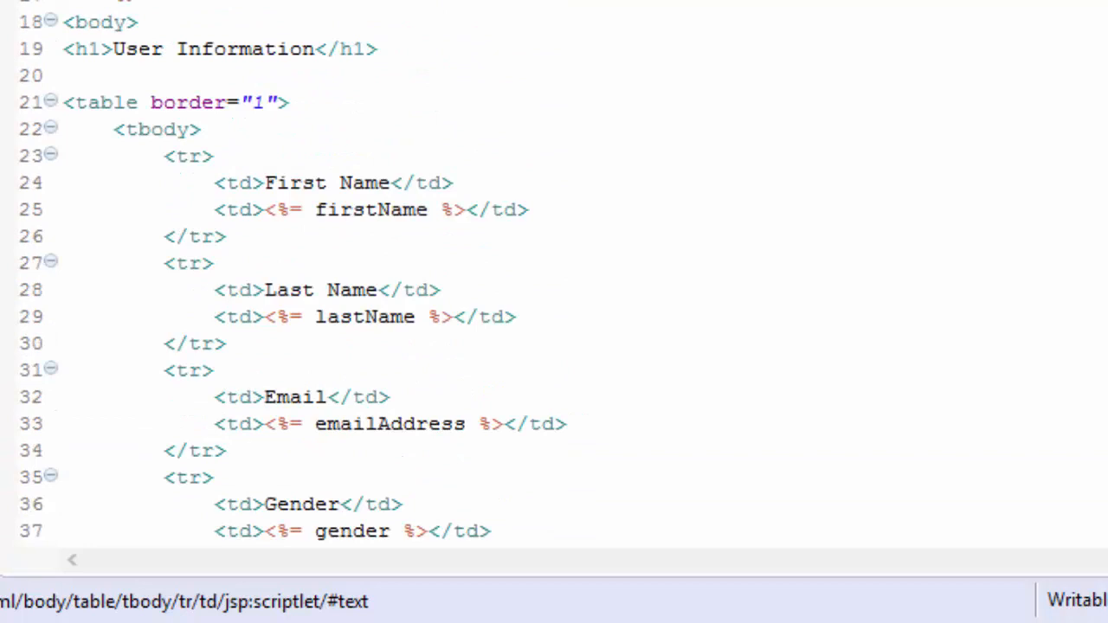
scroll("up", 3)
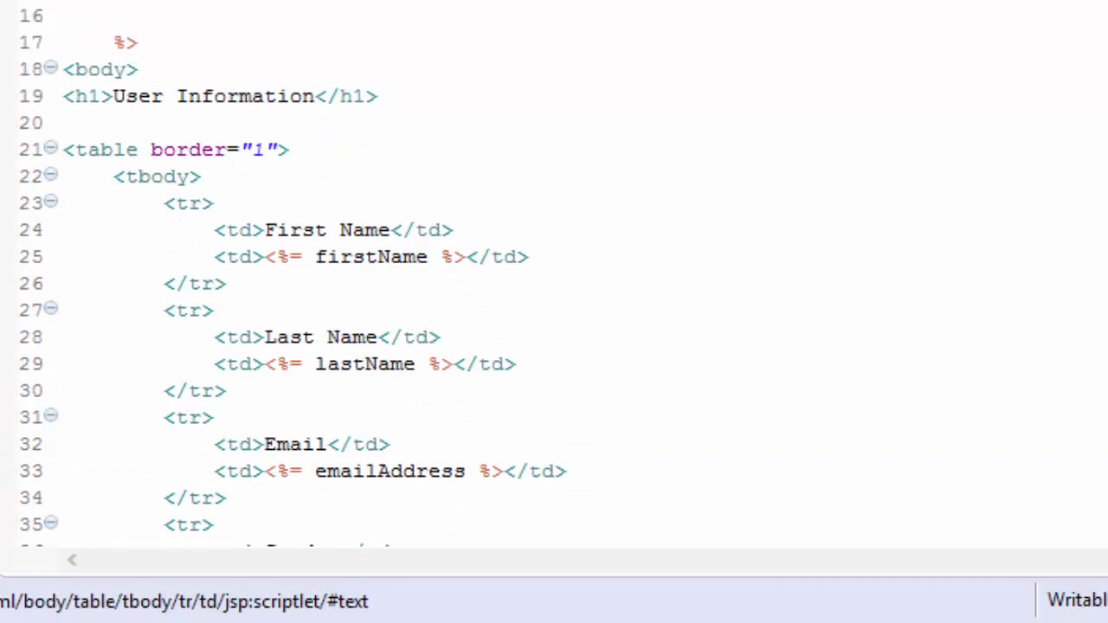
scroll("down", 3)
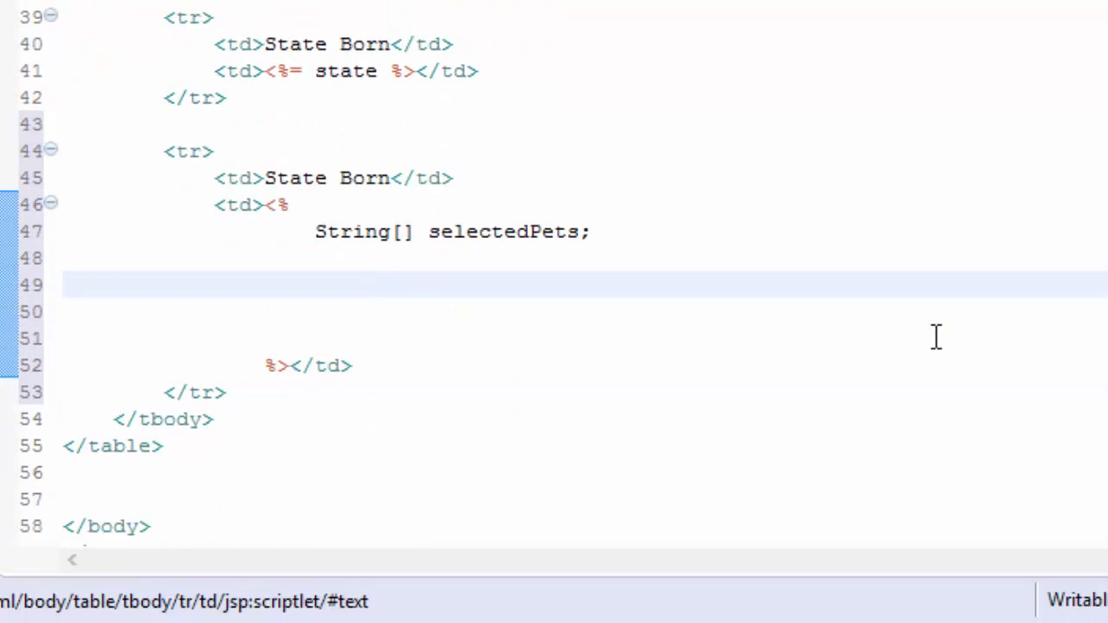
- Assign selectedPets = request.getParameterValues("pet") below the declaration
type("sele")
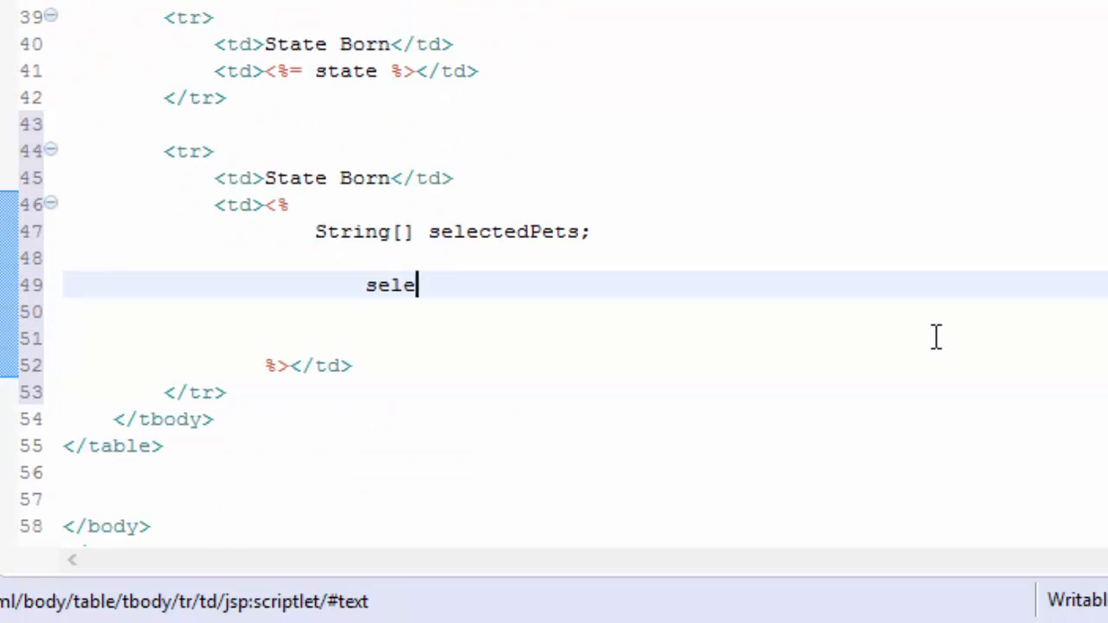
type("ctedPets =")
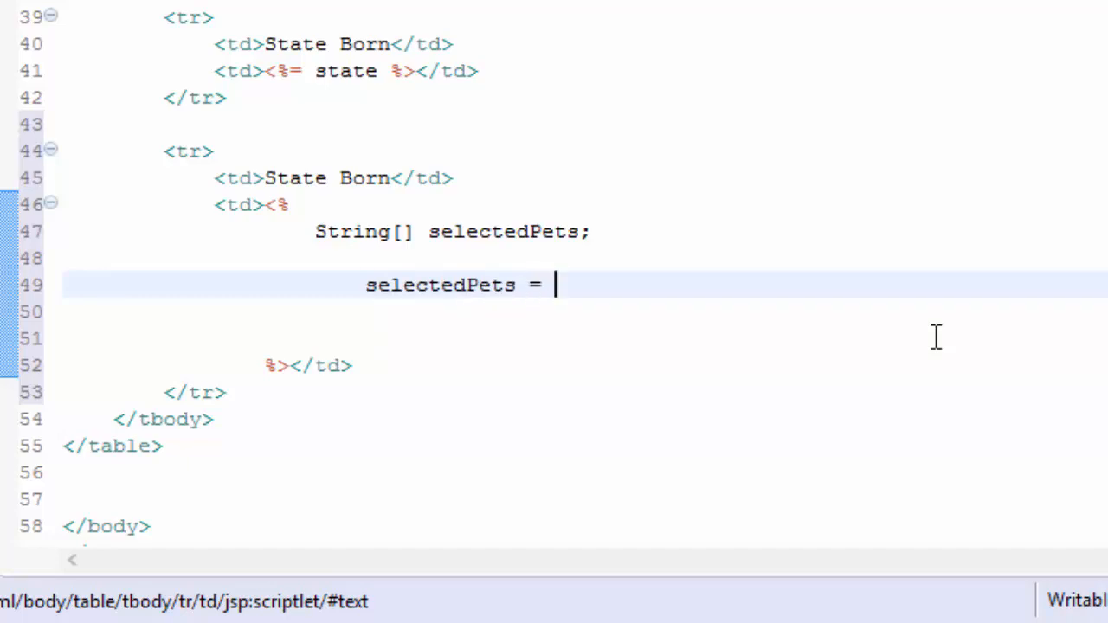
type("request.")
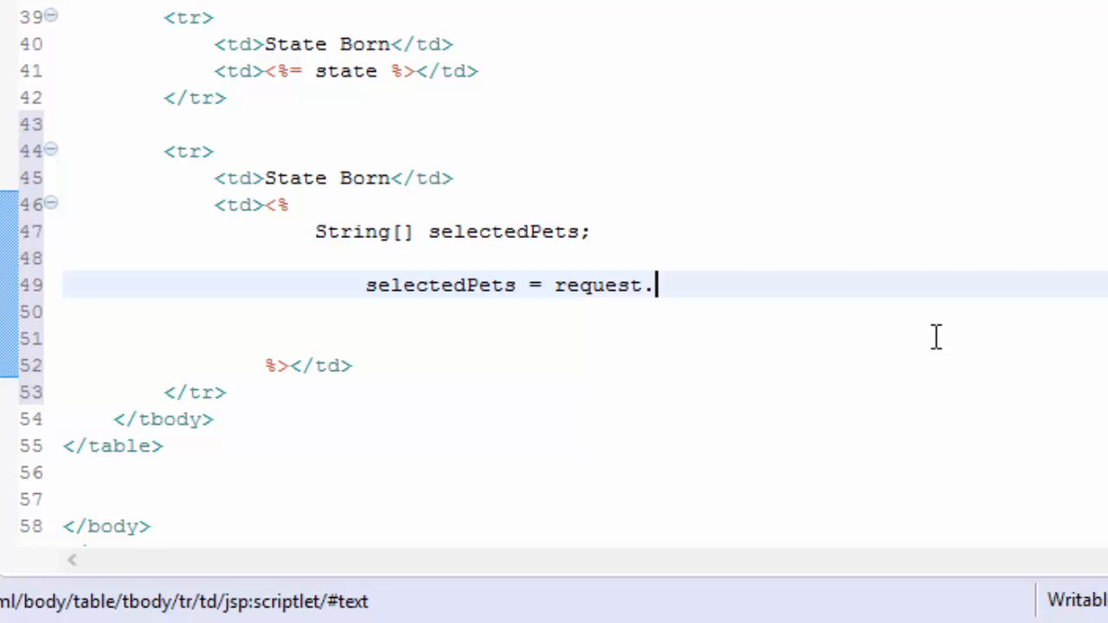
type("getPara")
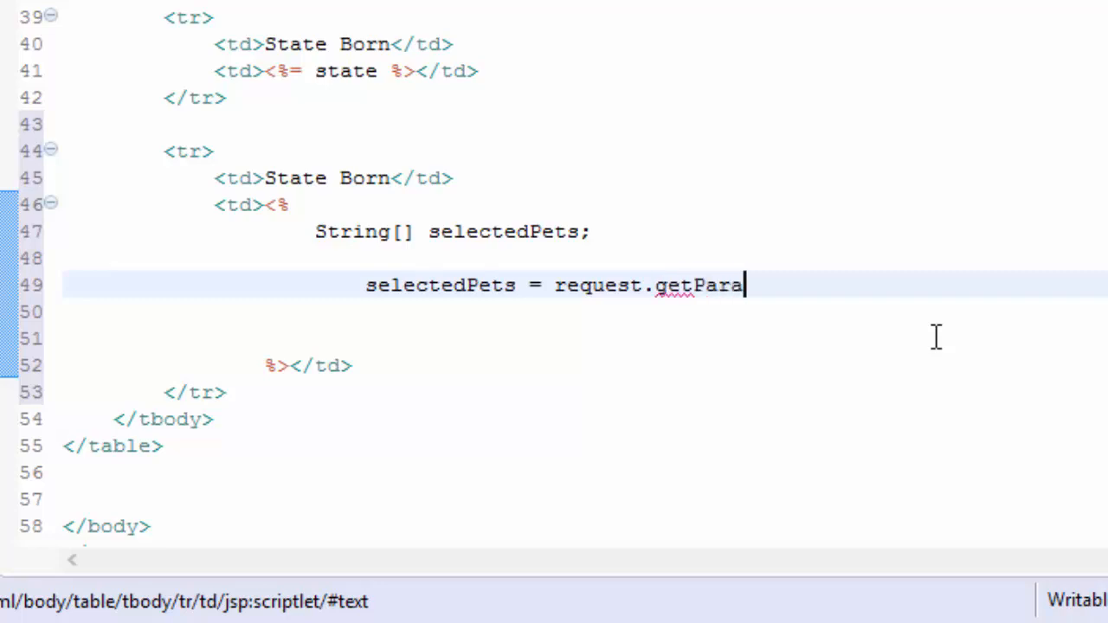
type("meter")
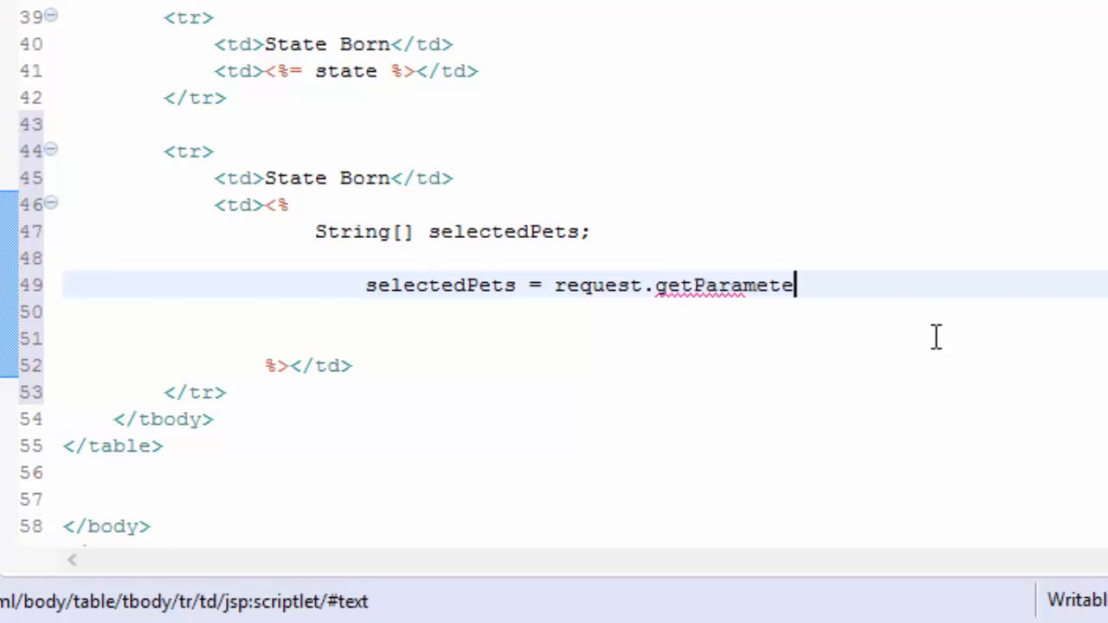
type("rValues()")
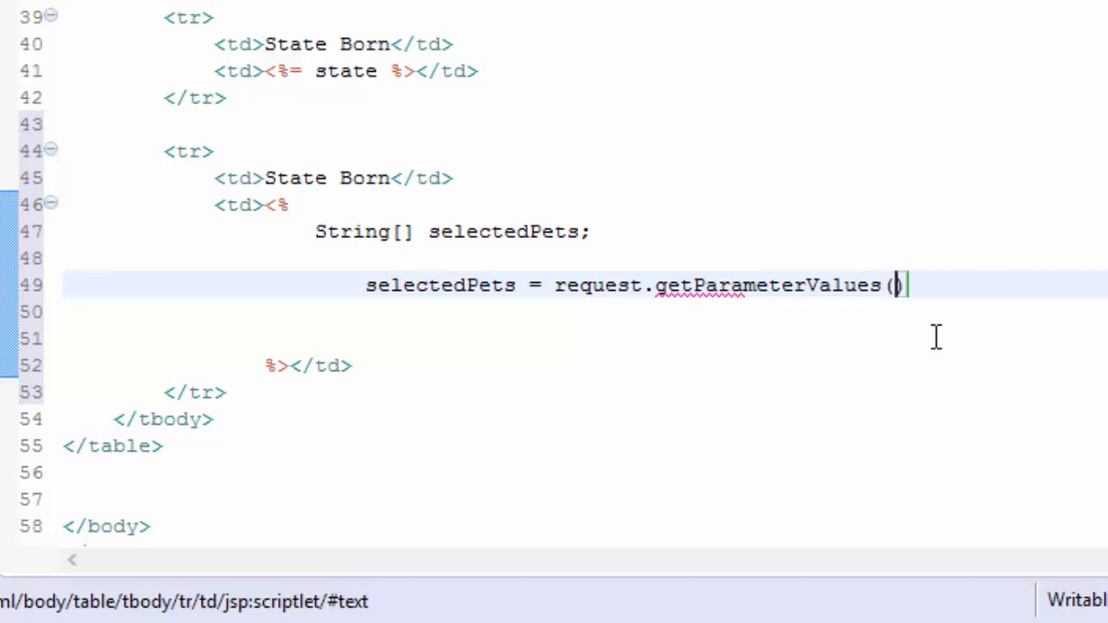
type("\"pe")
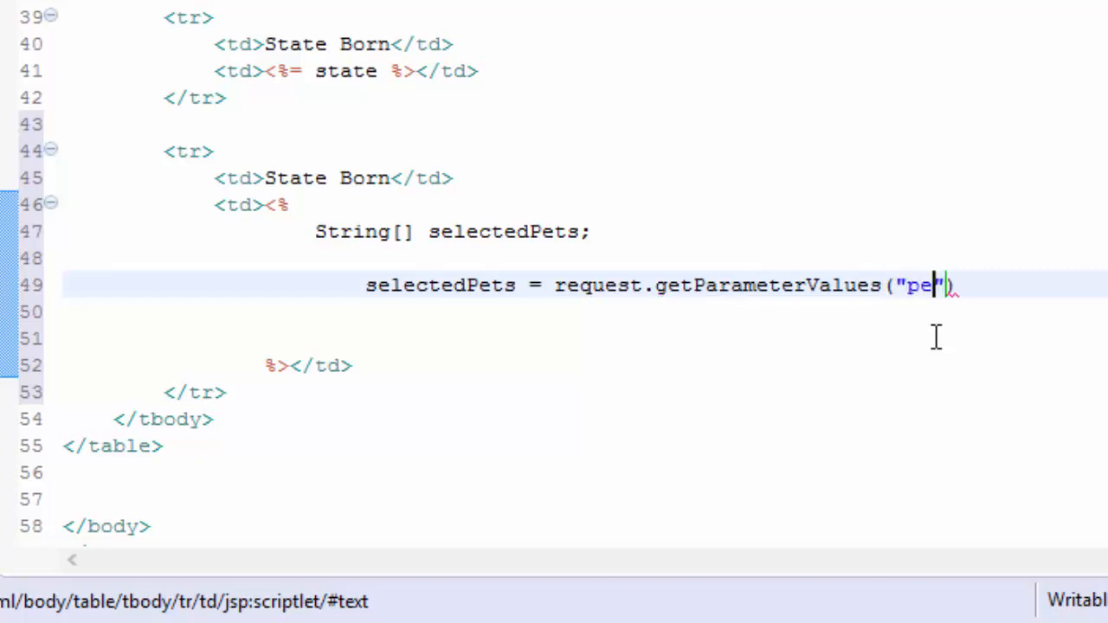
type("t")
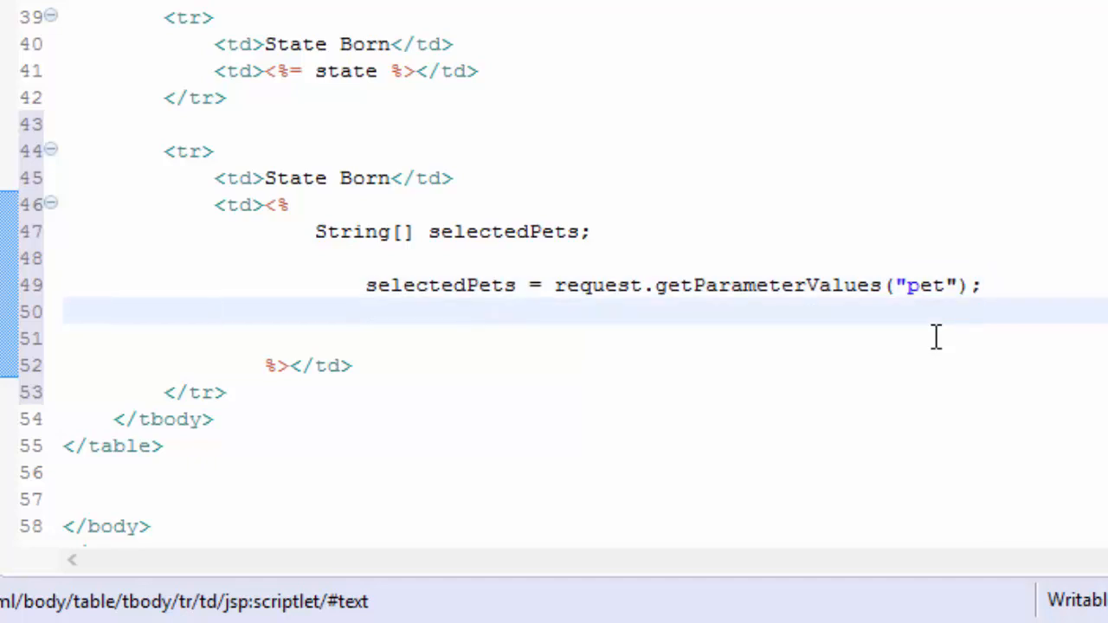
mouse_move(486, 231)
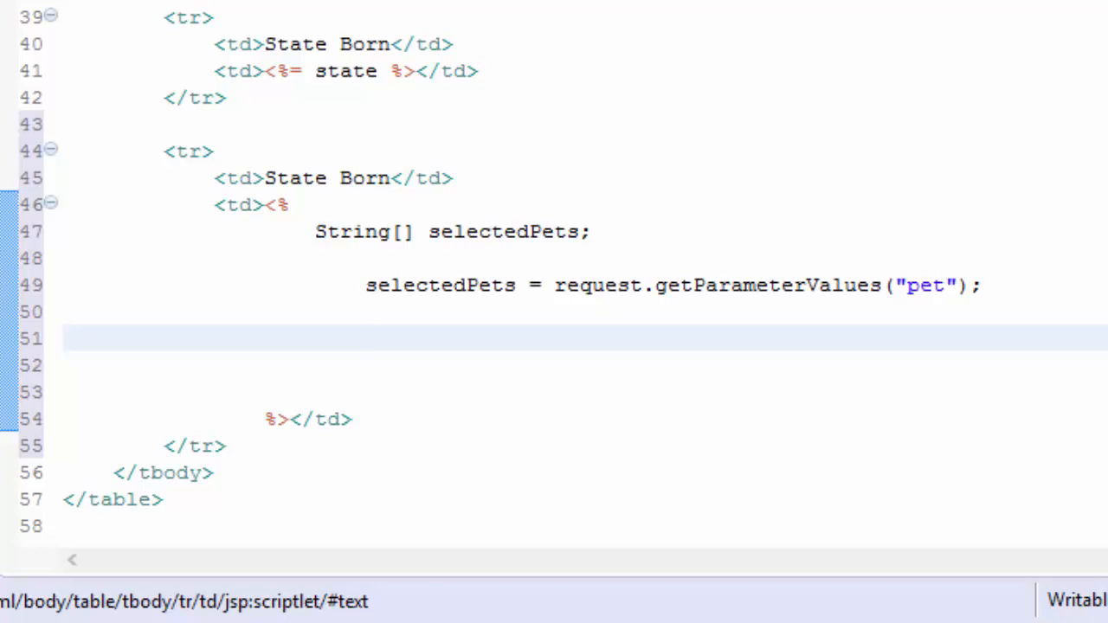
- Add an if (selectedPets != null) block with braces
type("if")
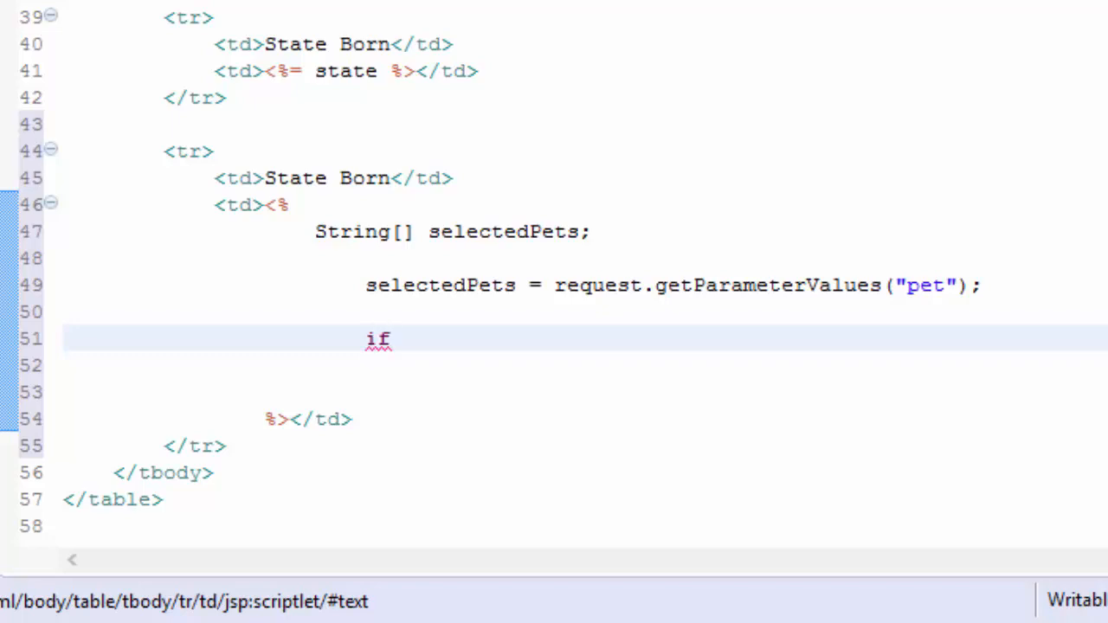
type("(selec")
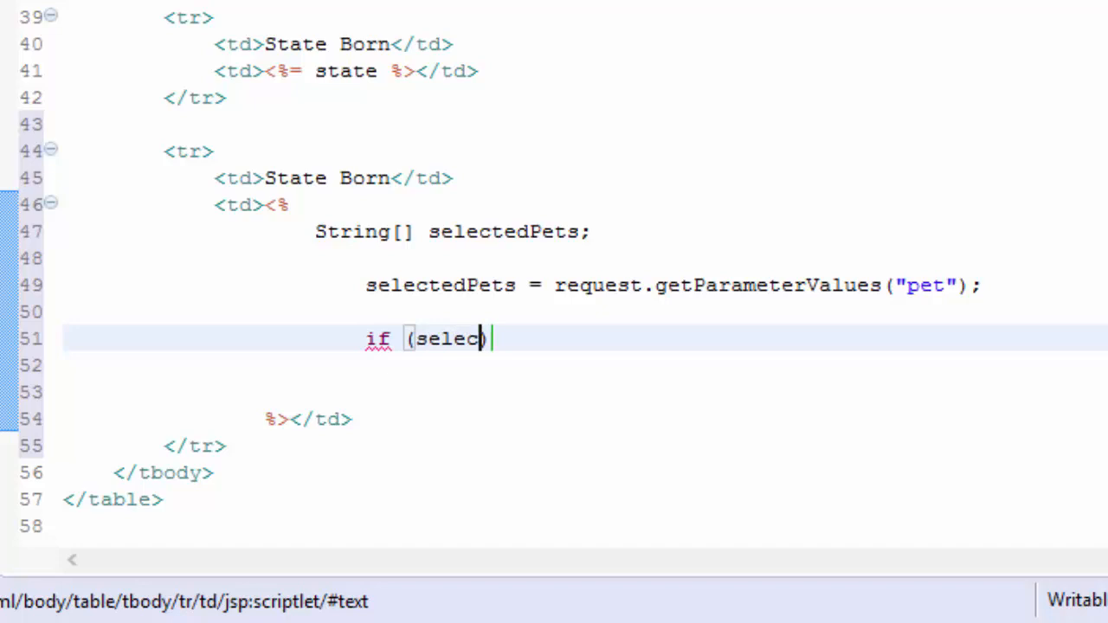
type("e")
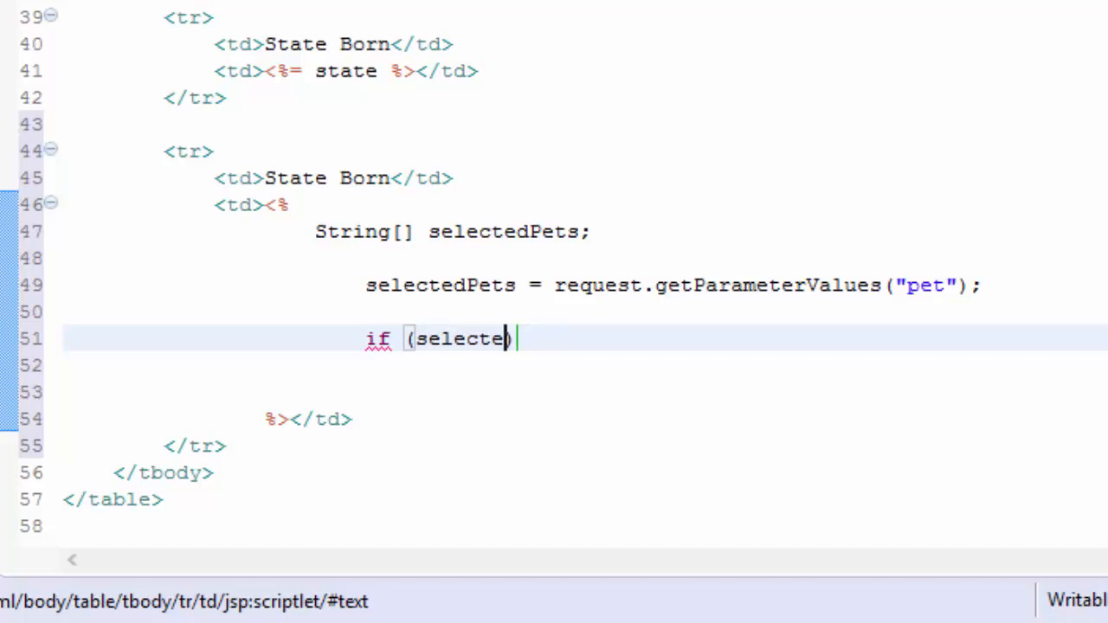
type("dPets)")
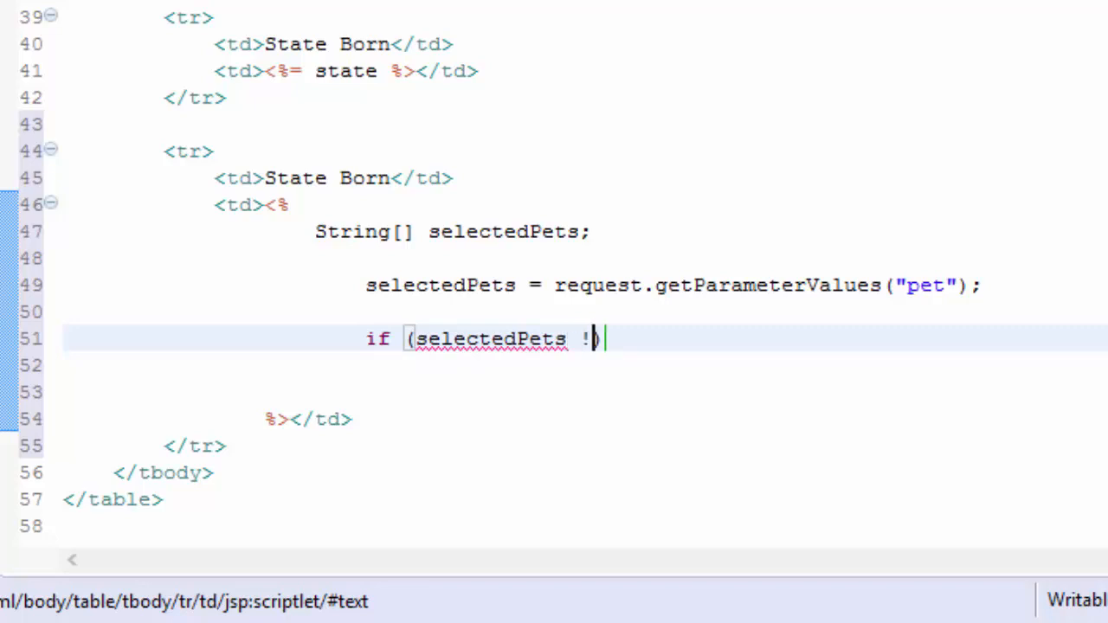
type("=null")
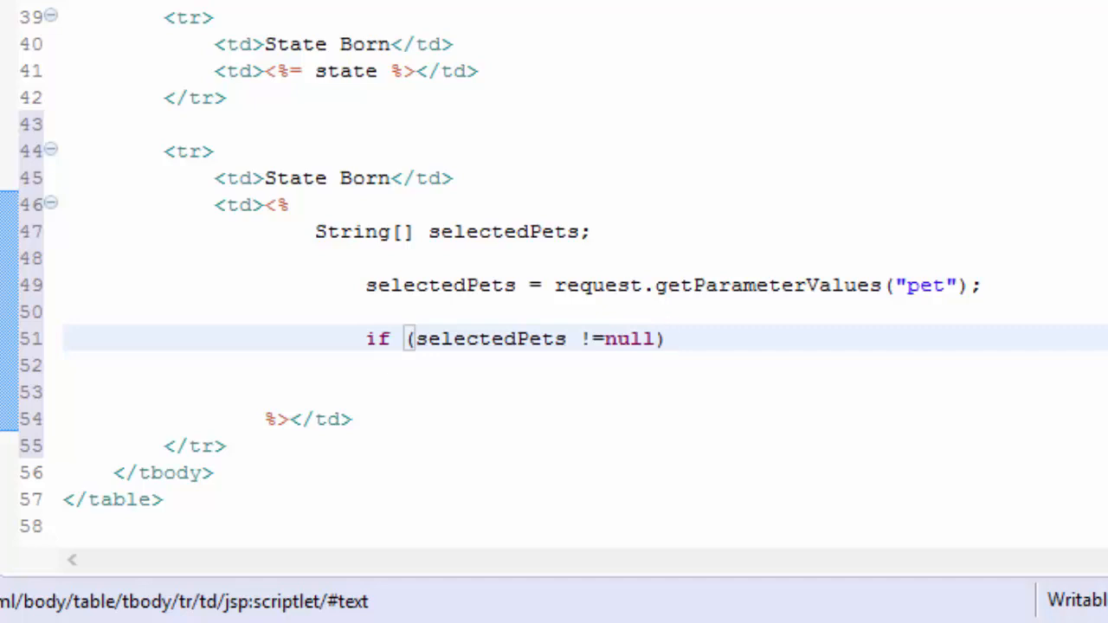
type("{")
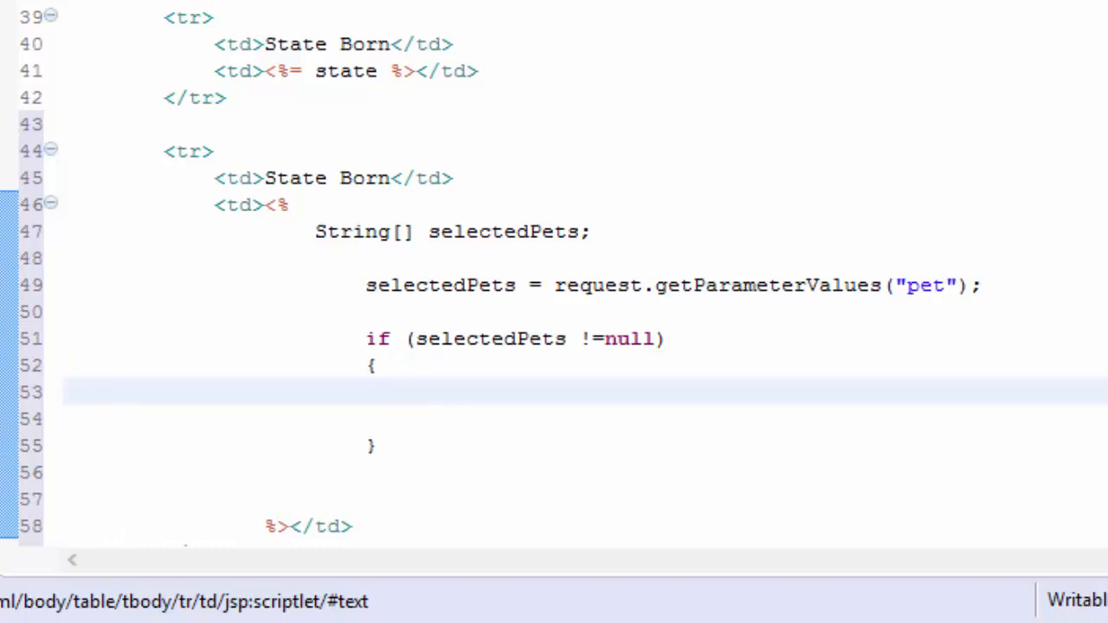
- Write for (int i=0; i<selectedPets.length; i++) with an open body brace
type("for (")
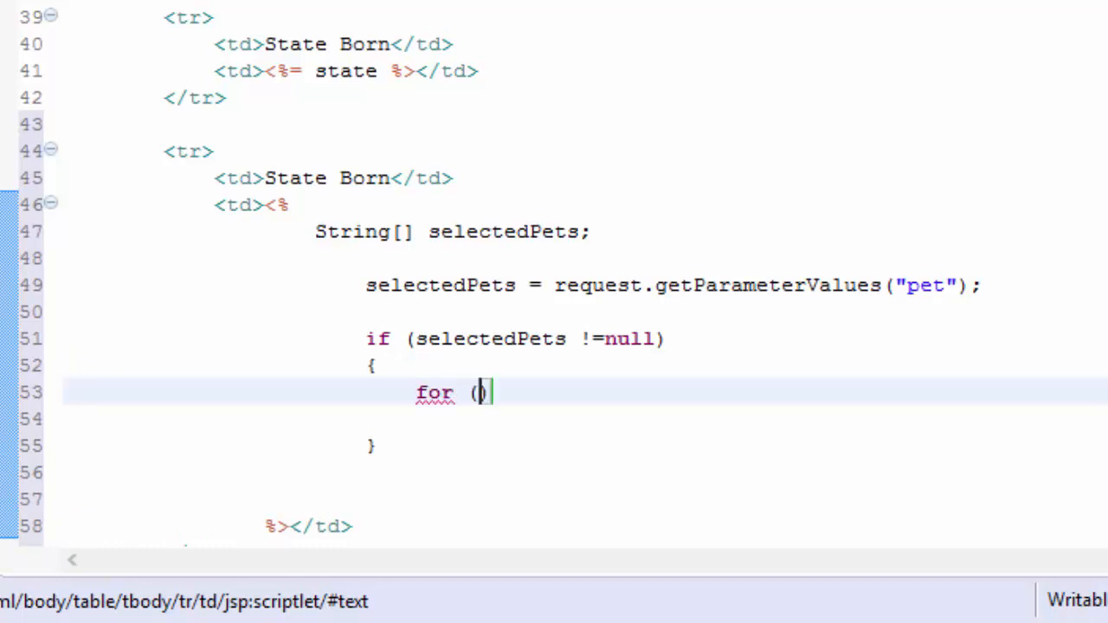
type("int i=")
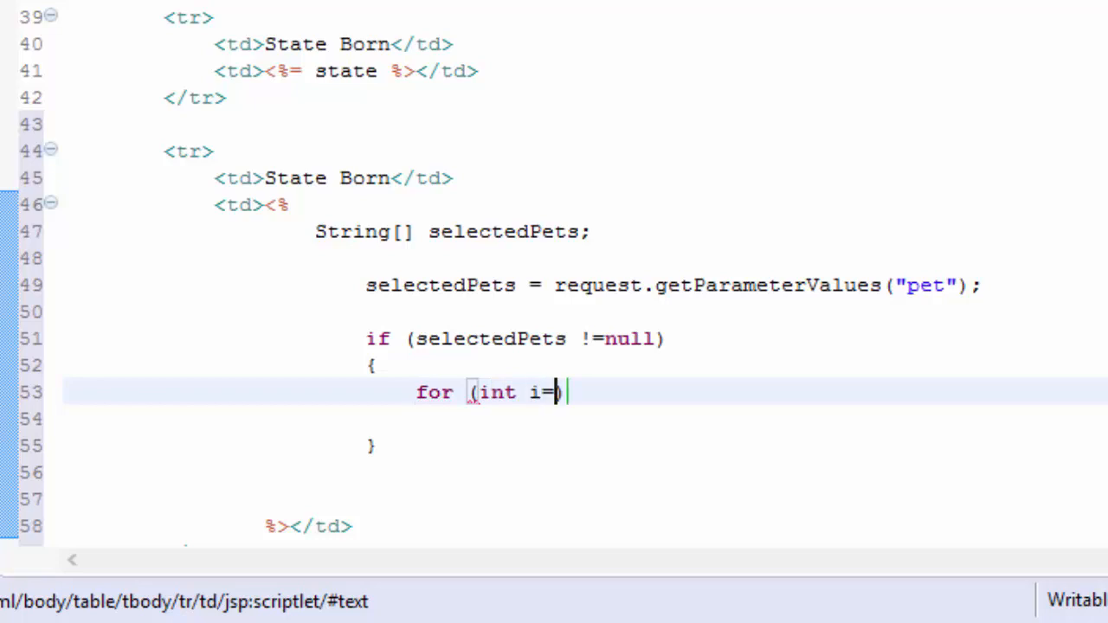
type("0 )")
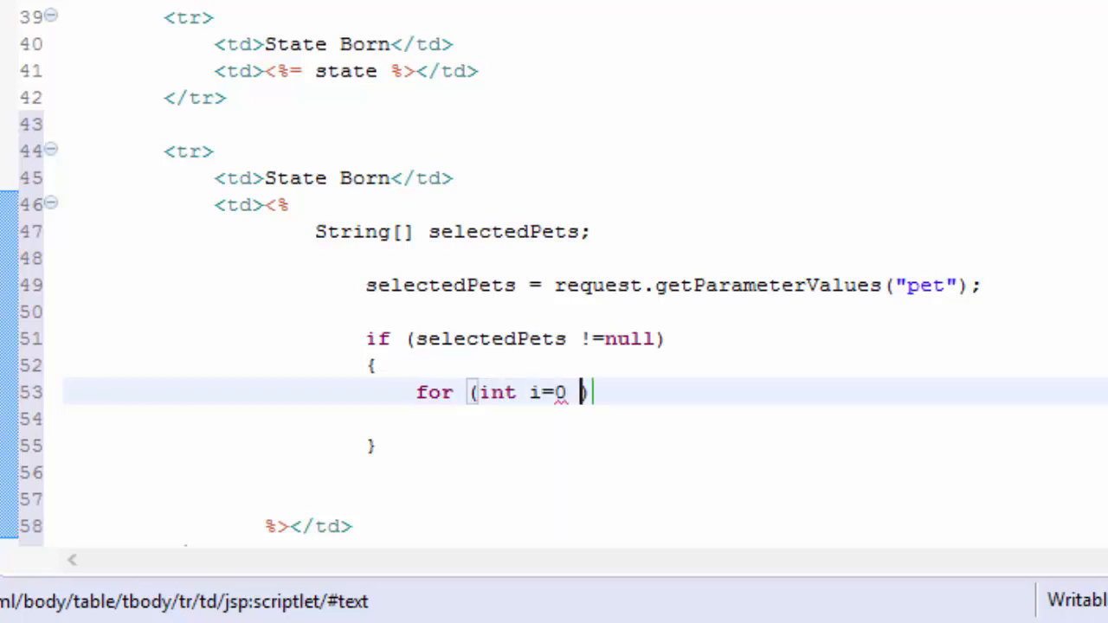
type("; i")
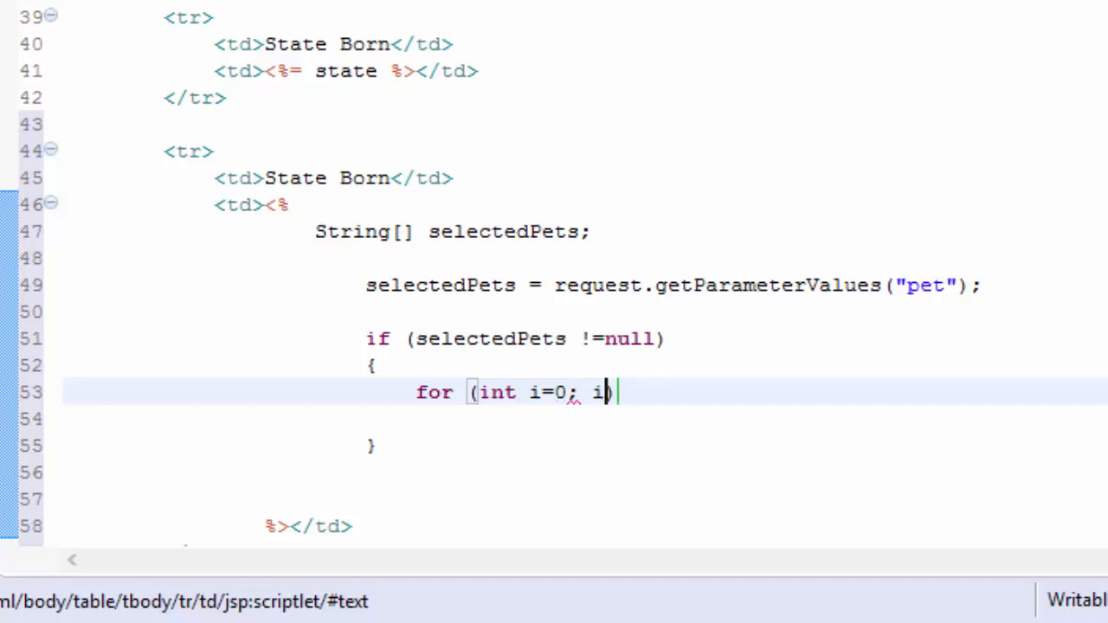
type("<")
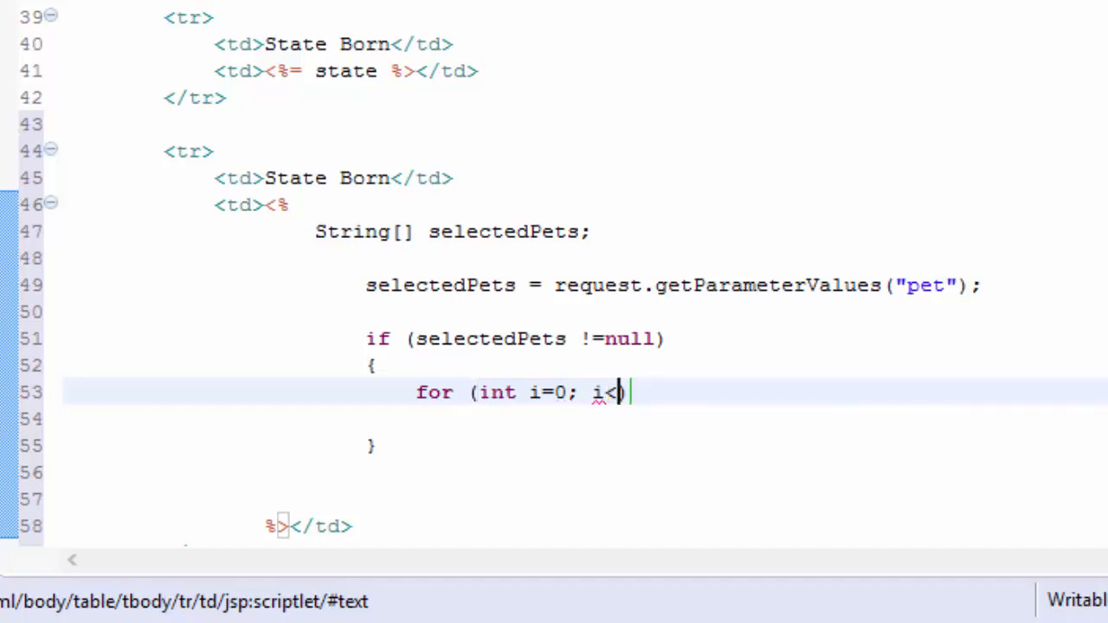
type(">")
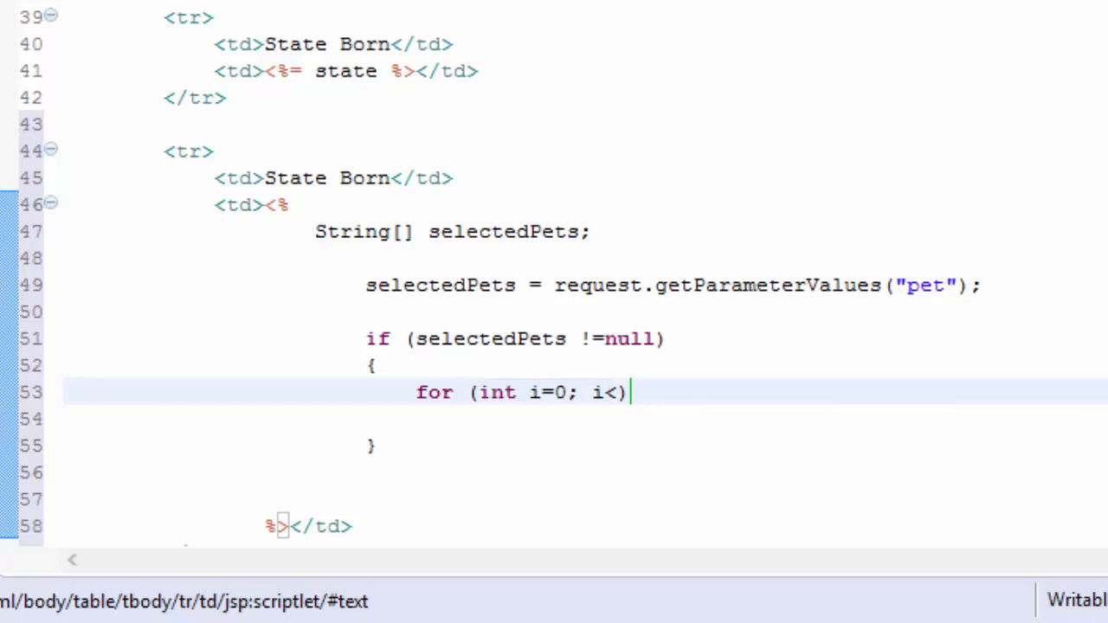
type("selectedPet")
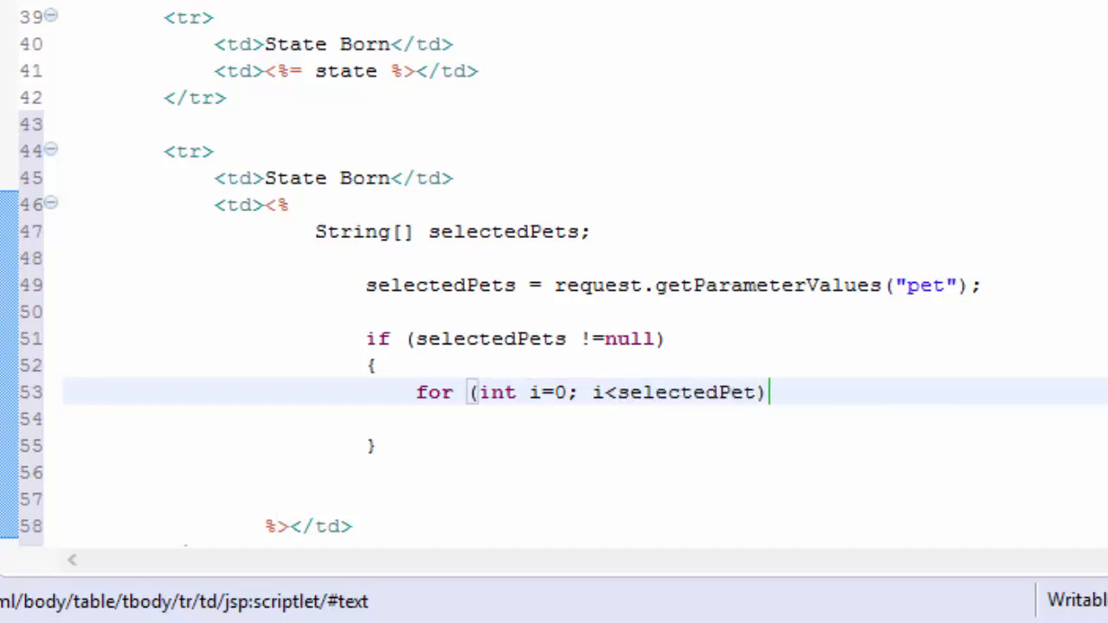
type("s.l")
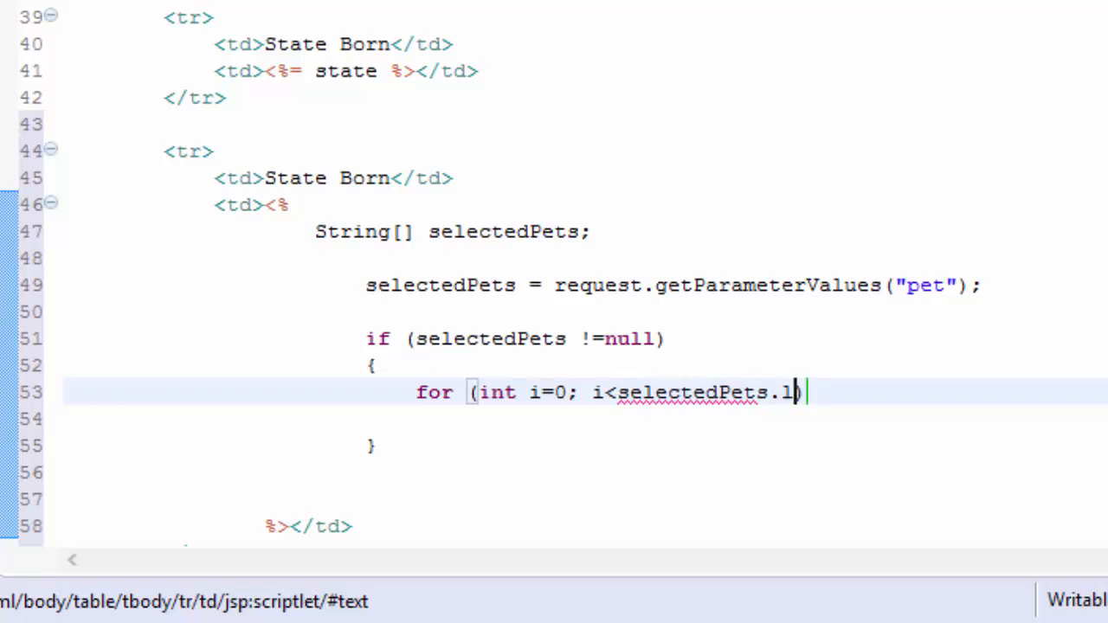
type("ength)")
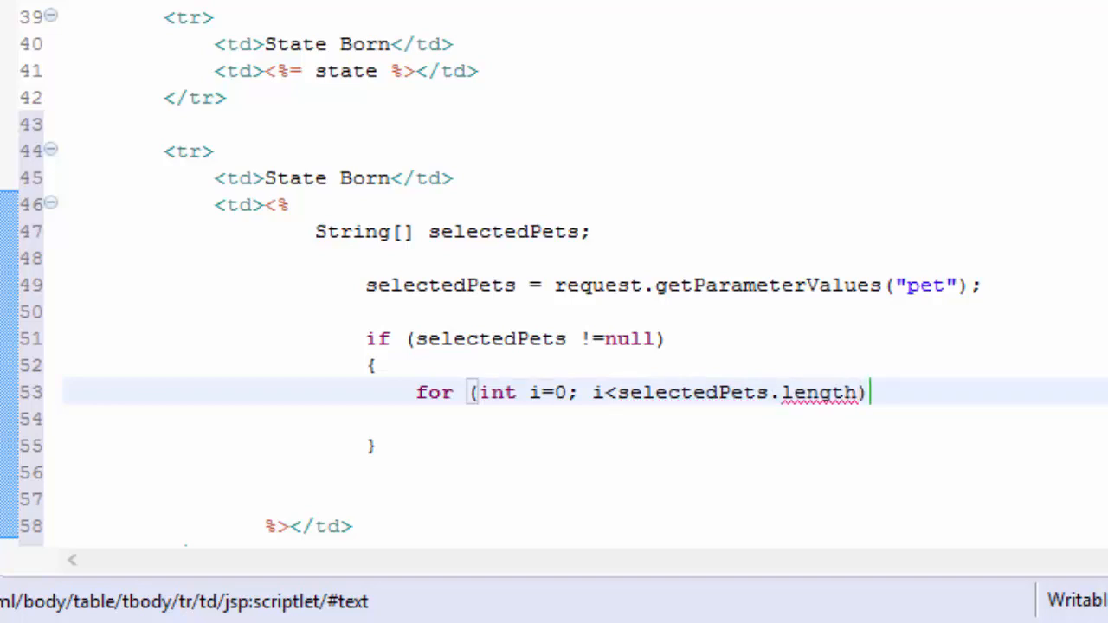
type(";")
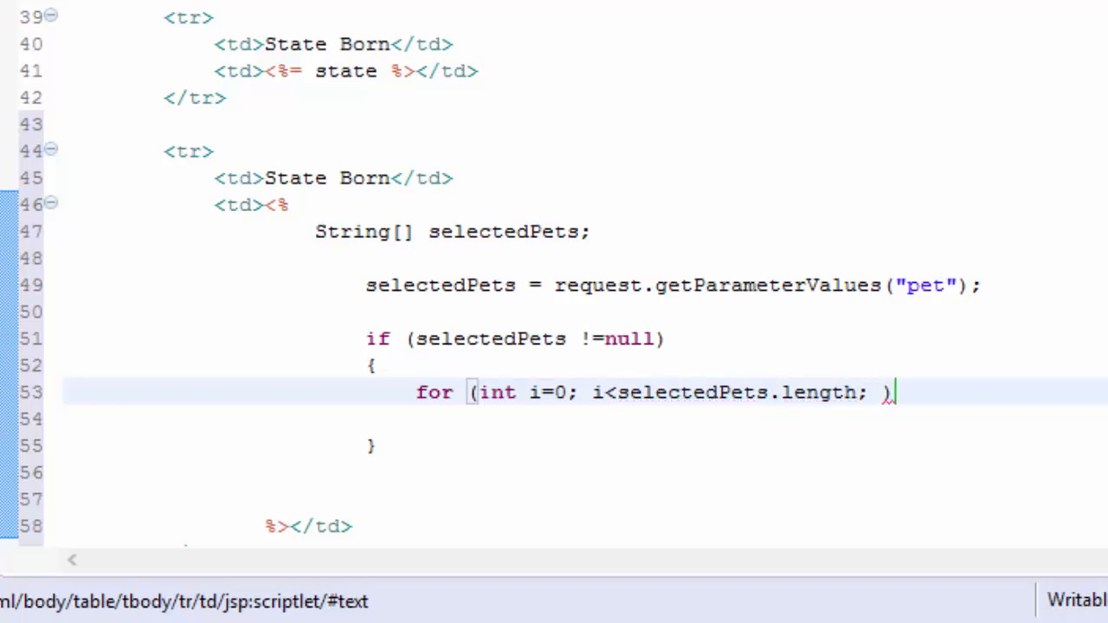
type("i++")
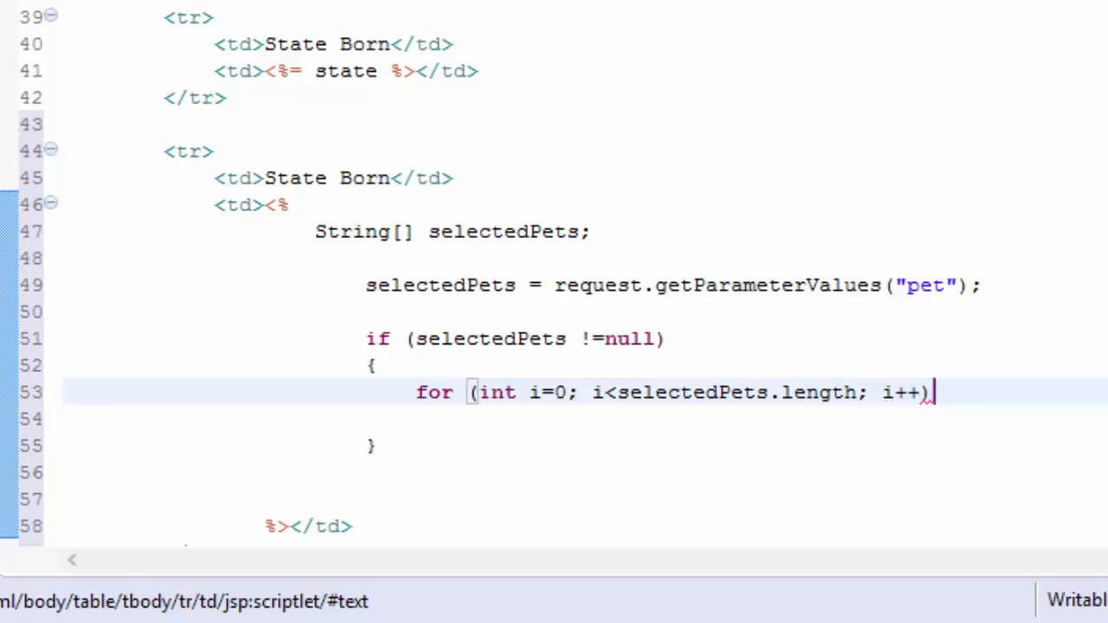
key("Return")
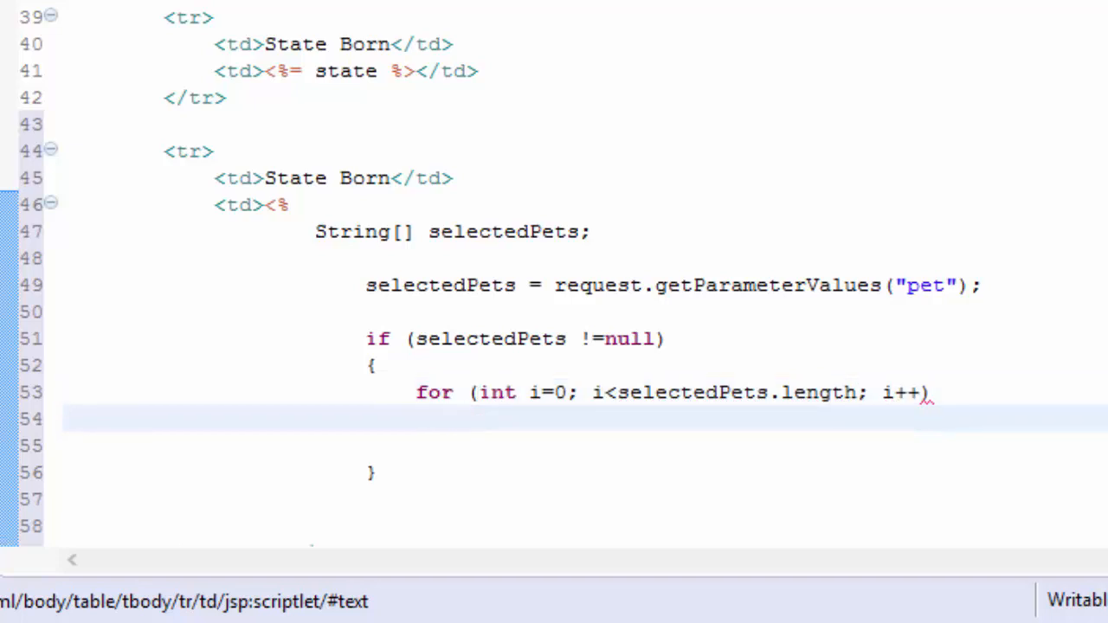
type("{")
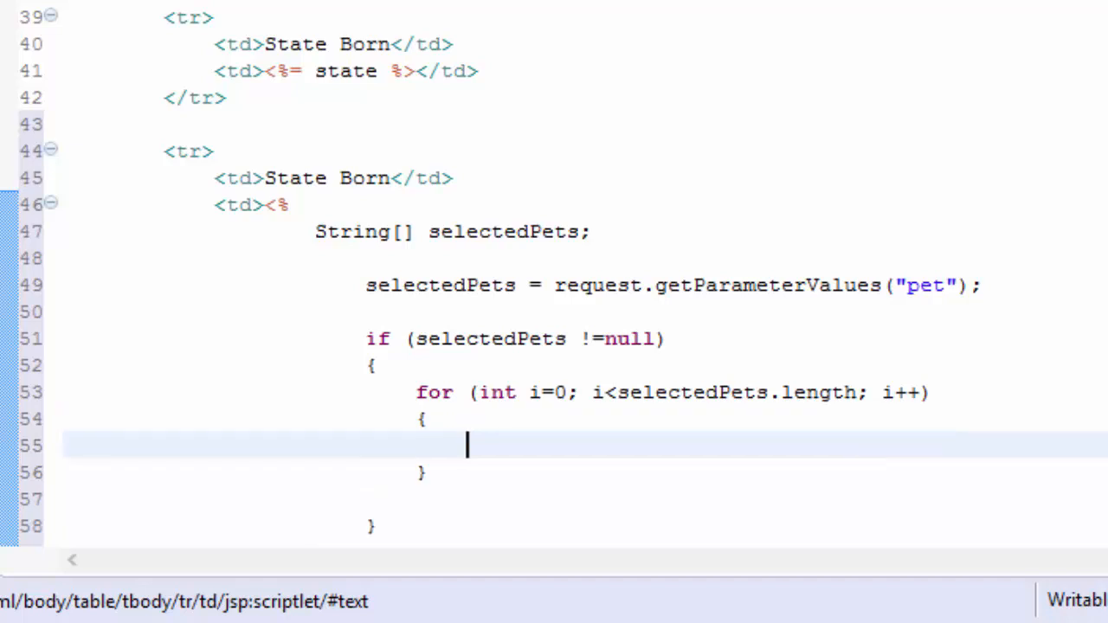
- Make the loop body print out.println(" " + selectedPets[i] + "") for each pet
type("out.prt")
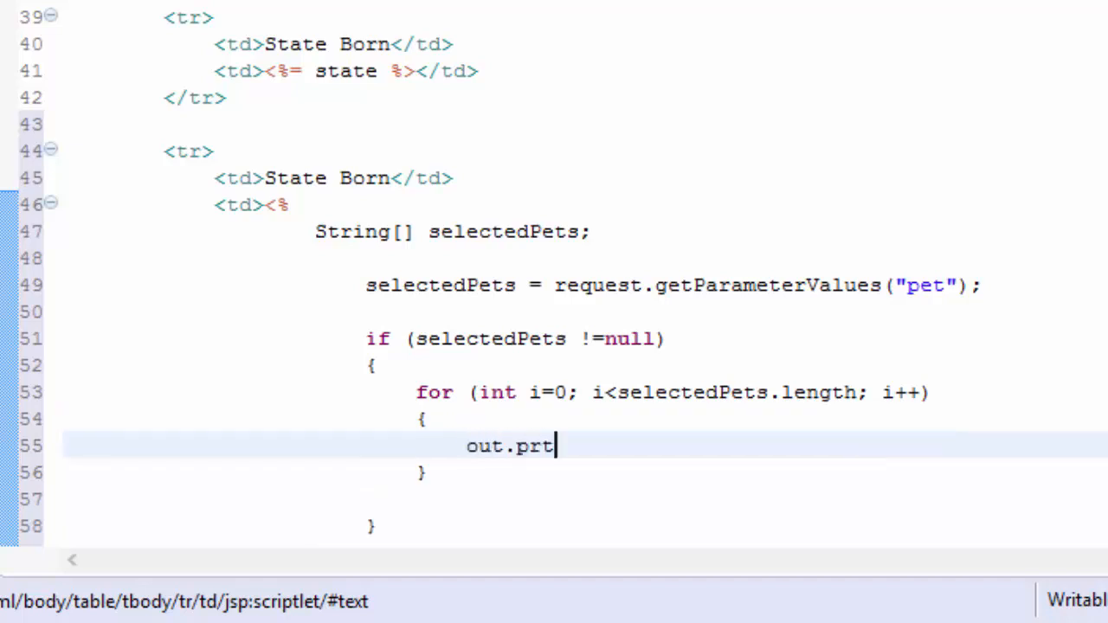
type("int")
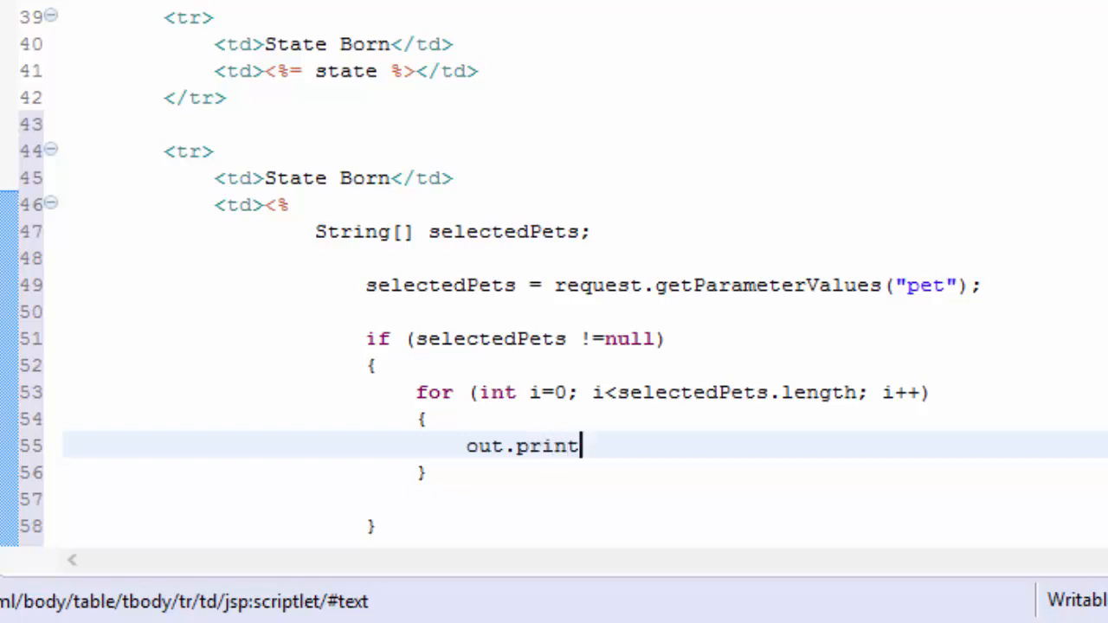
type("ln()")
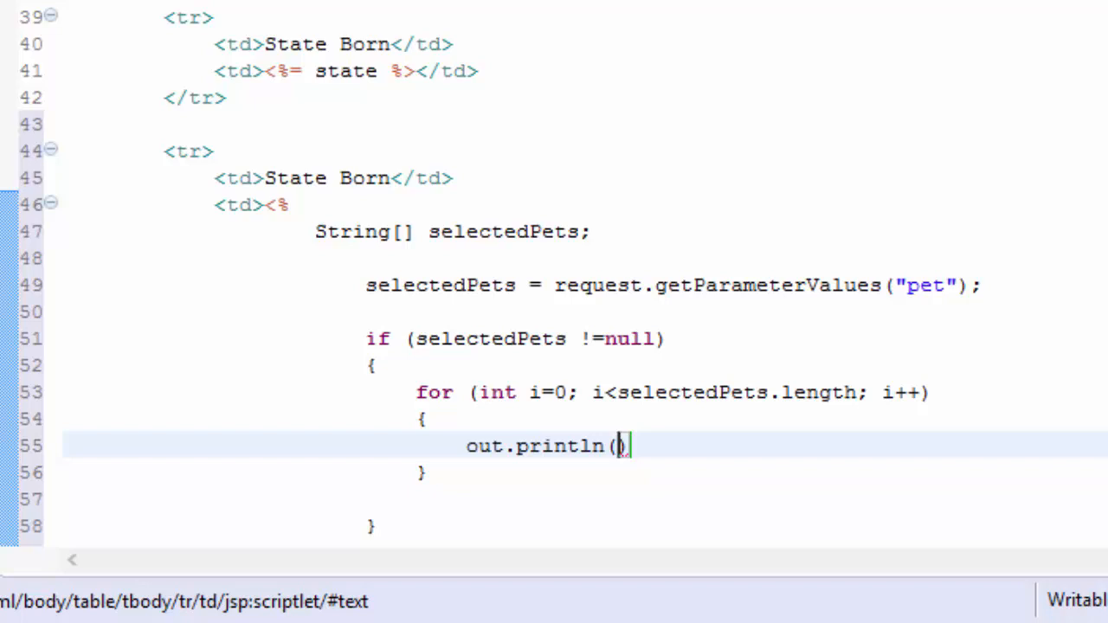
type("\" \" +")
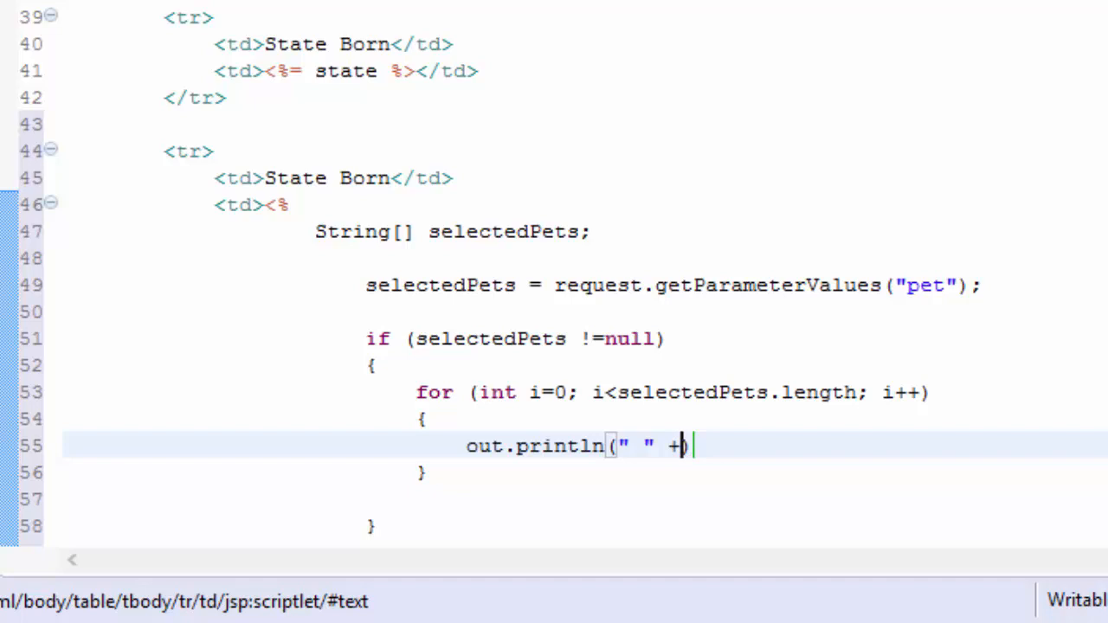
type("se")
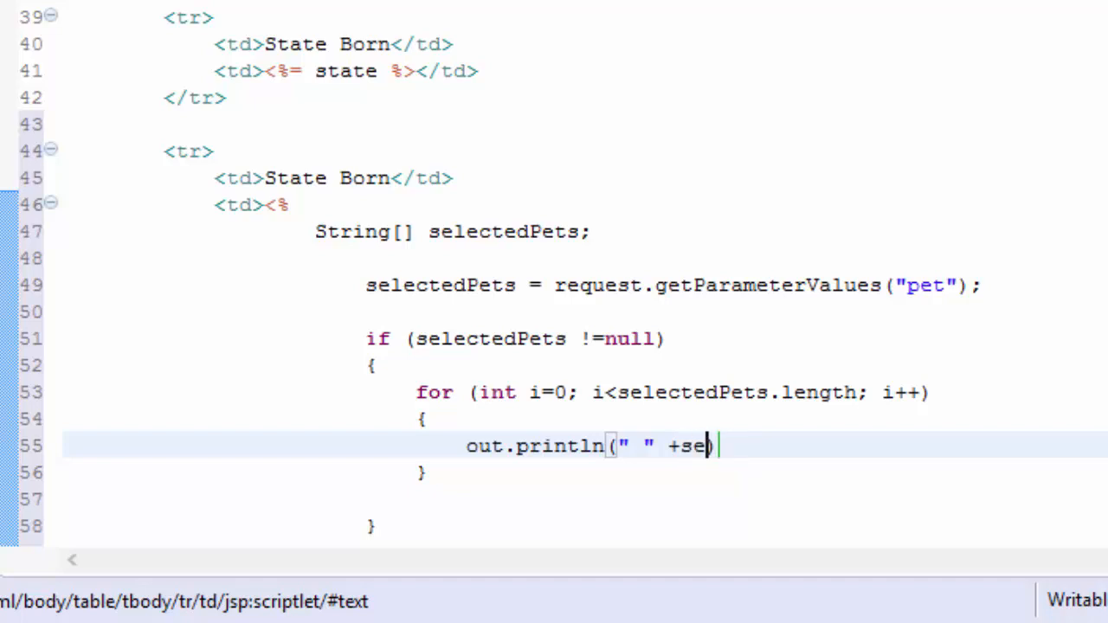
type("lected")
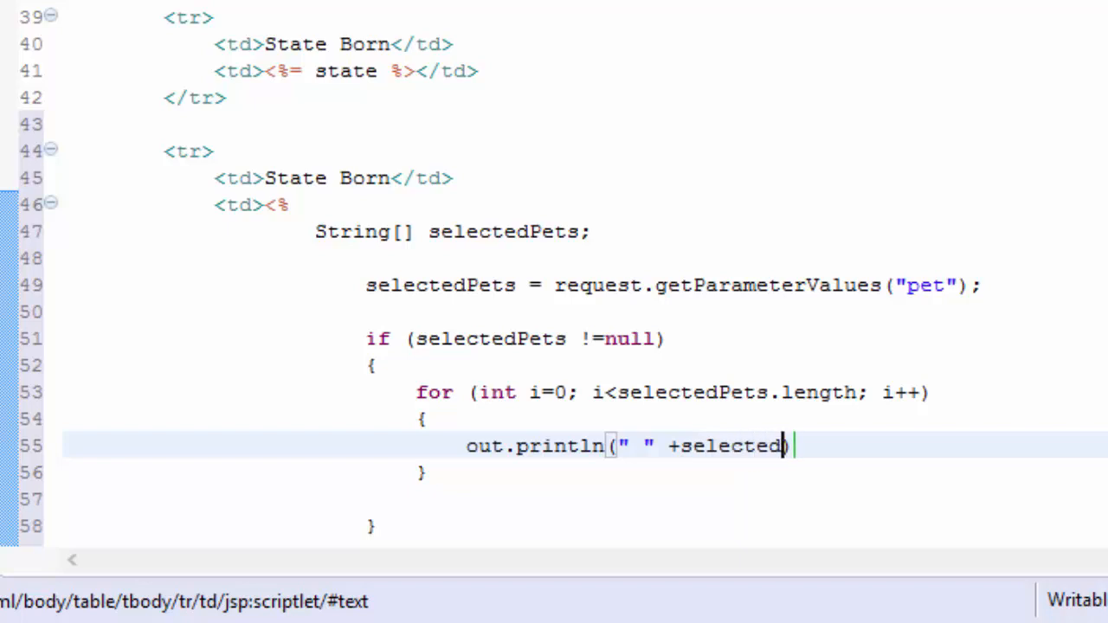
type("Pets)")
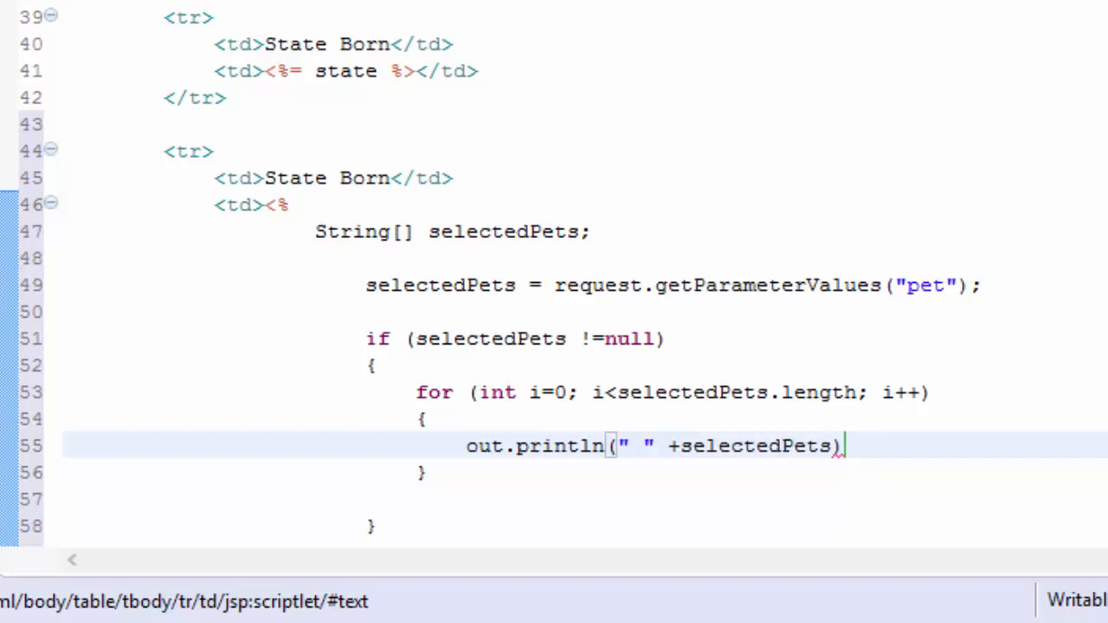
type("[]")
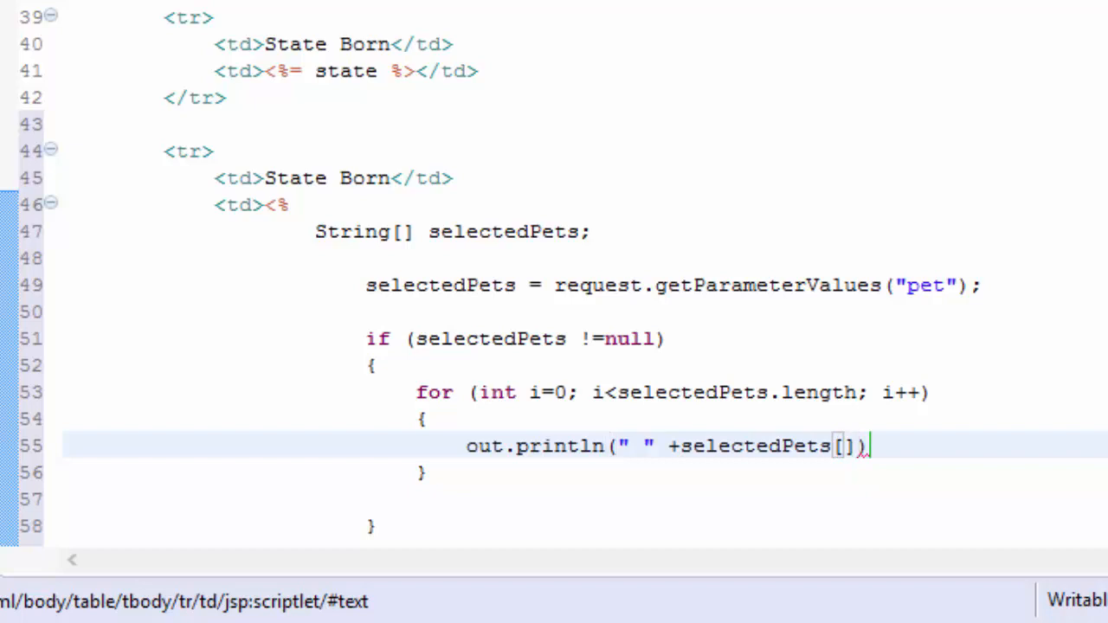
type("i")
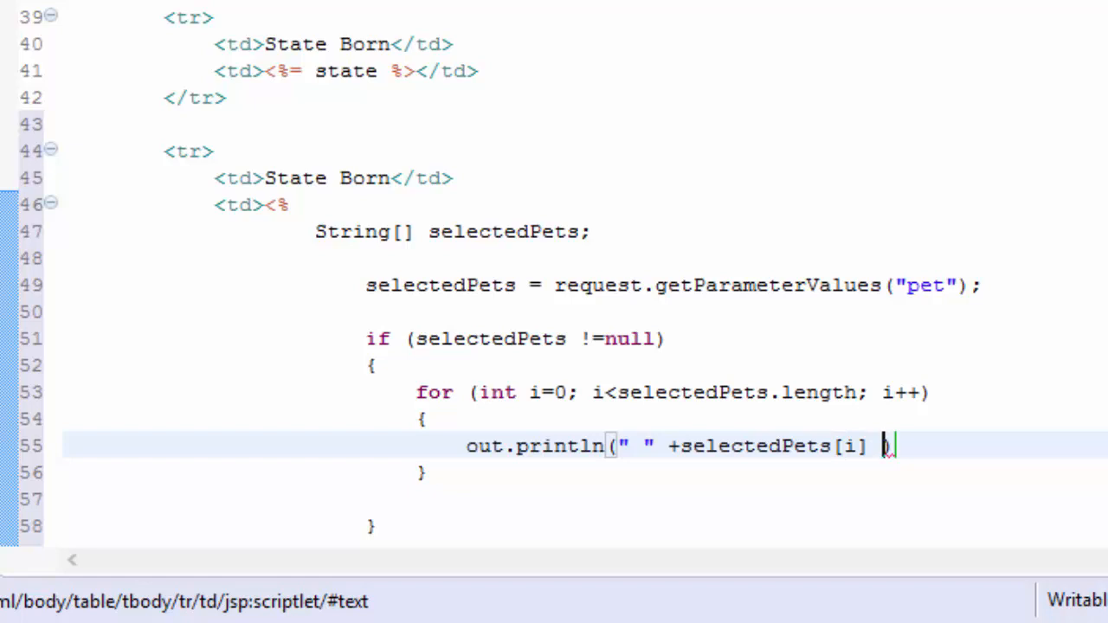
type("+ \"\"")
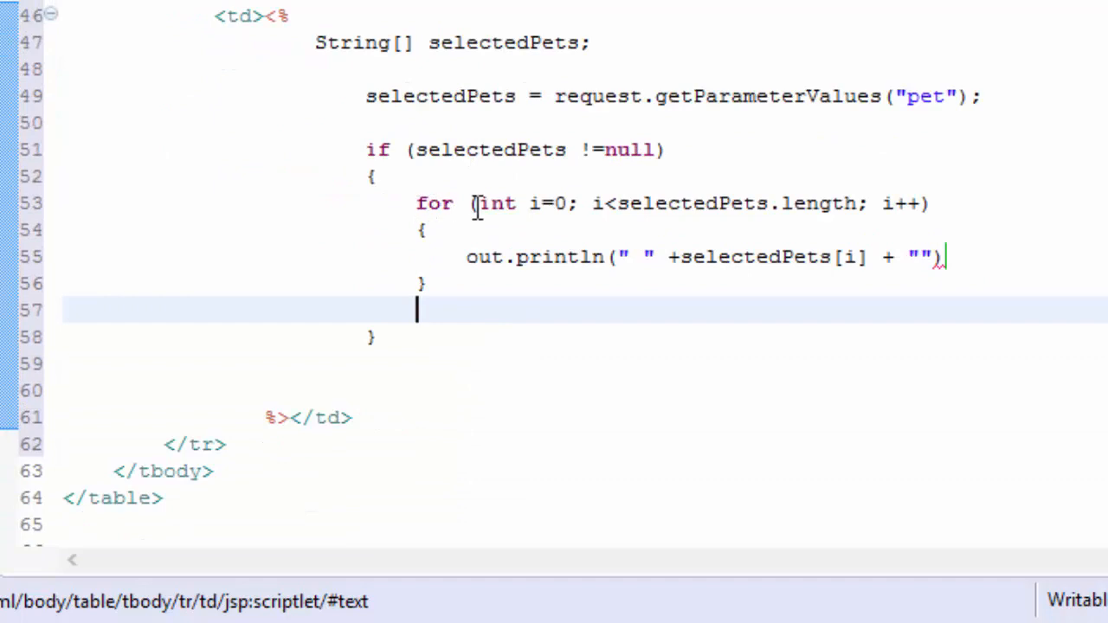
mouse_move(630, 221)
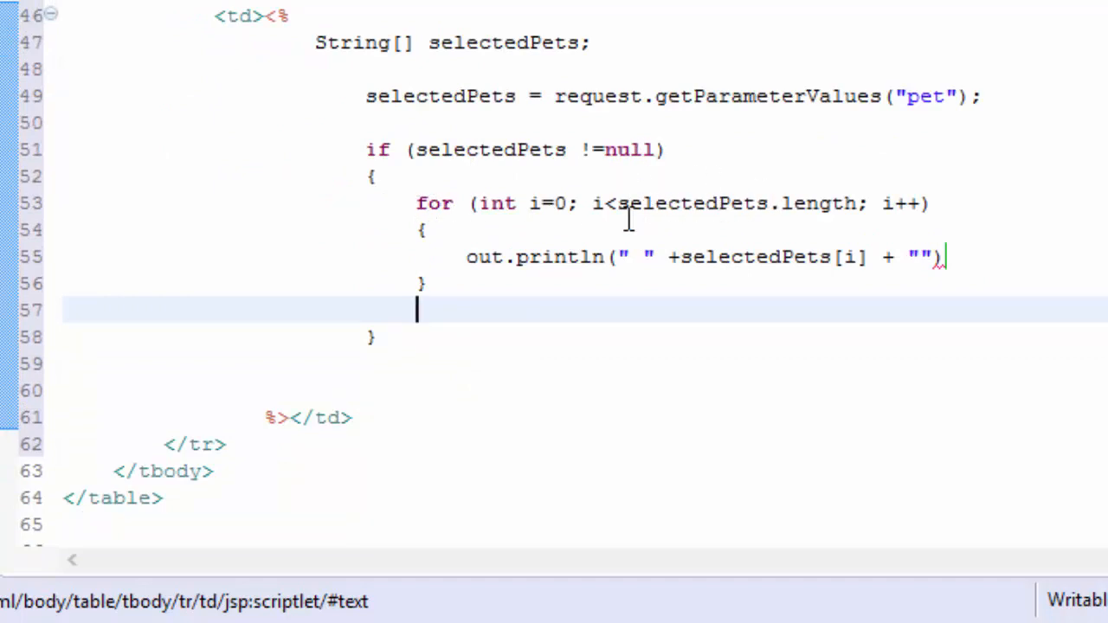
mouse_move(810, 117)
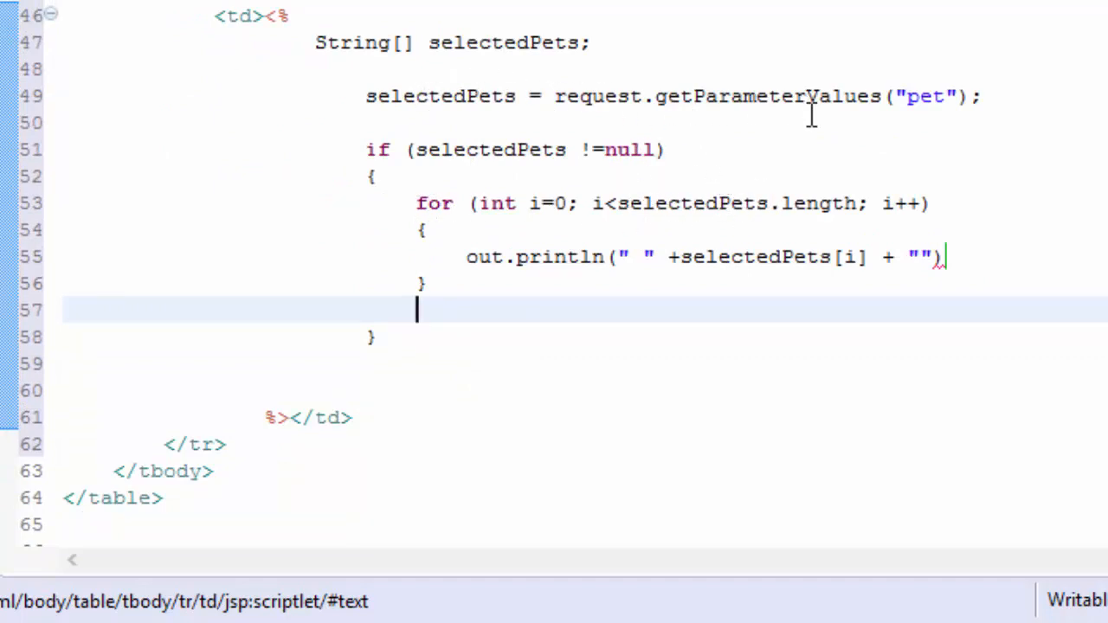
mouse_move(674, 279)
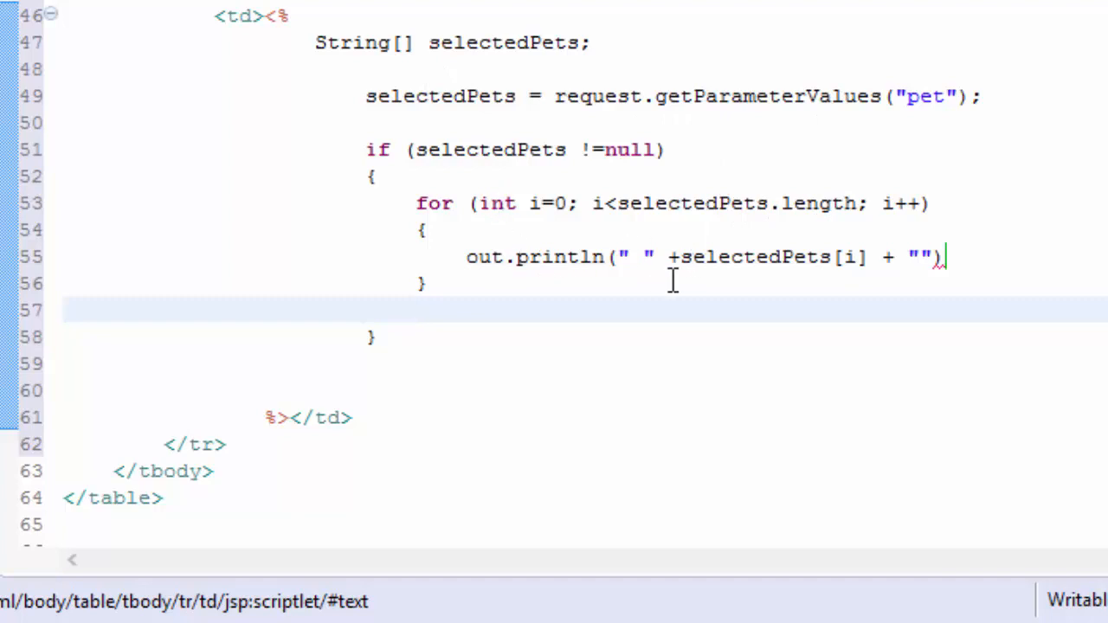
mouse_move(807, 256)
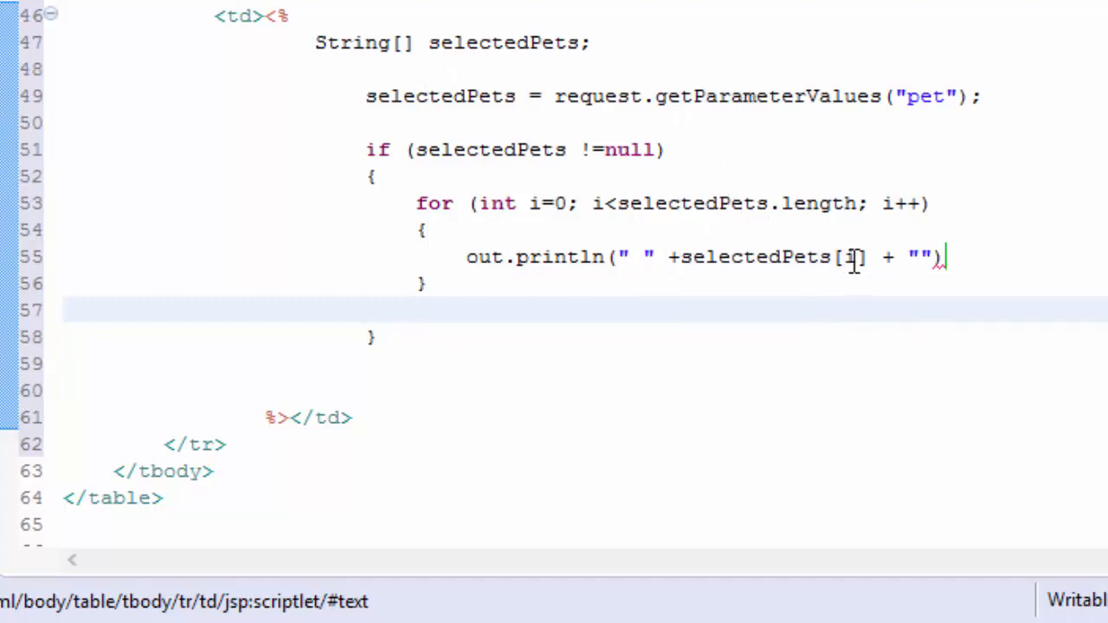
mouse_move(926, 257)
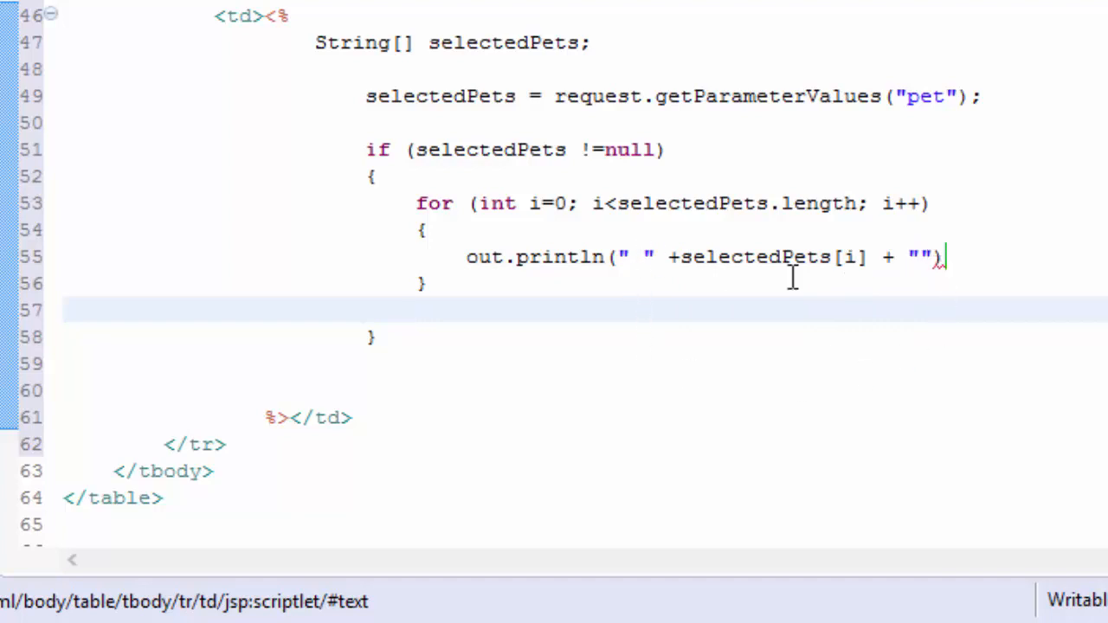
left_click(420, 310)
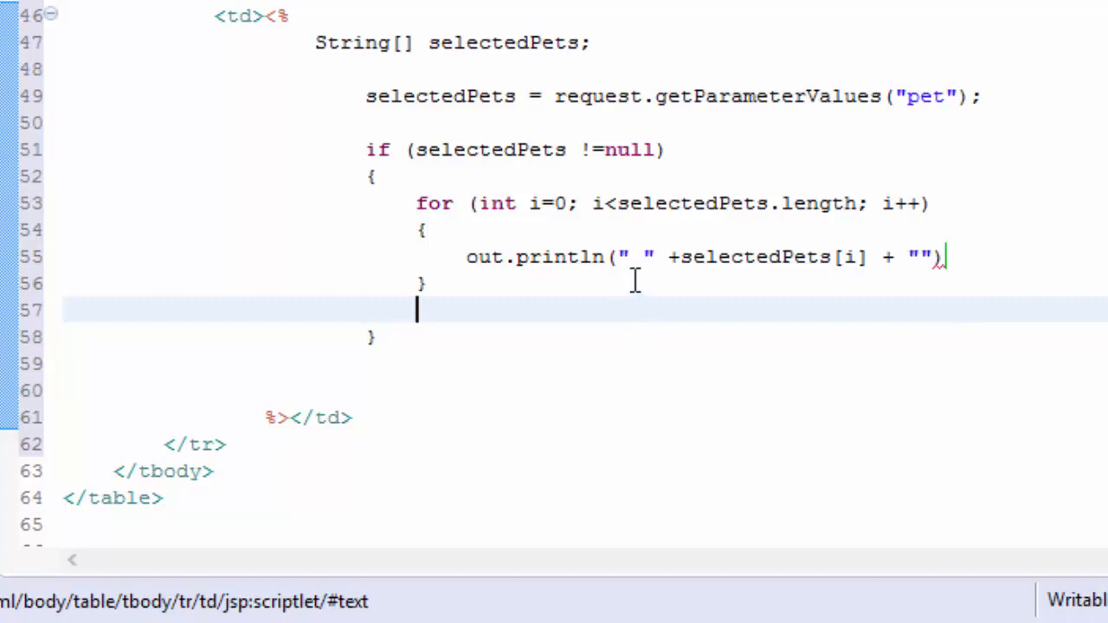
mouse_move(1013, 259)
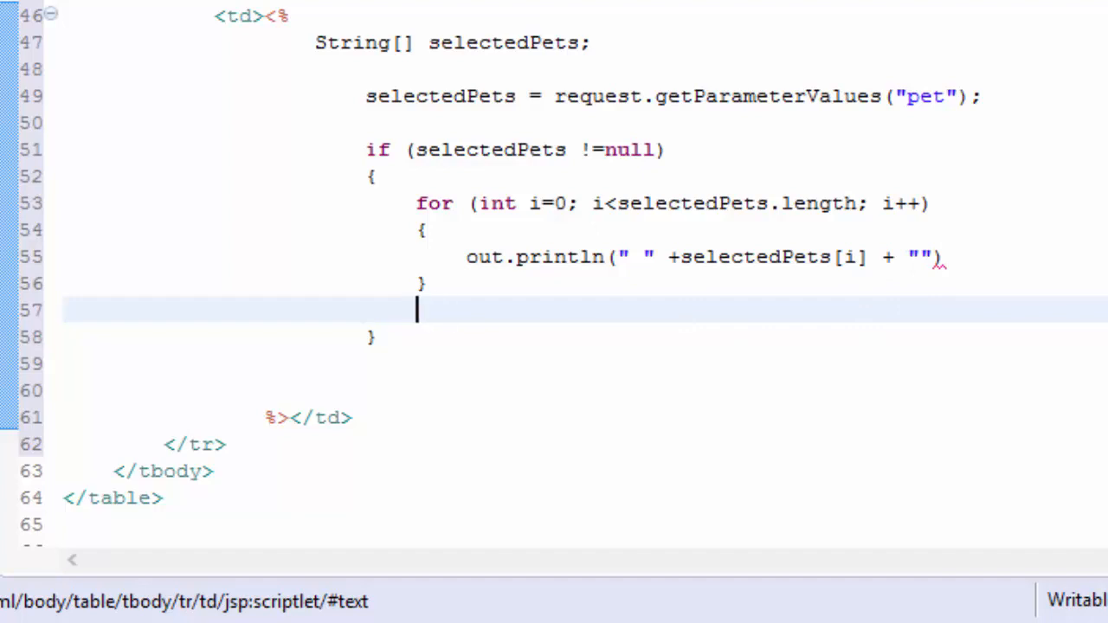
- Add out.println("none"); after the loop and end the loop's println with a semicolon
type("out")
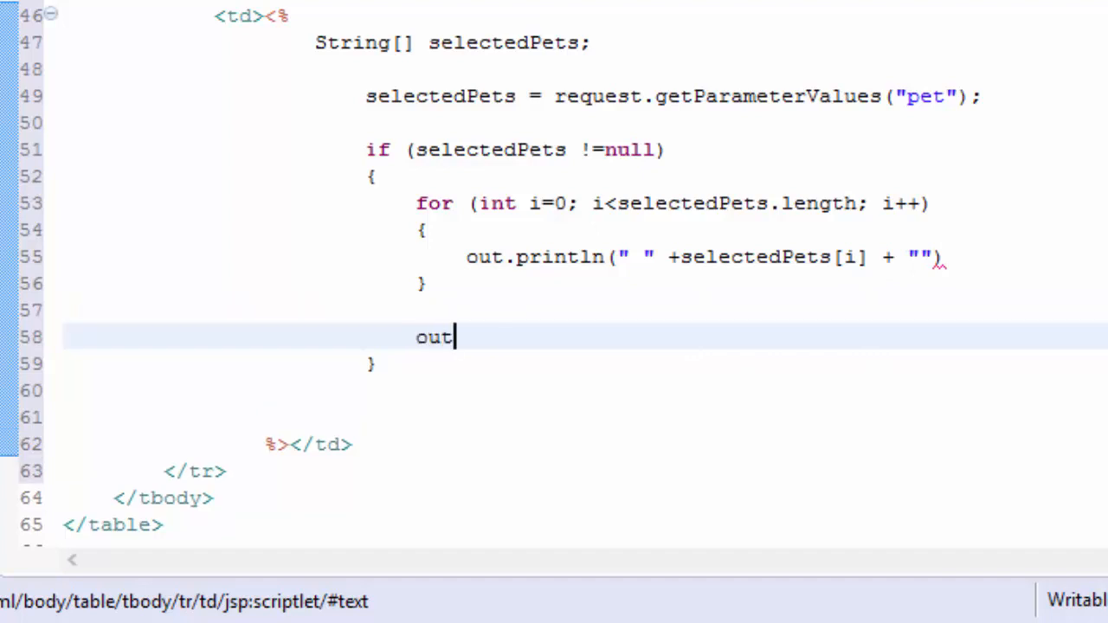
type(".println")
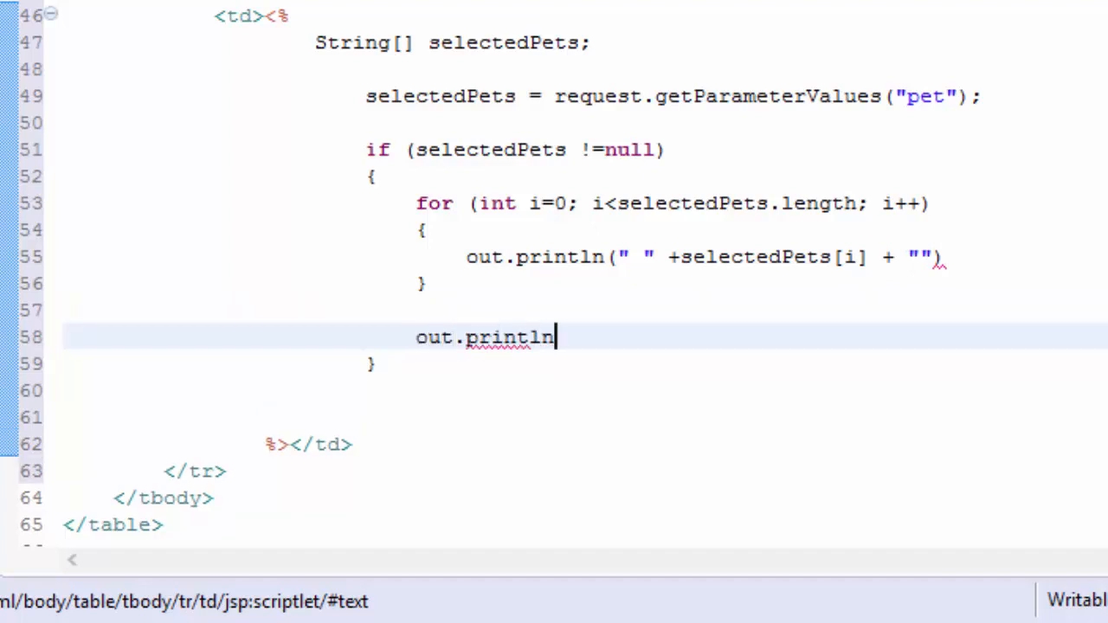
type("(\"no\"")
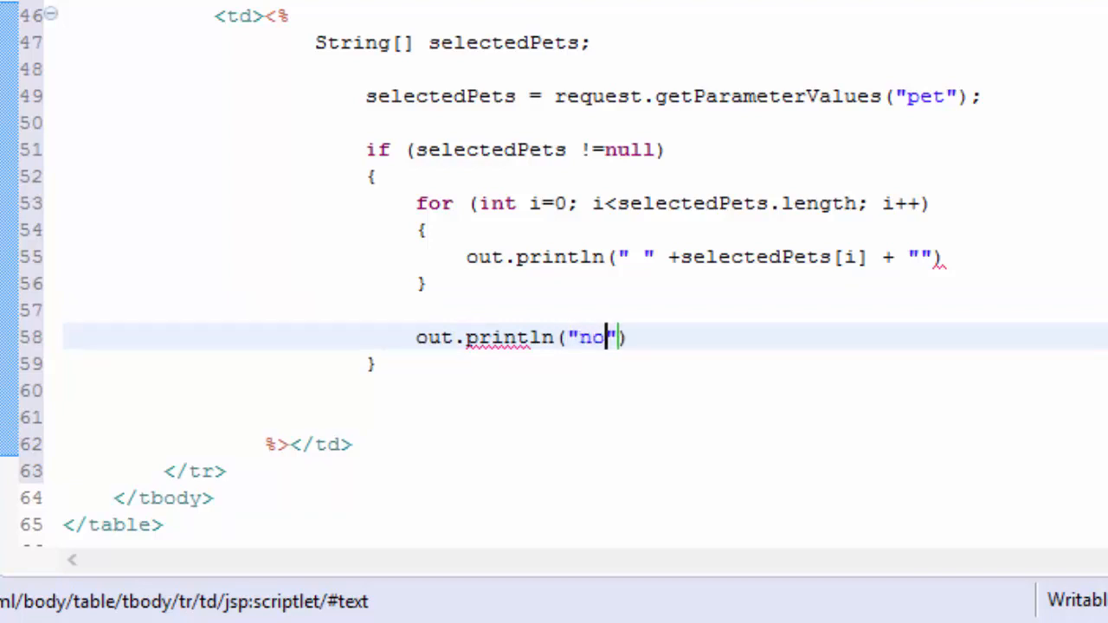
type("ne")
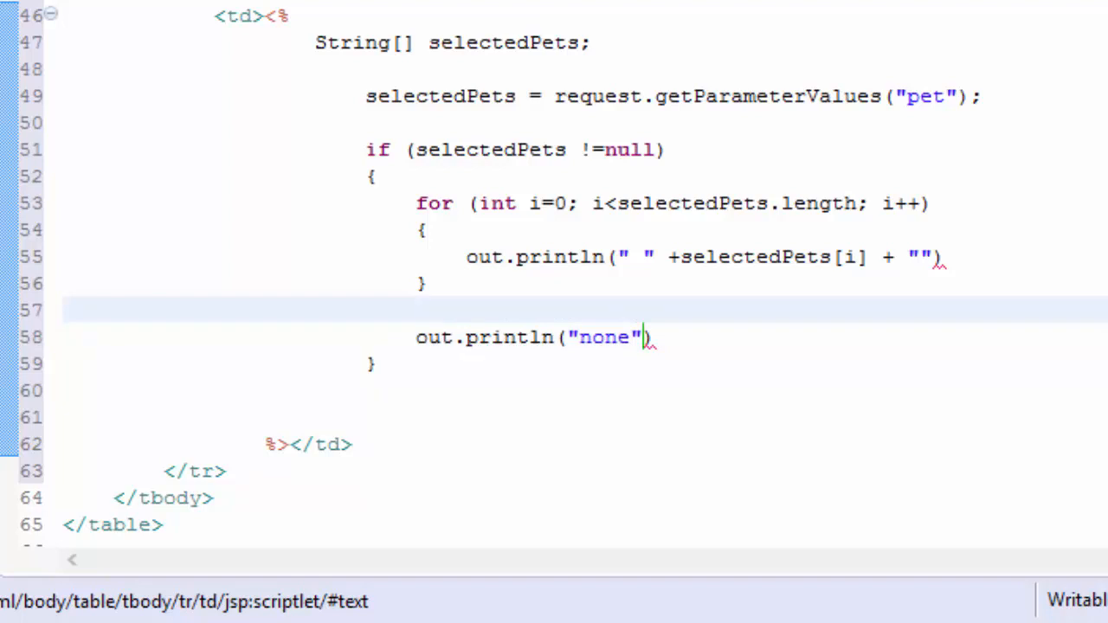
left_click(418, 309)
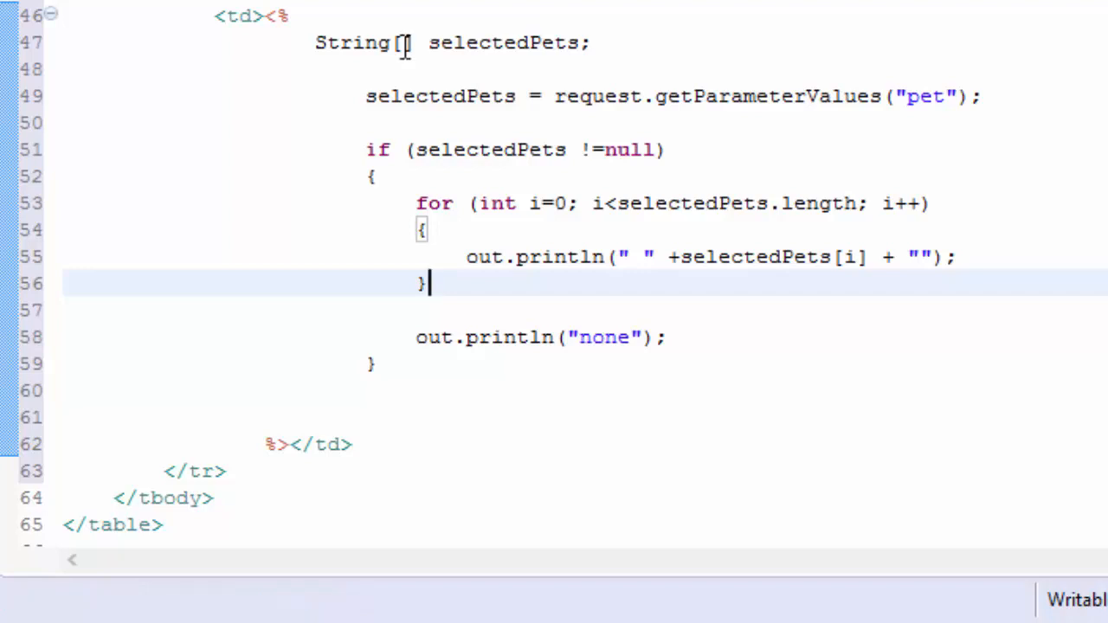
scroll("up", 3)
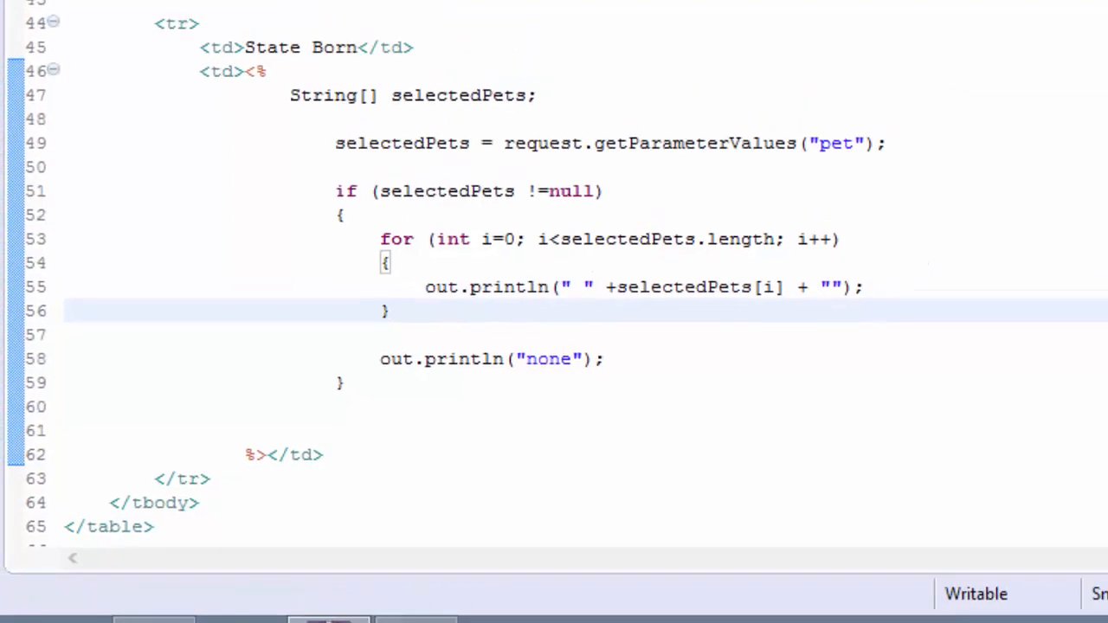
- Reload the Simple Form Demo in Chrome, refill it with name Mike, and submit
left_click(124, 604)
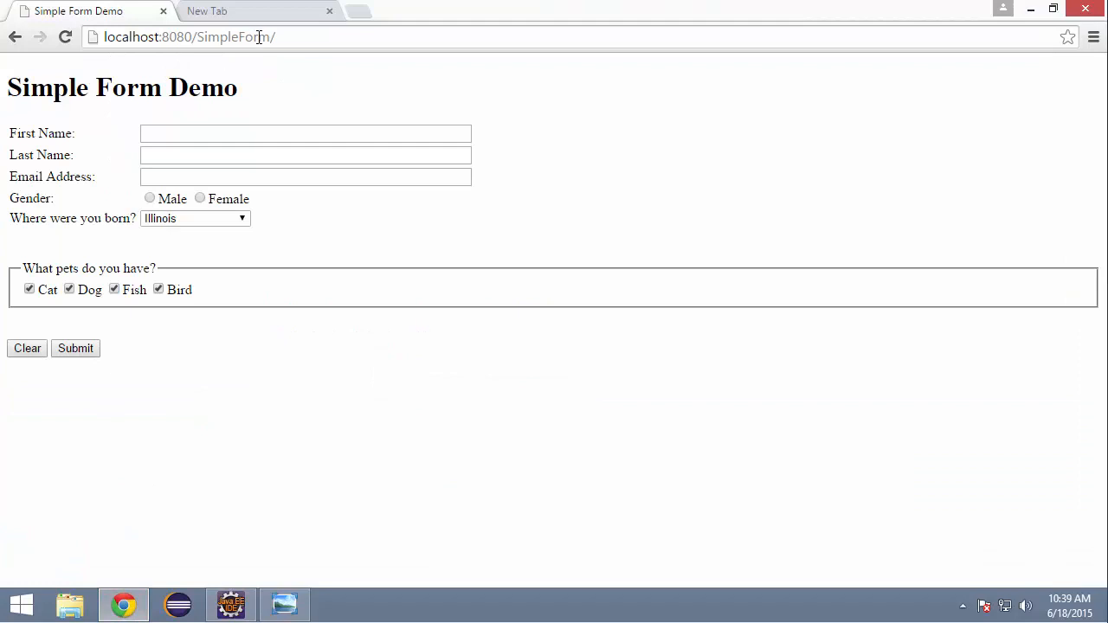
left_click(26, 348)
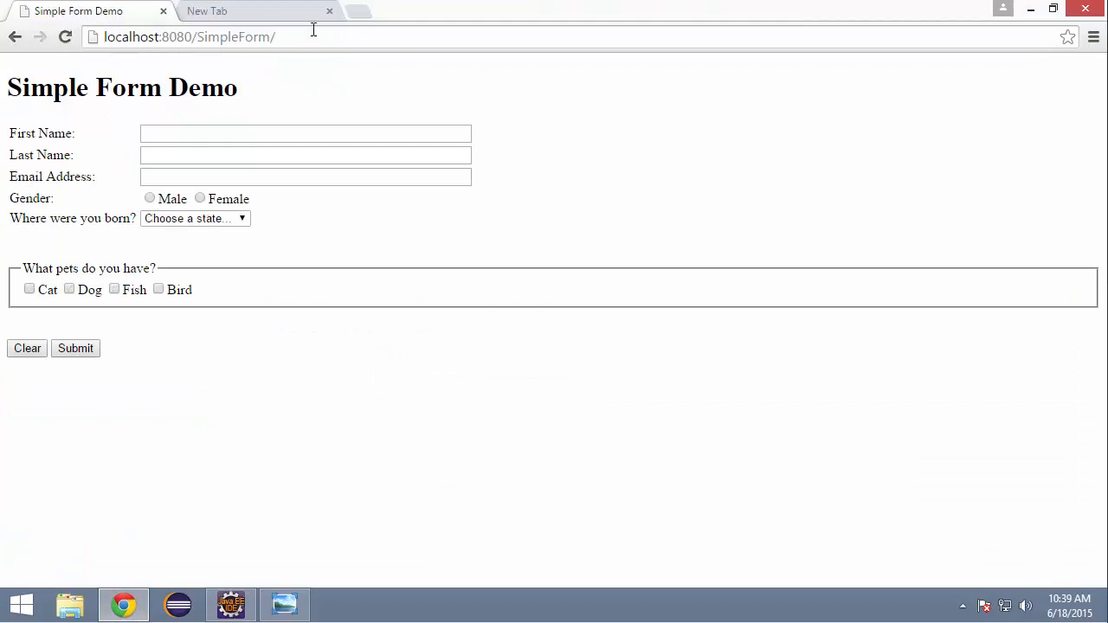
type("Mike")
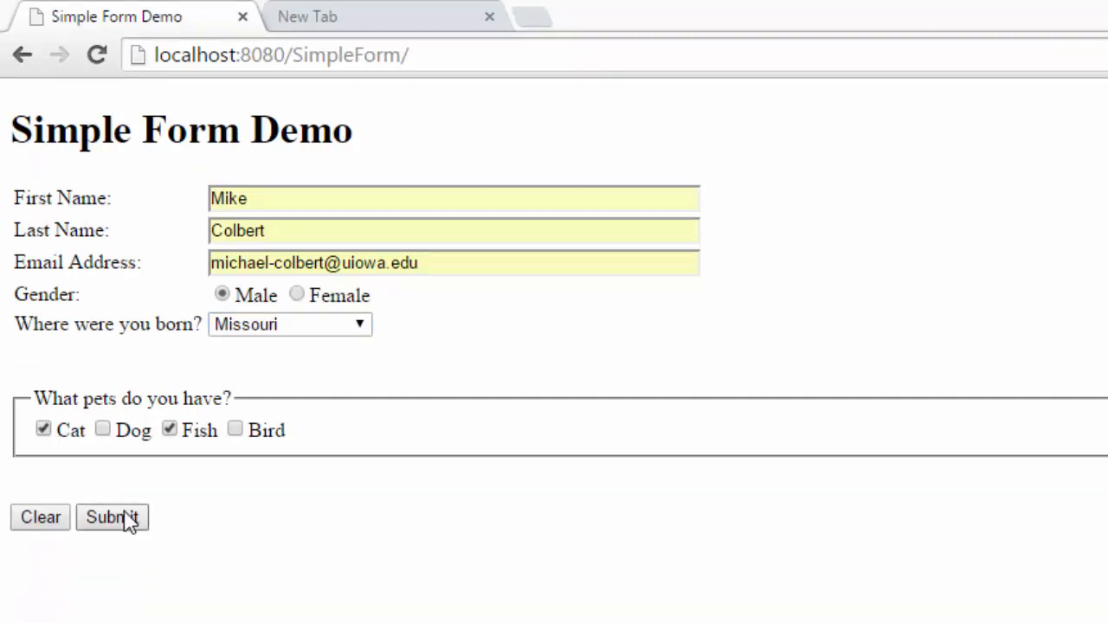
left_click(112, 517)
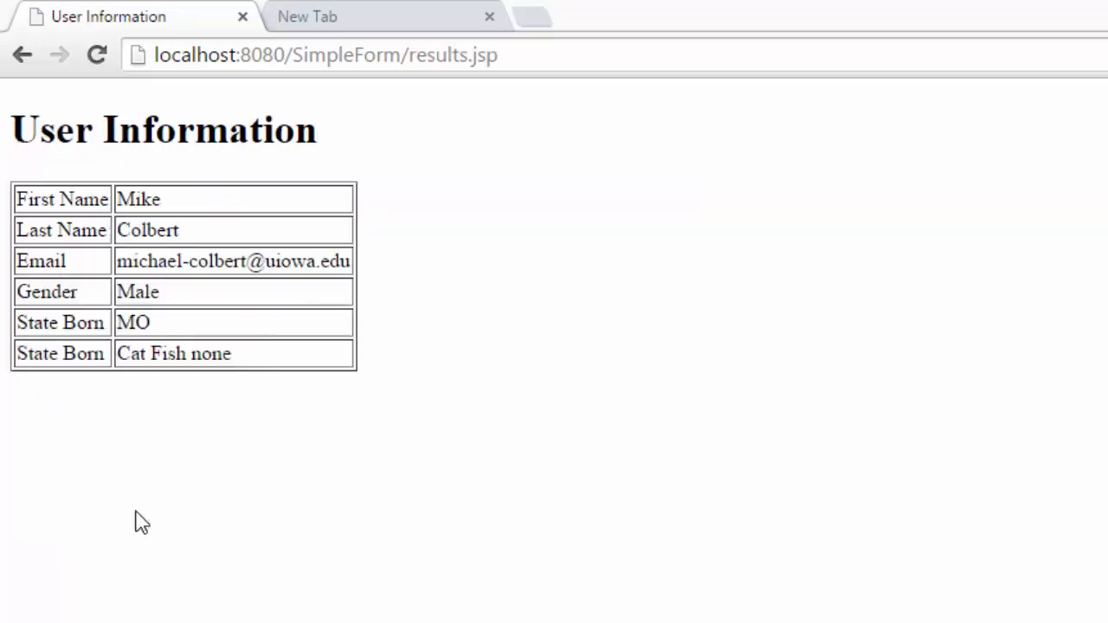
mouse_move(338, 347)
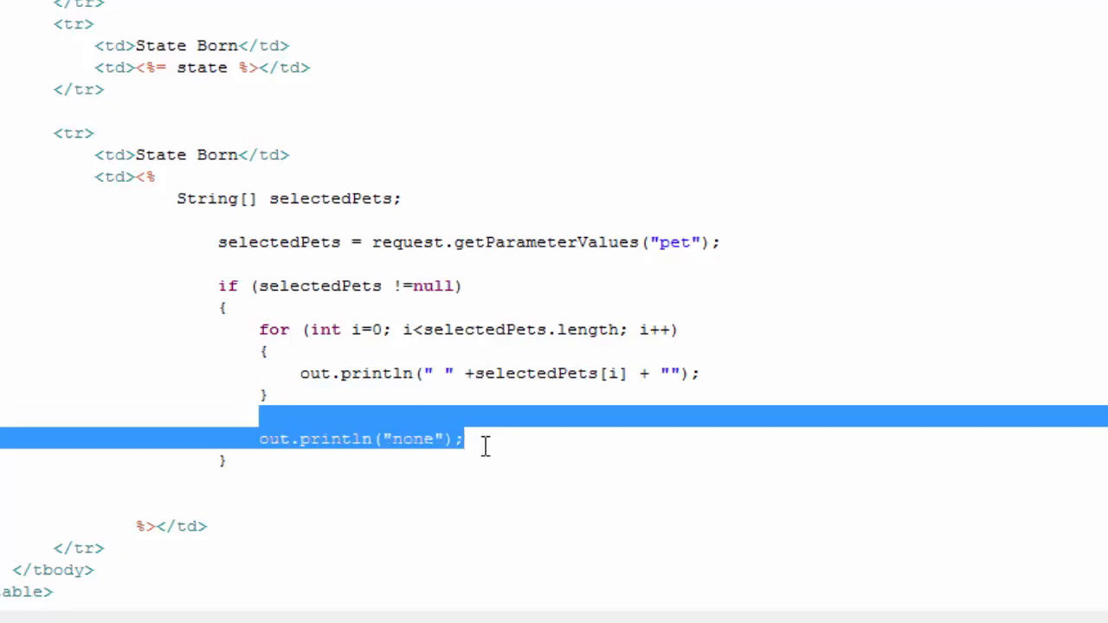
- Remove the none print line and type else after the null-check block
key("Delete")
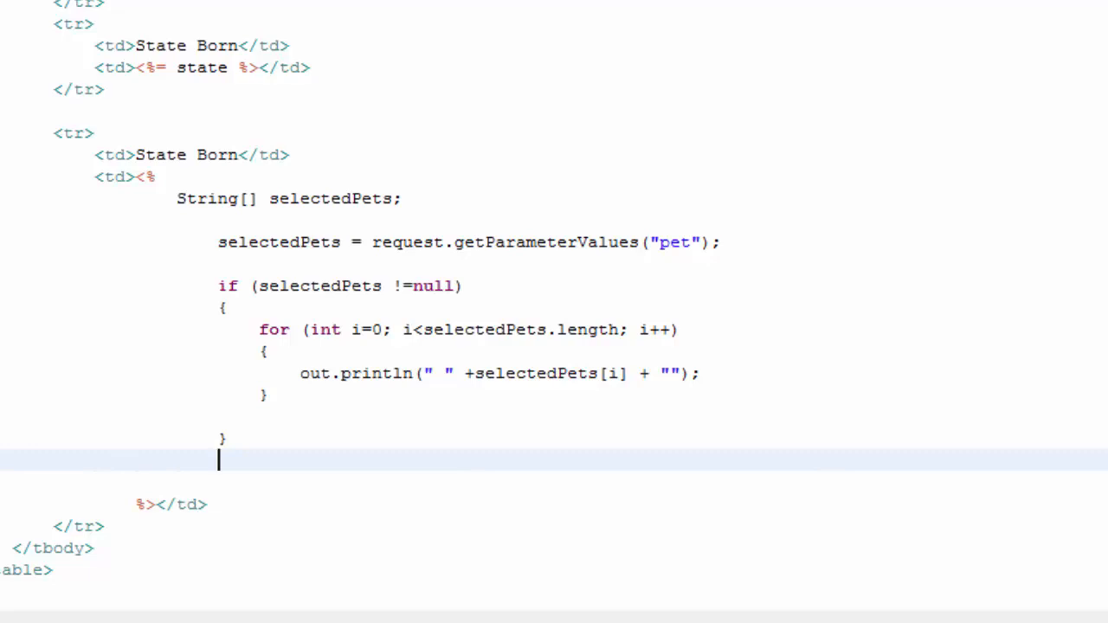
type("else")
type("out.println(\"none\");")
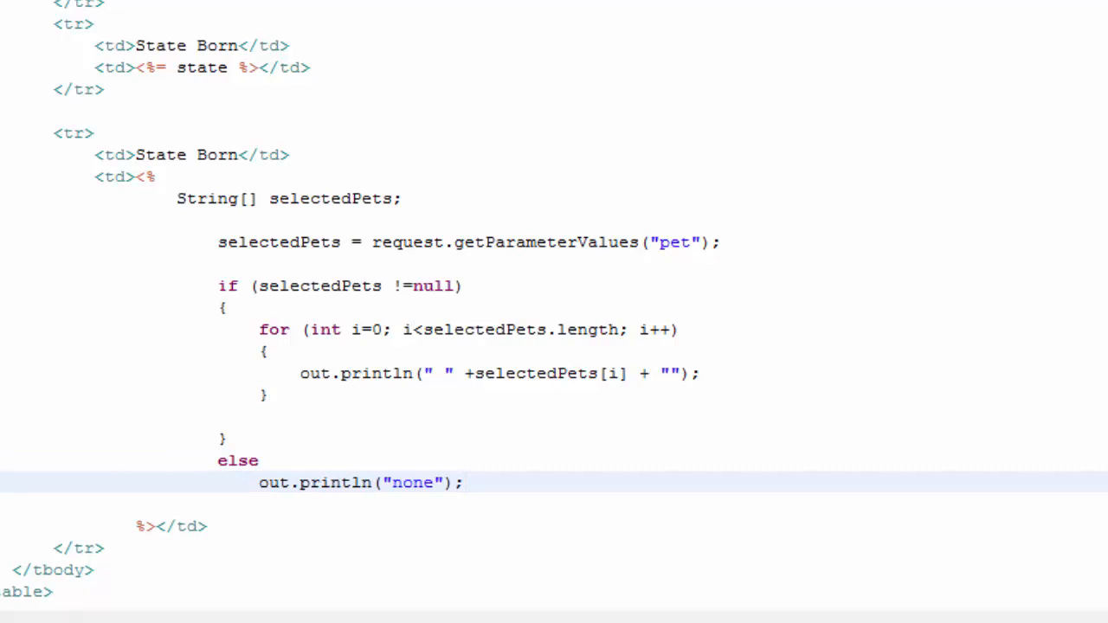
mouse_move(245, 489)
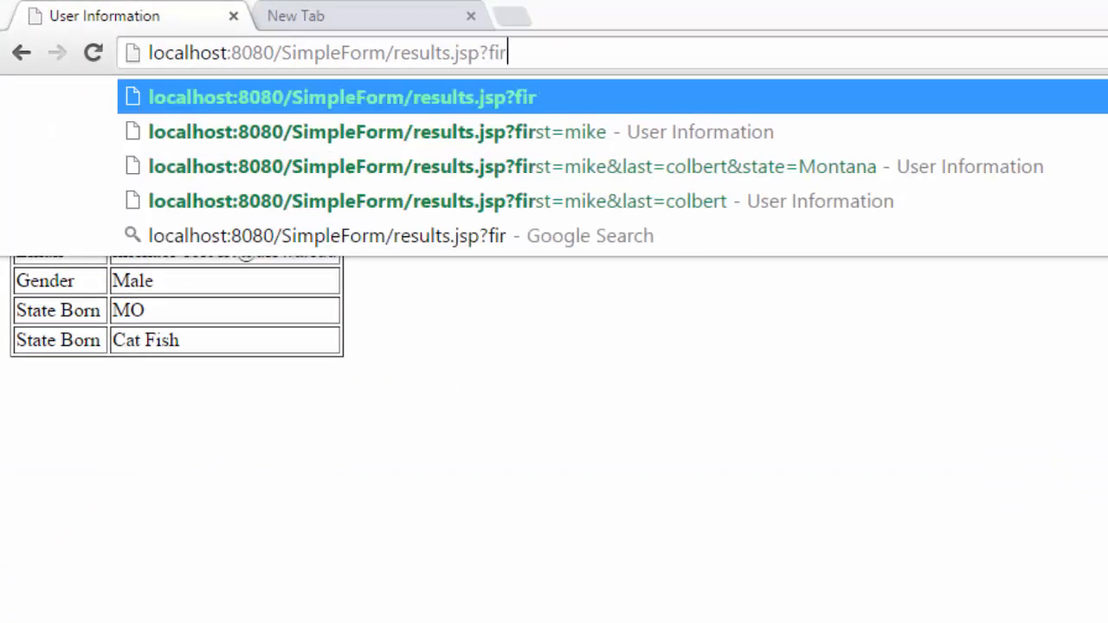
- Load results.jsp with query ?first=mike&pet=dog&pet=horse so the pets row reads 'dog horse'
type("st=mike")
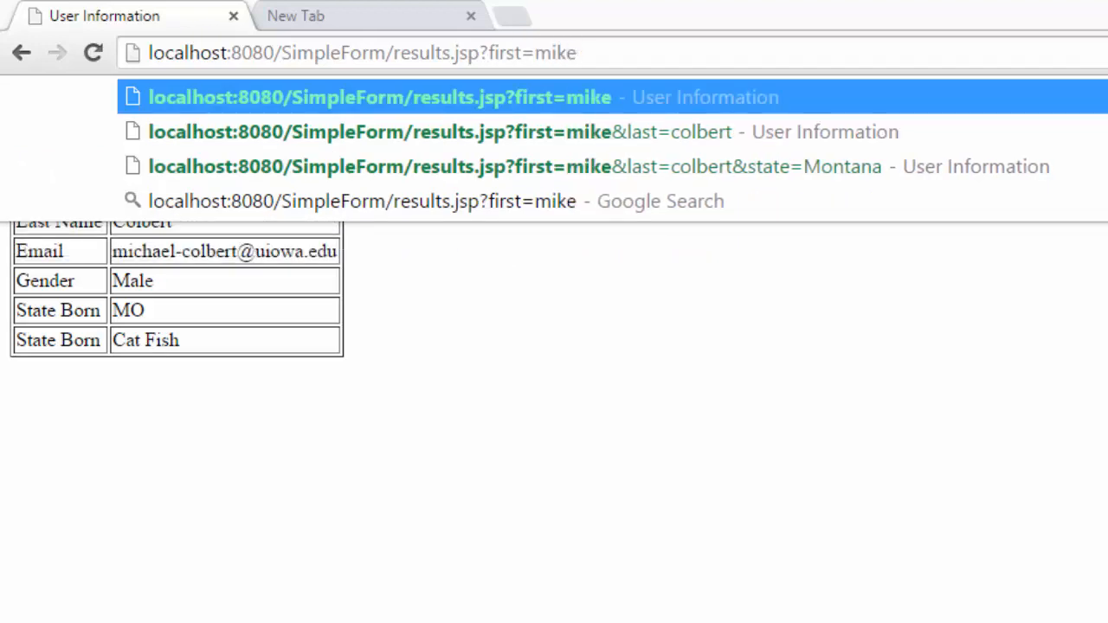
type("&pe")
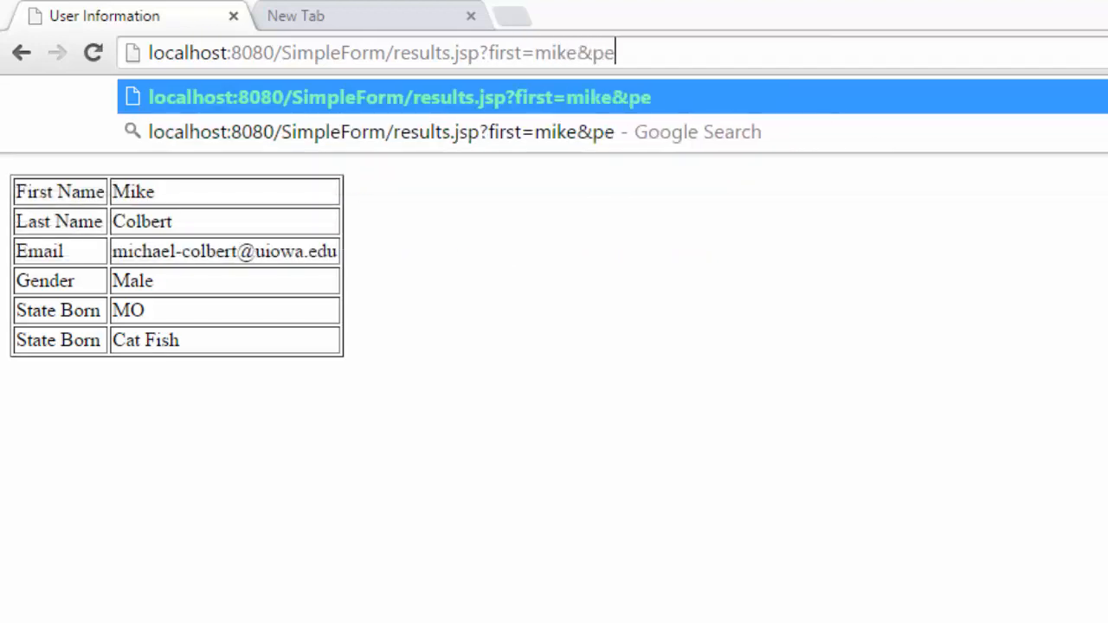
type("t=")
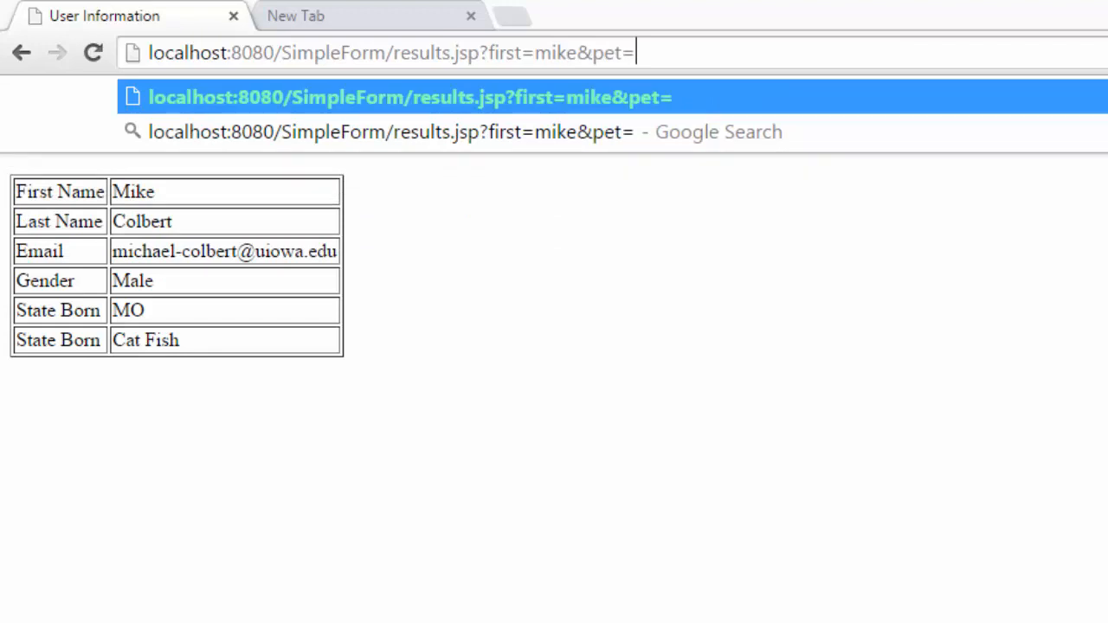
type("dog&")
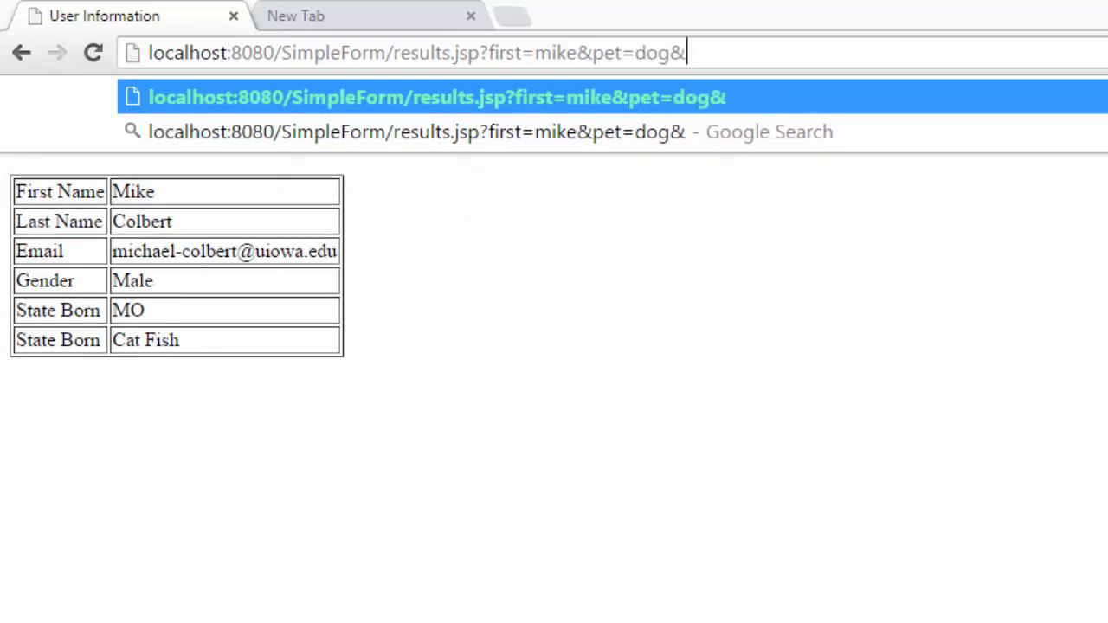
type("pet=horse")
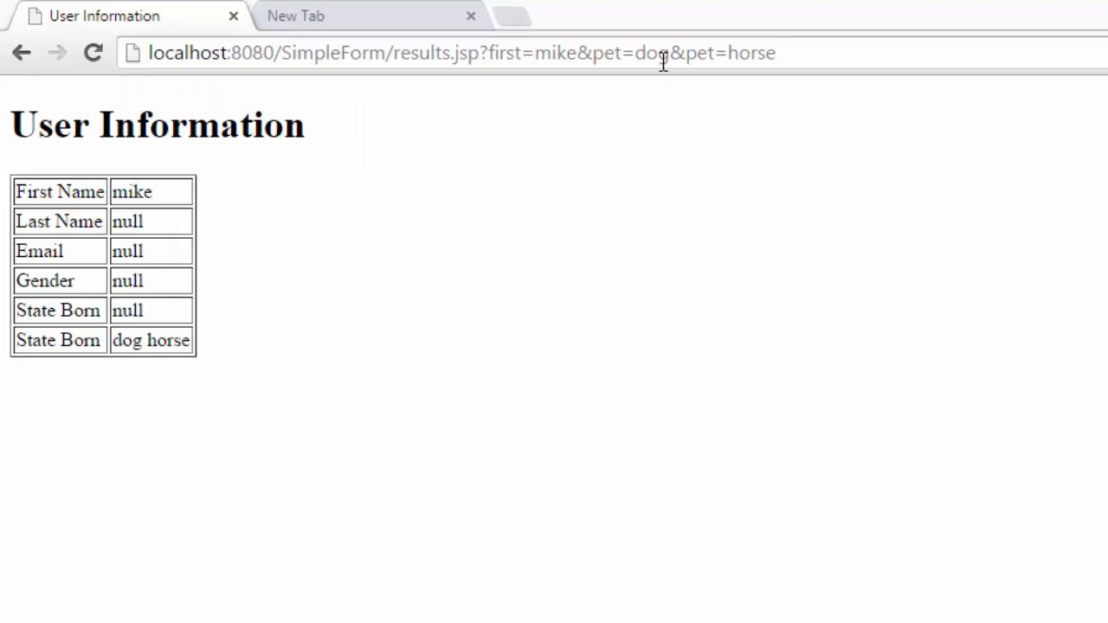
mouse_move(235, 506)
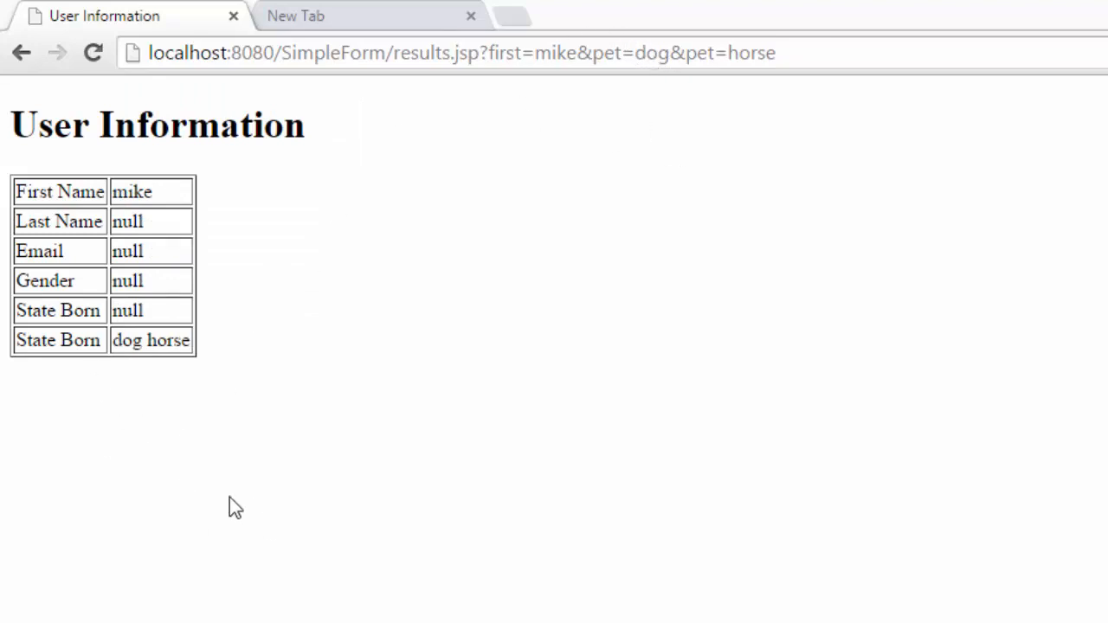
mouse_move(589, 123)
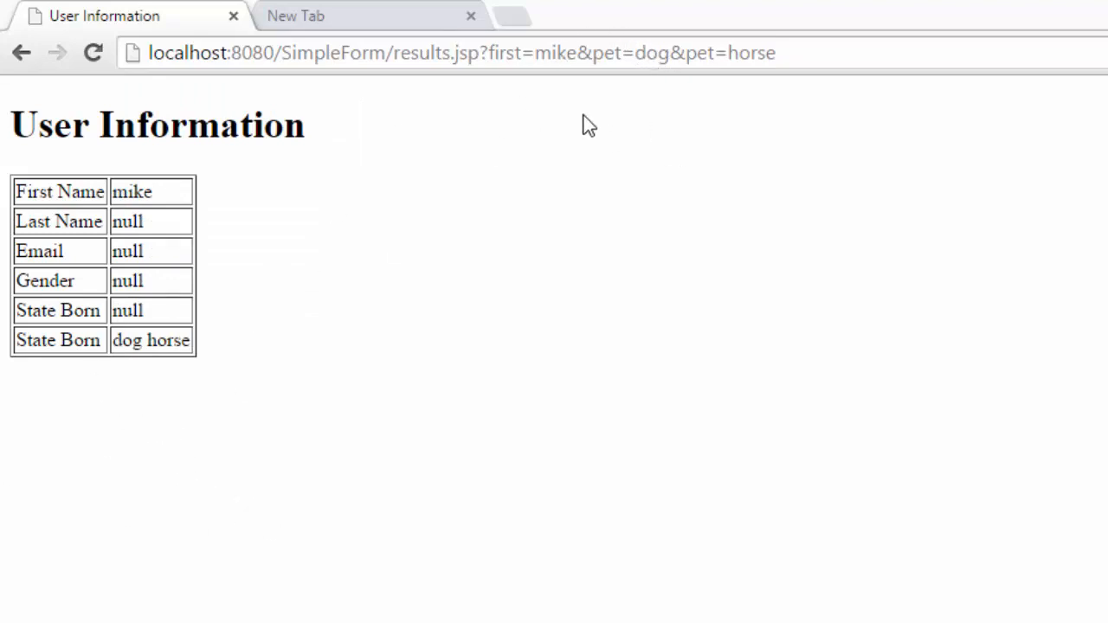
mouse_move(336, 155)
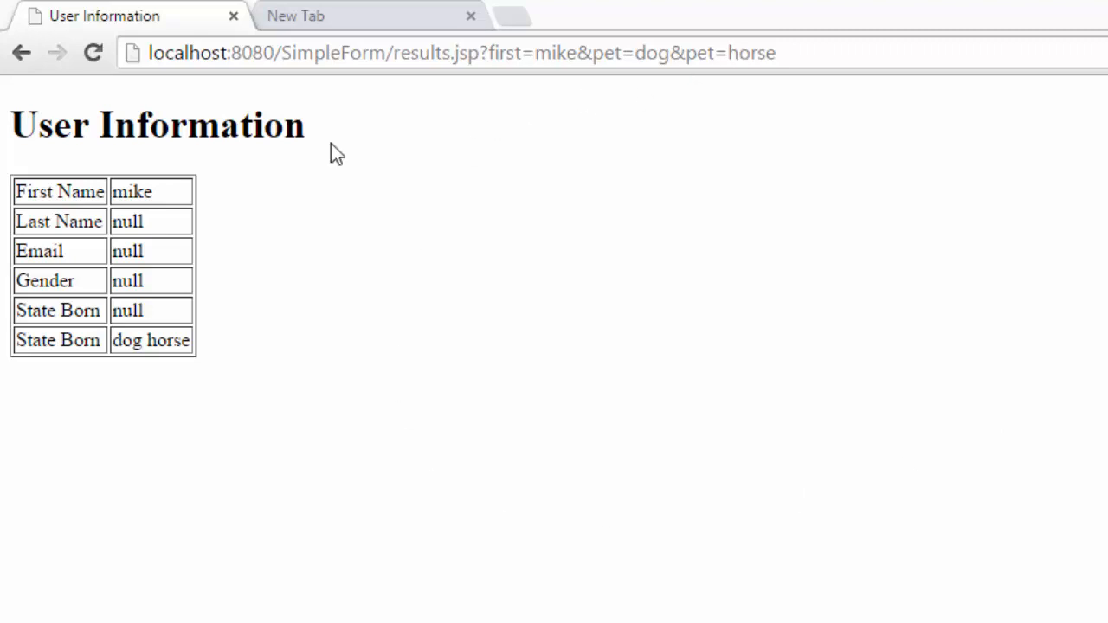
mouse_move(866, 111)
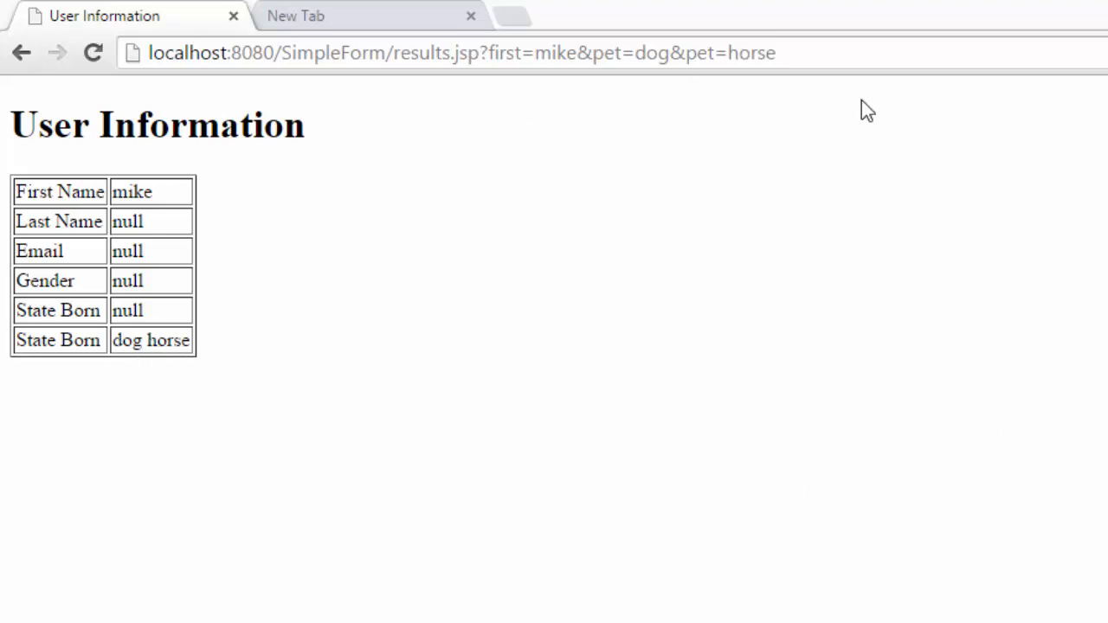